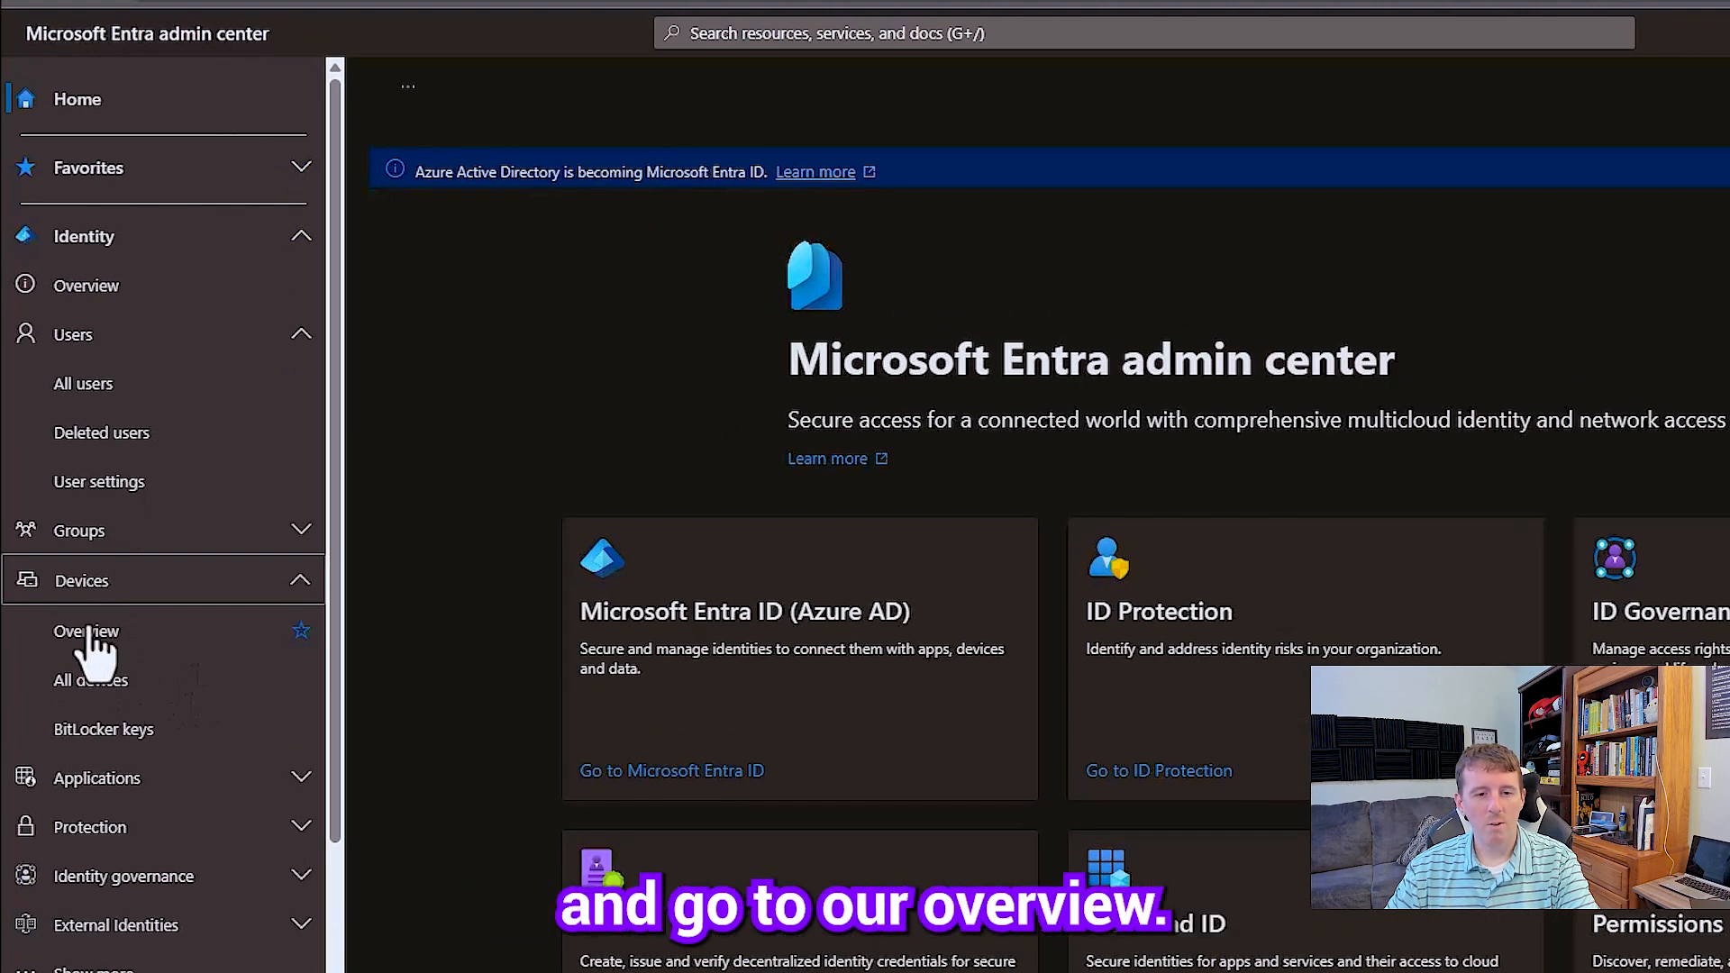
Expand Devices in the Identity navigation and show the tenant's Devices overview
{"action": "left_click", "coordinate": [86, 631]}
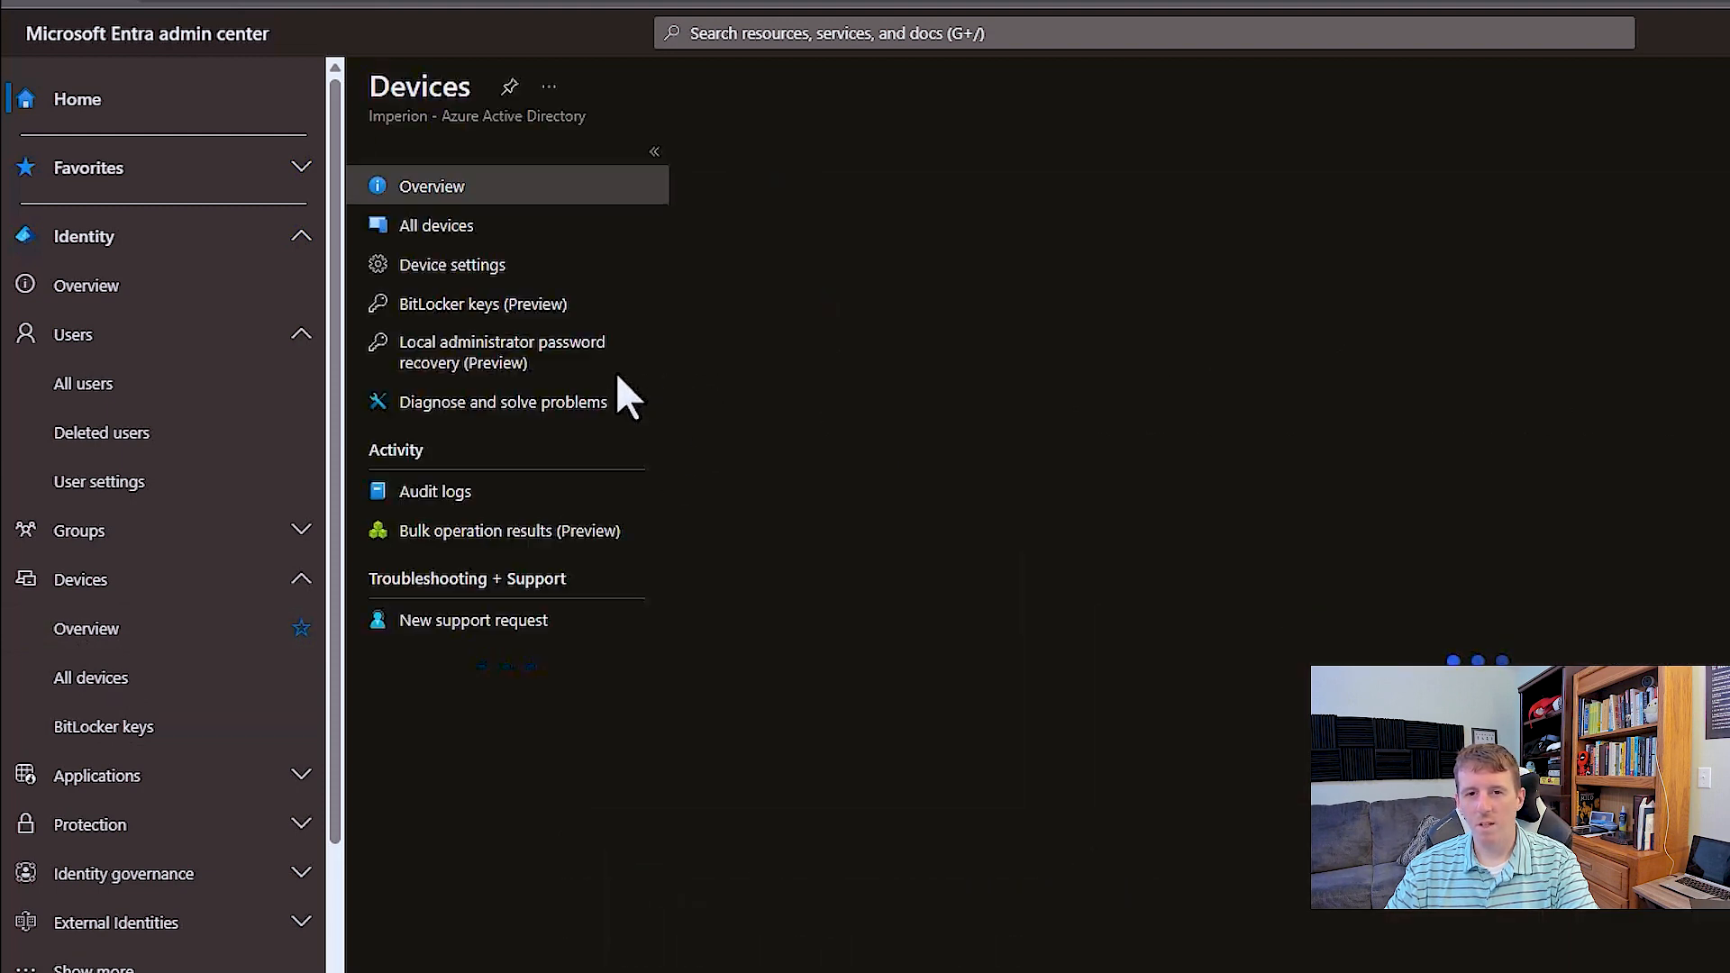
{"action": "left_click", "coordinate": [431, 185]}
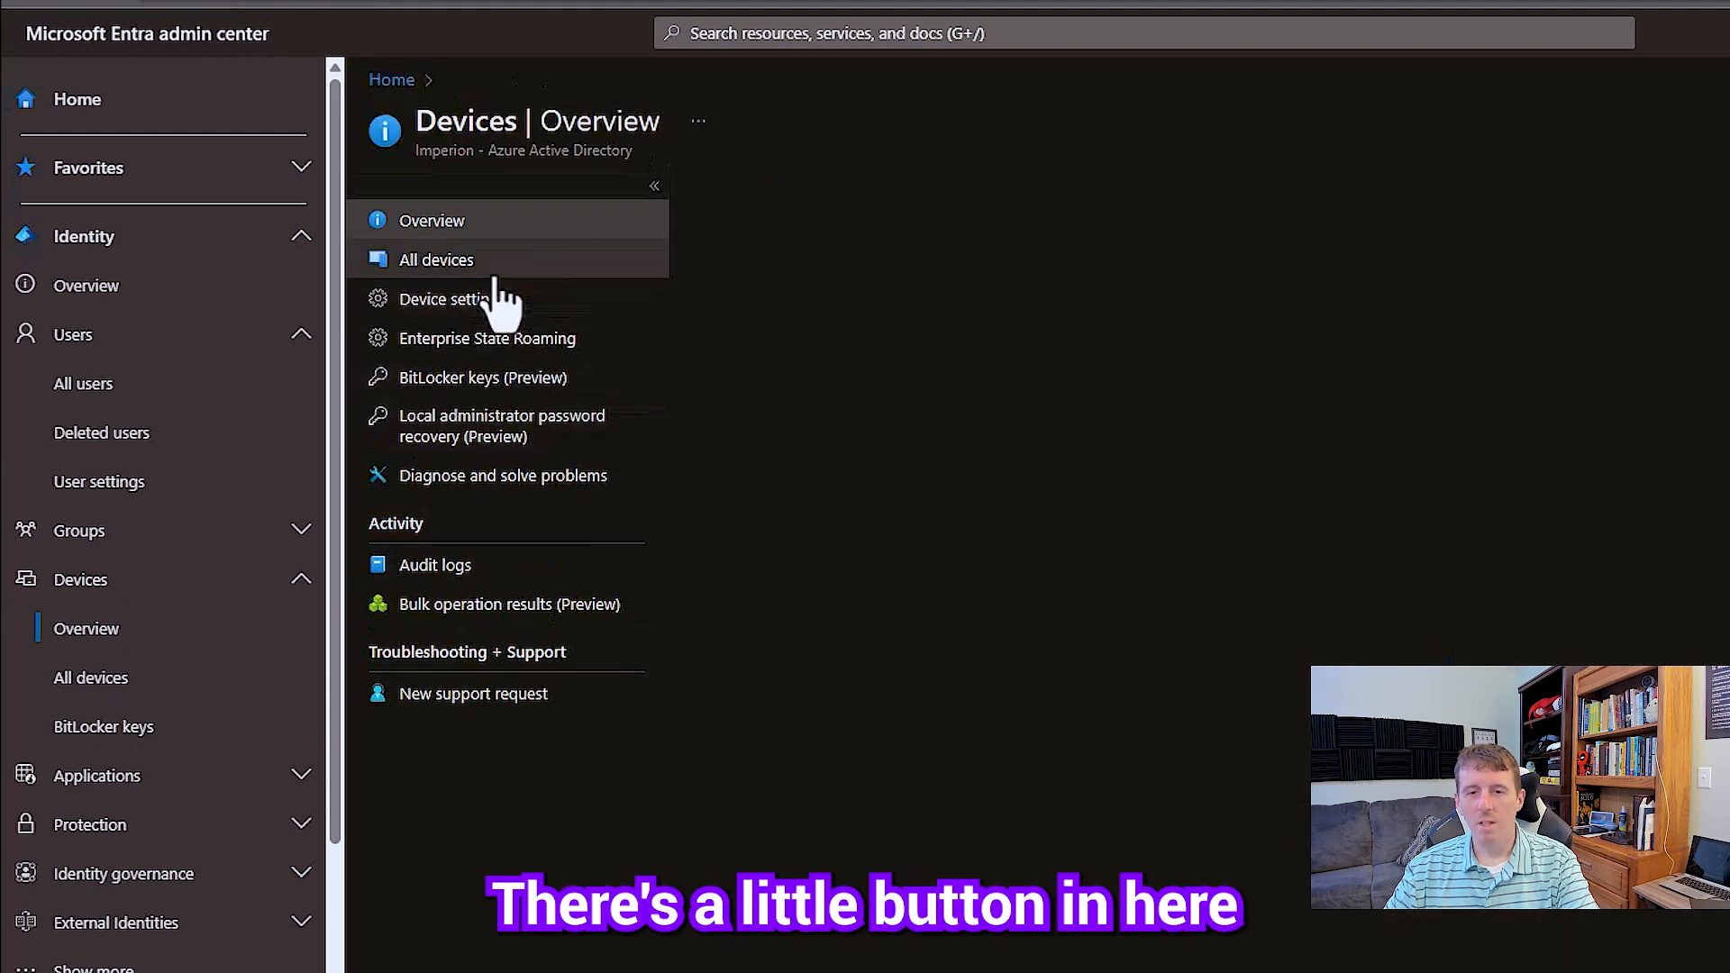
In Device settings, set 'Enable Azure AD Local Administrator Password Solution (LAPS)' to Yes and save
{"action": "left_click", "coordinate": [445, 299]}
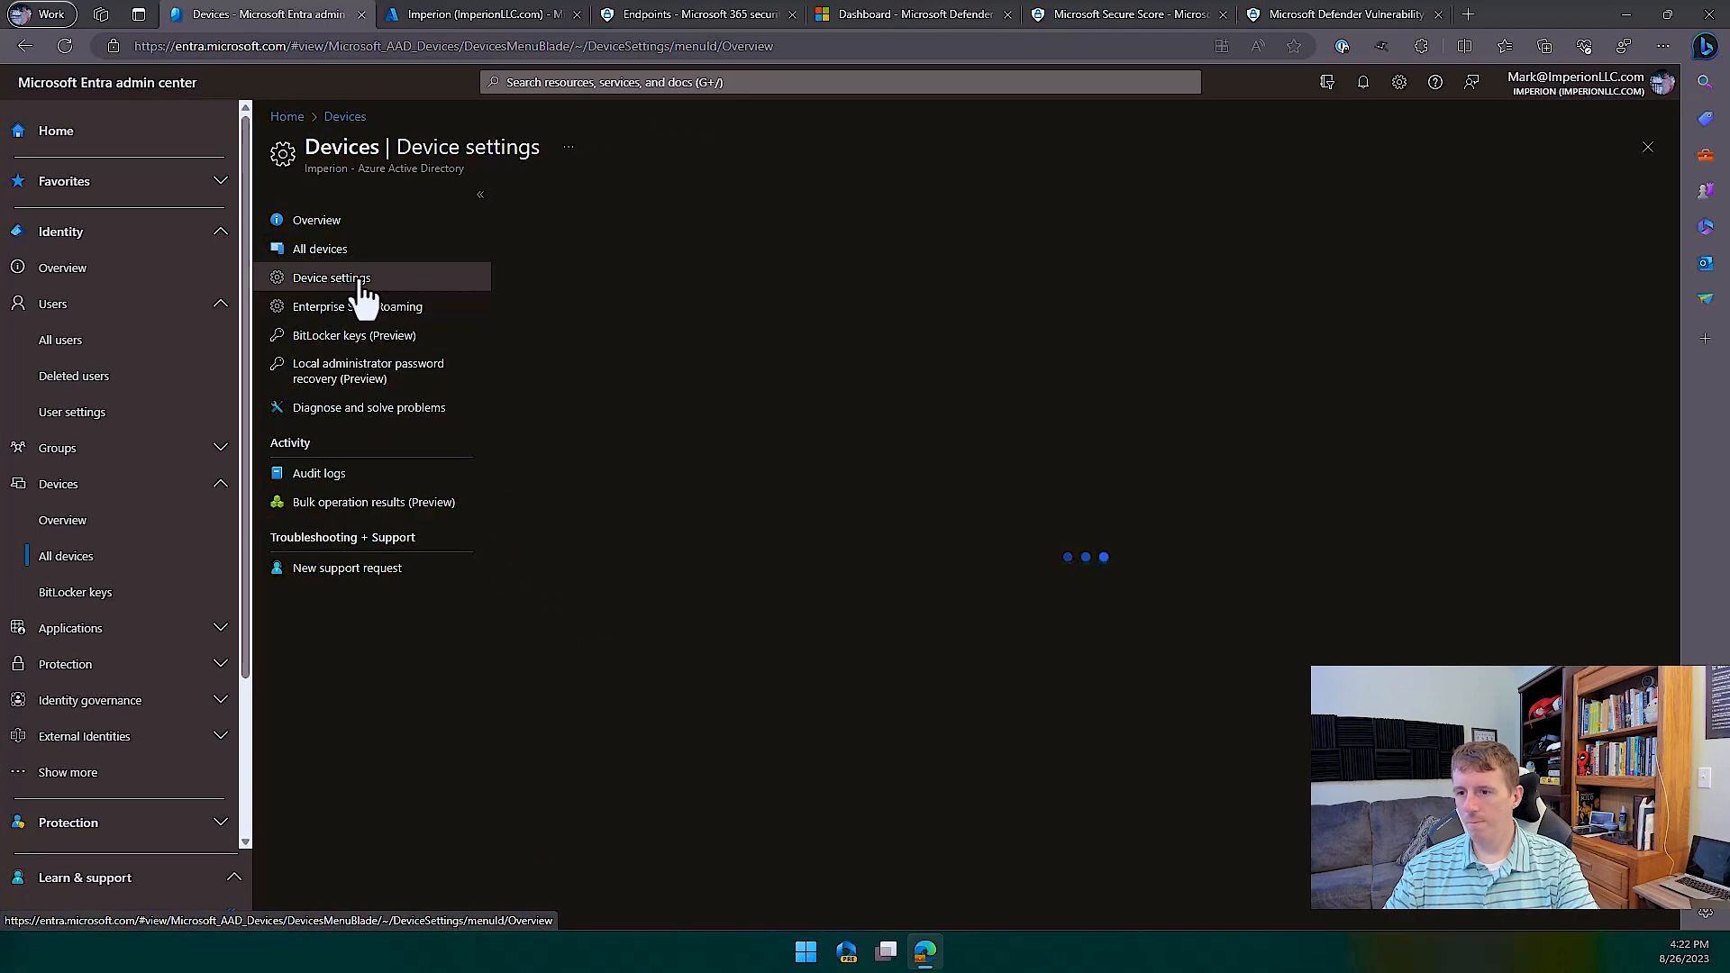
{"action": "left_click", "coordinate": [331, 277]}
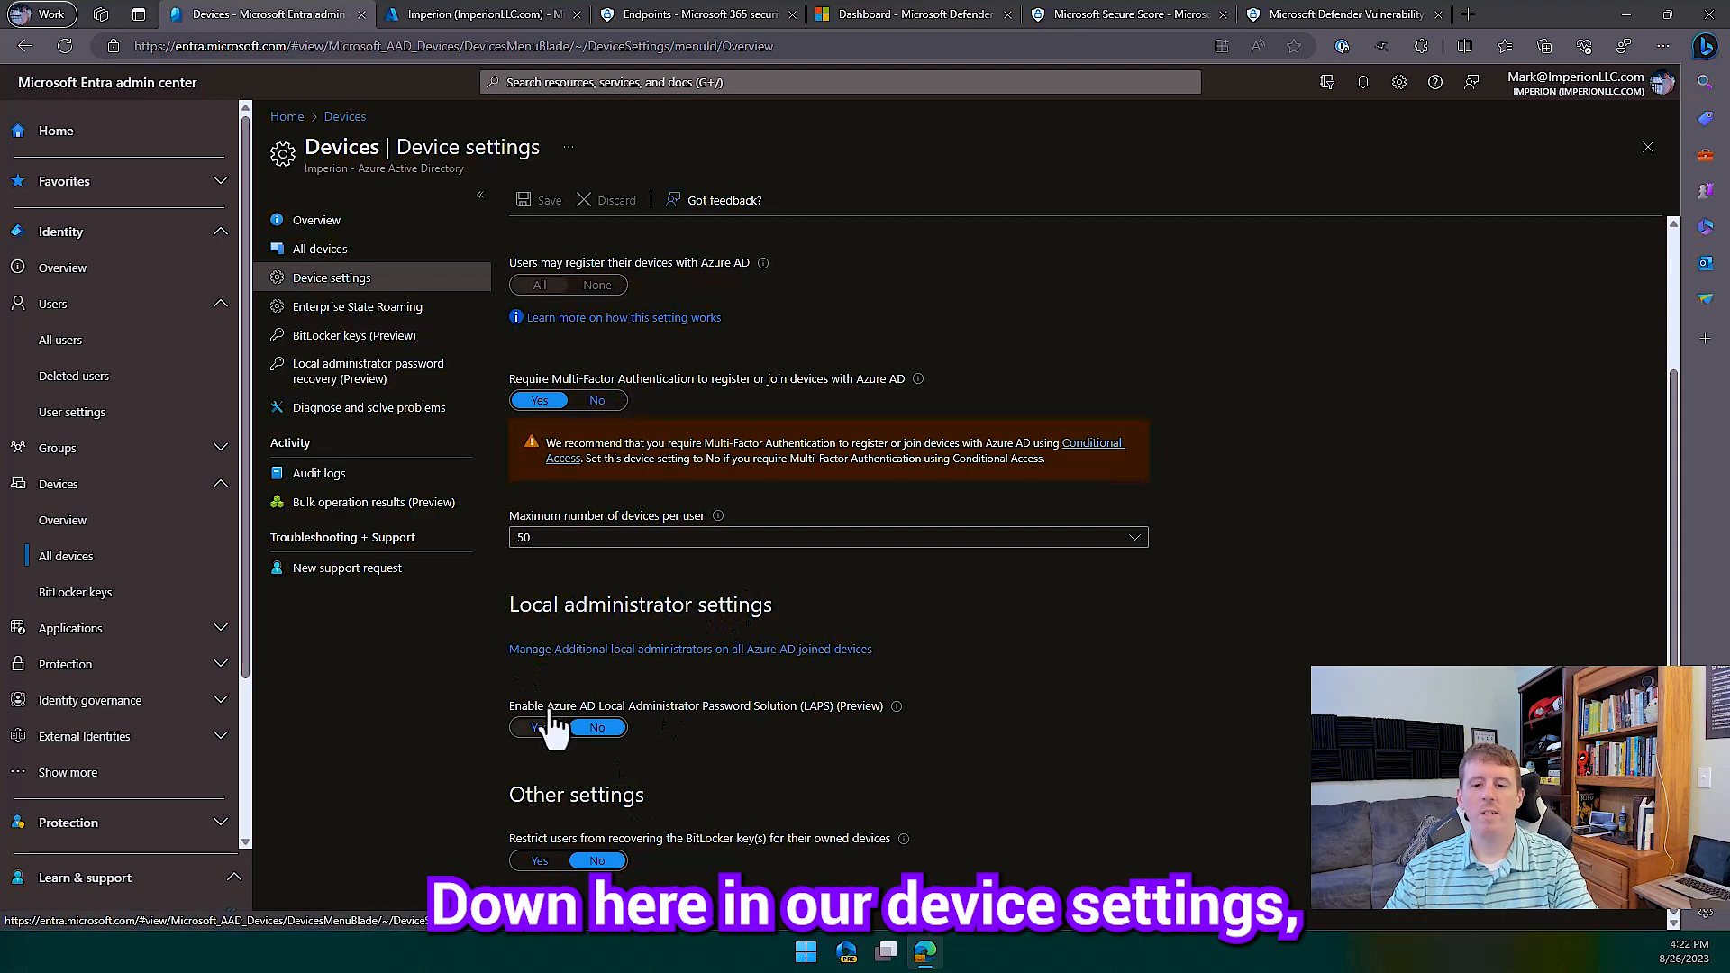
{"action": "mouse_move", "coordinate": [550, 734]}
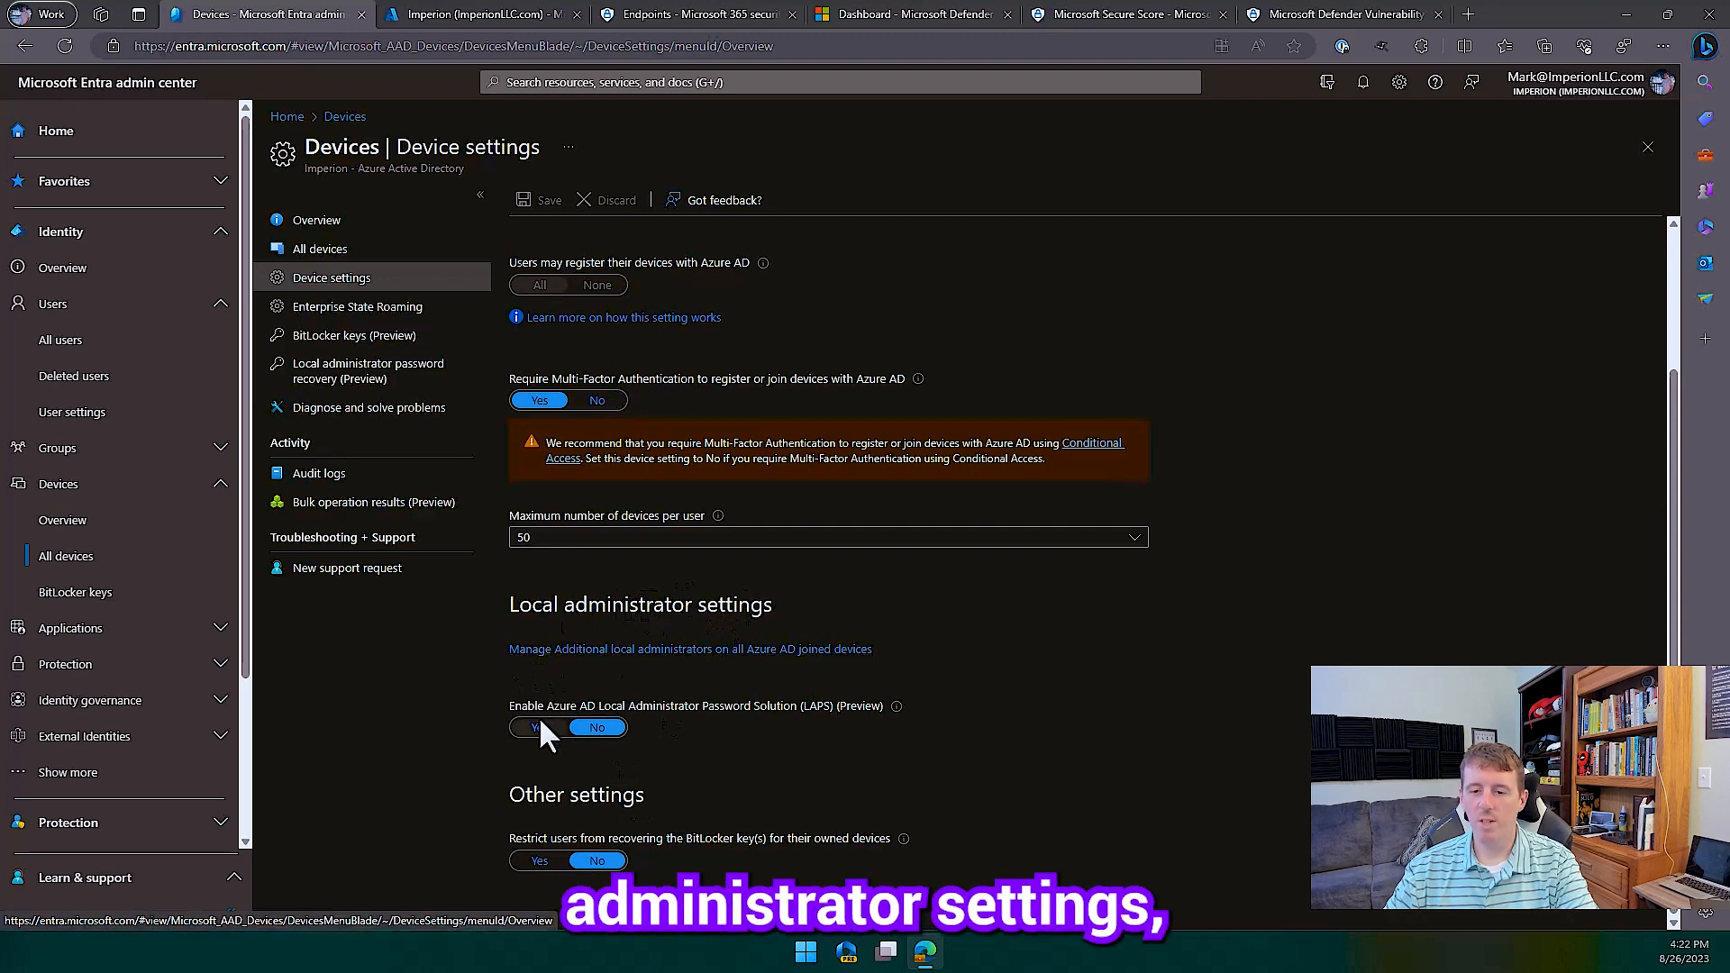
{"action": "left_click", "coordinate": [537, 726]}
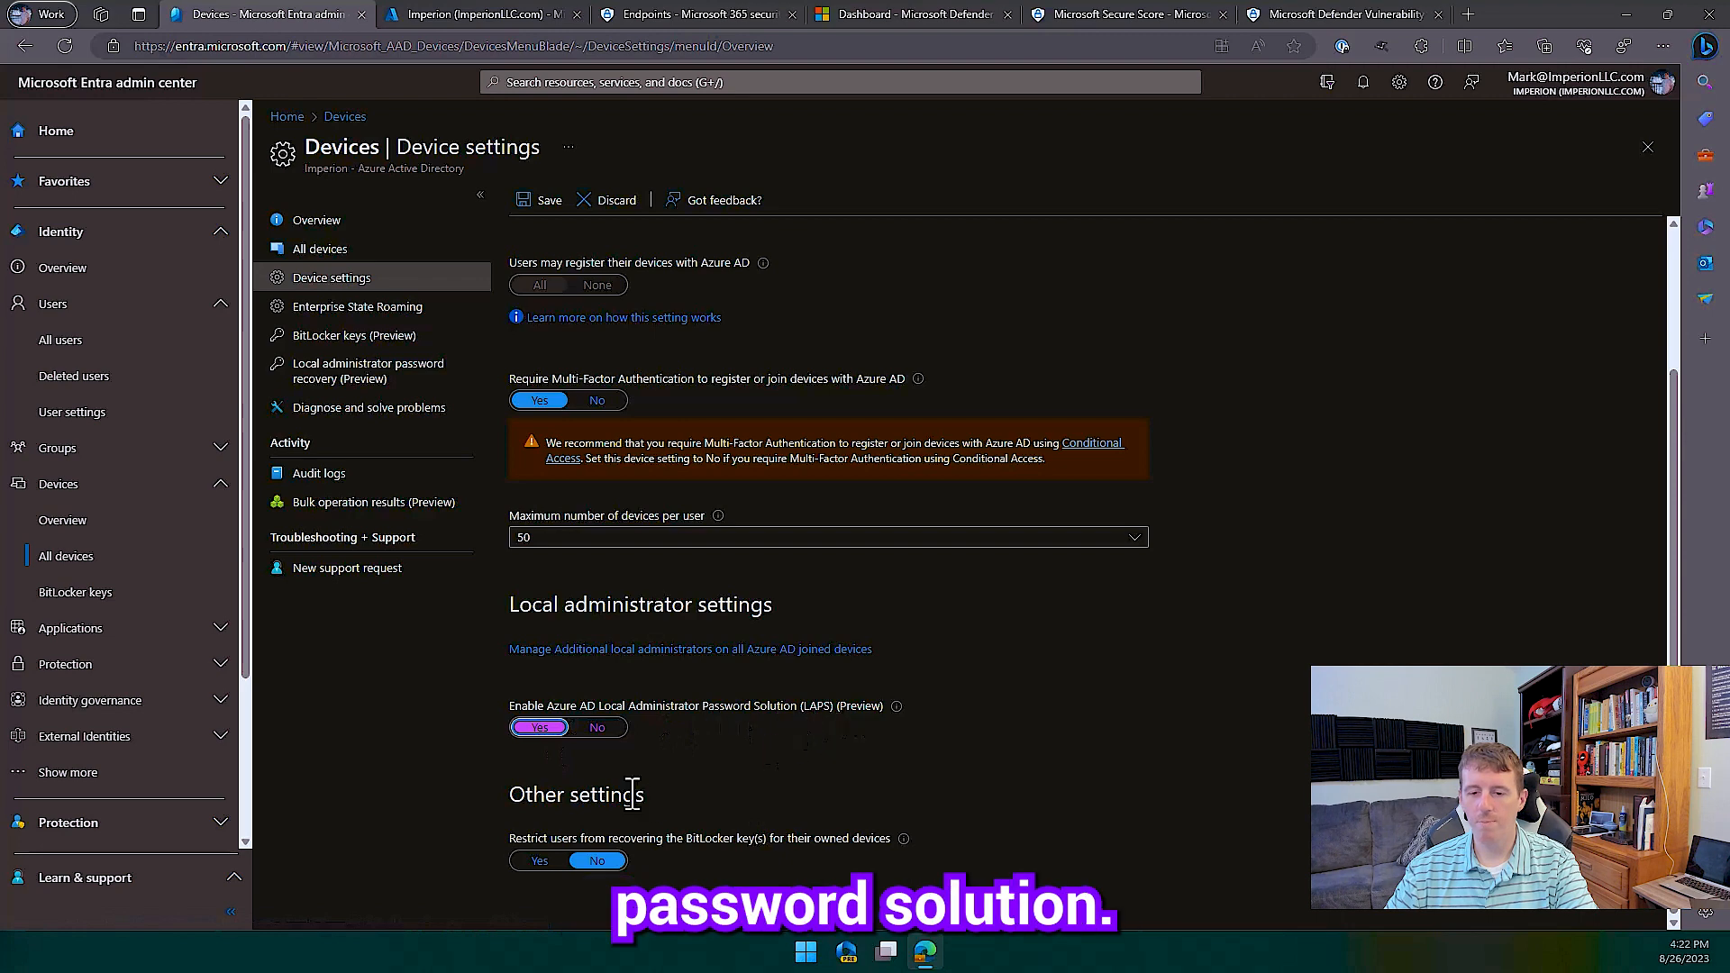
{"action": "left_click", "coordinate": [541, 200]}
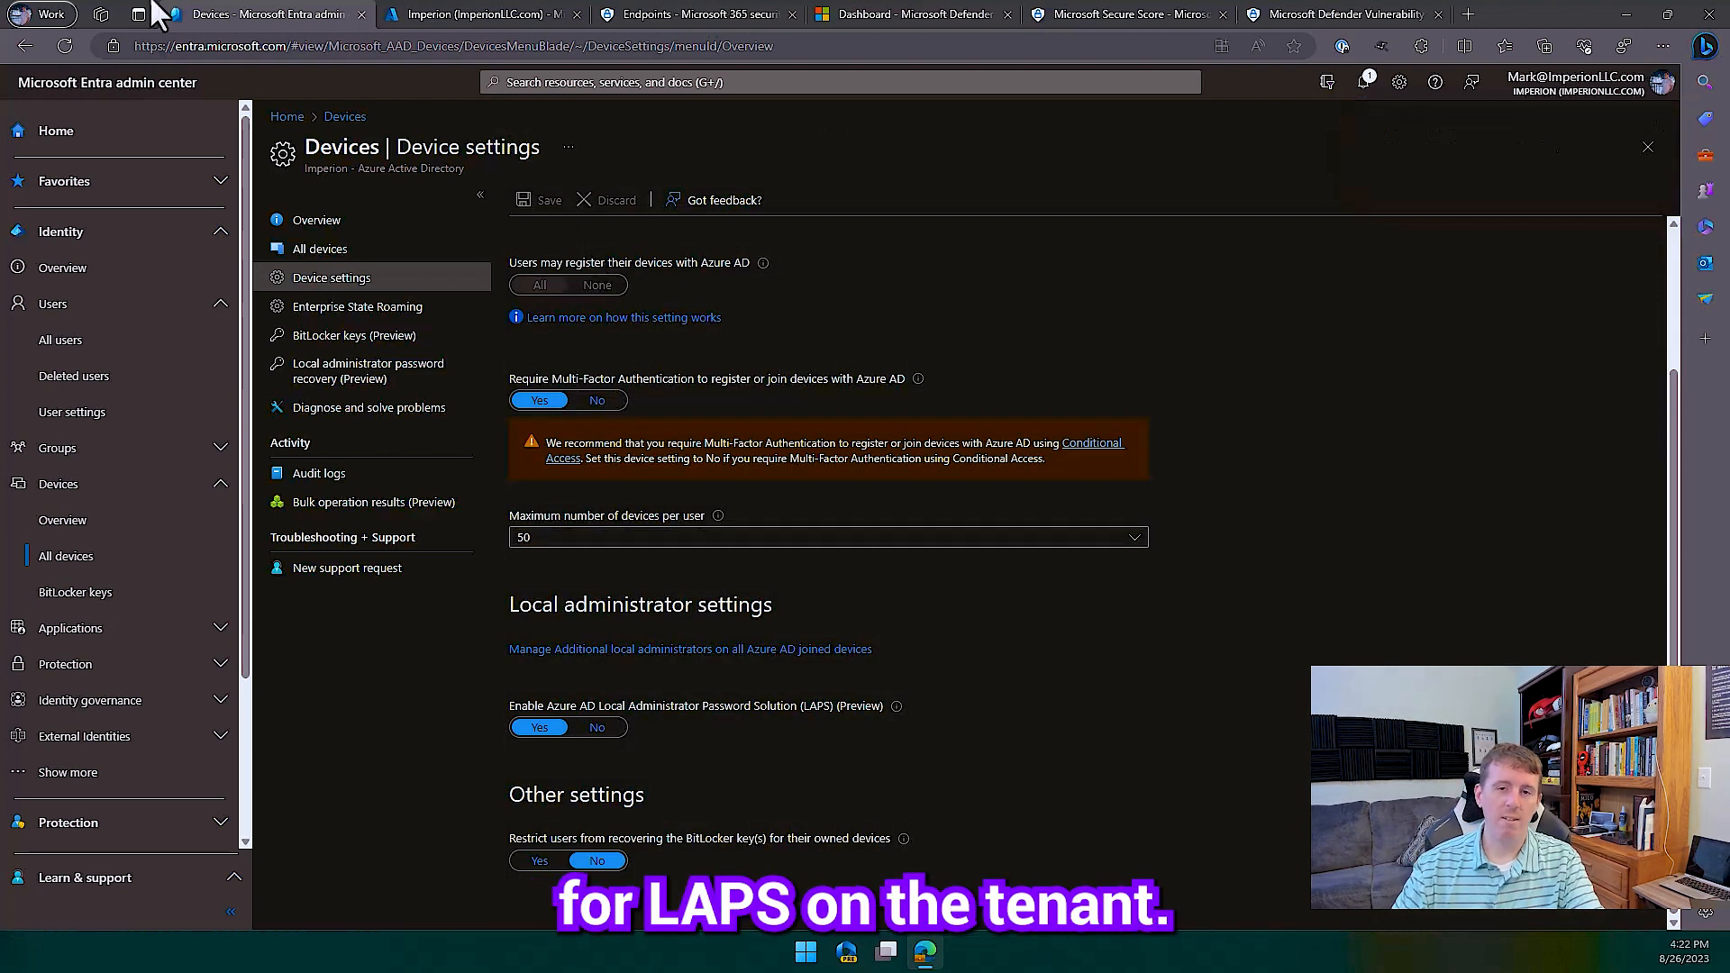
Switch to Intune and show Endpoint security's Account protection policy list
{"action": "left_click", "coordinate": [480, 14]}
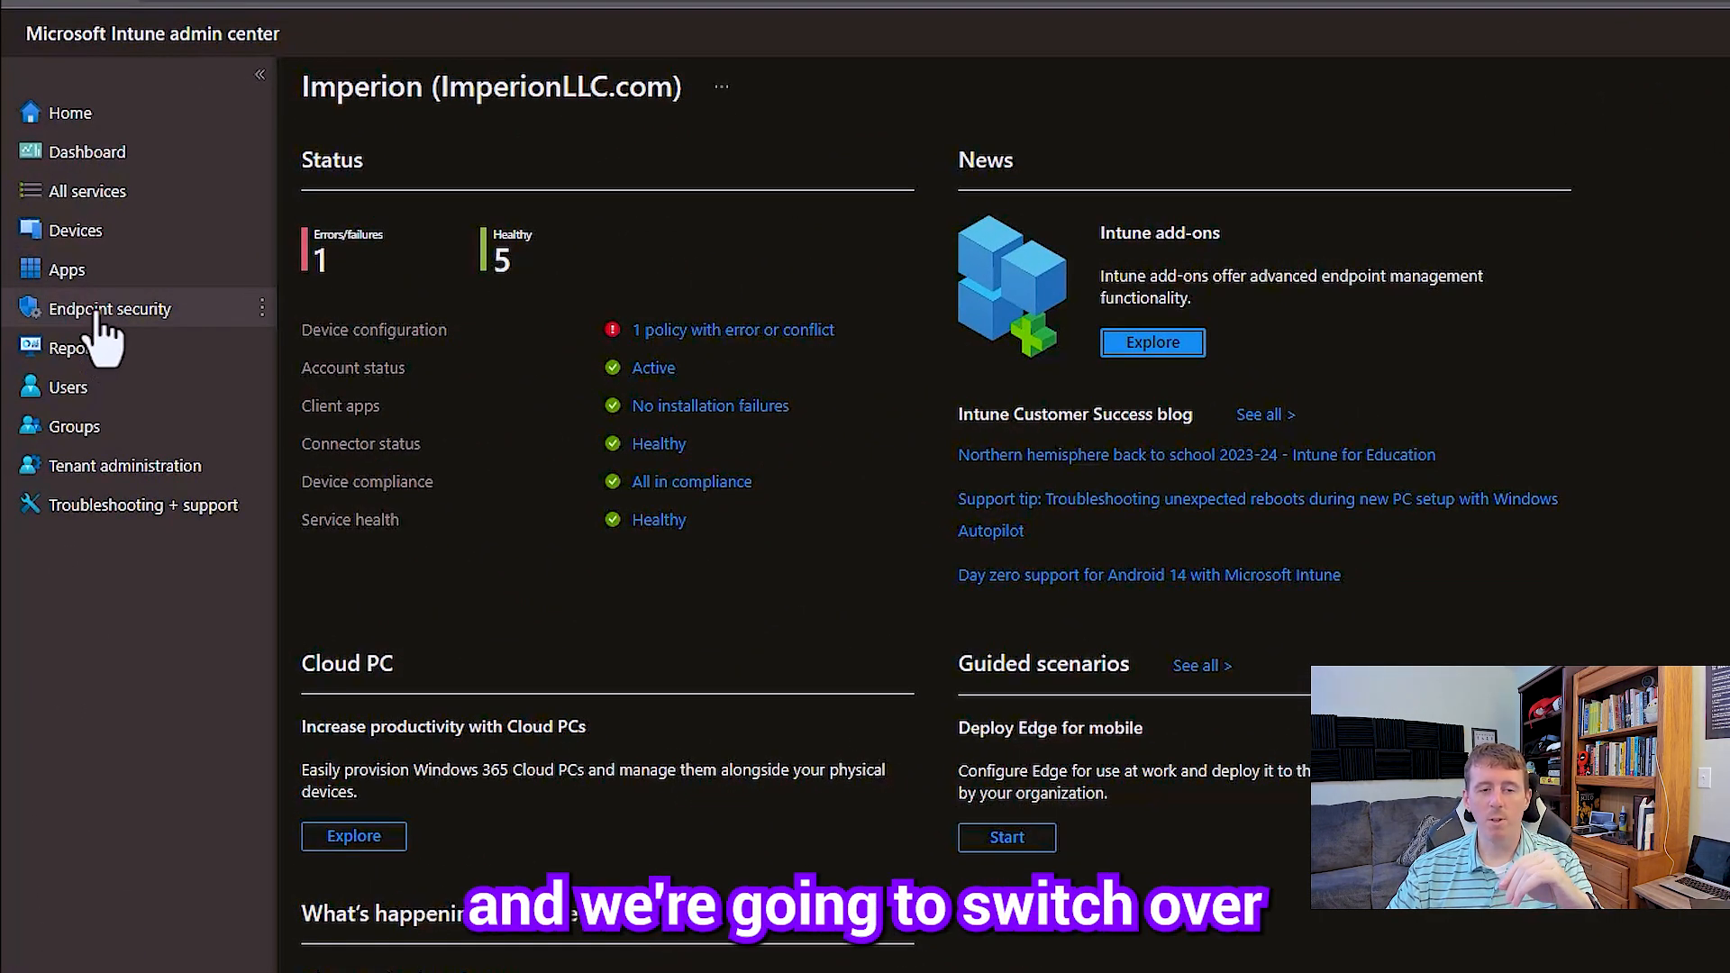
{"action": "left_click", "coordinate": [110, 308]}
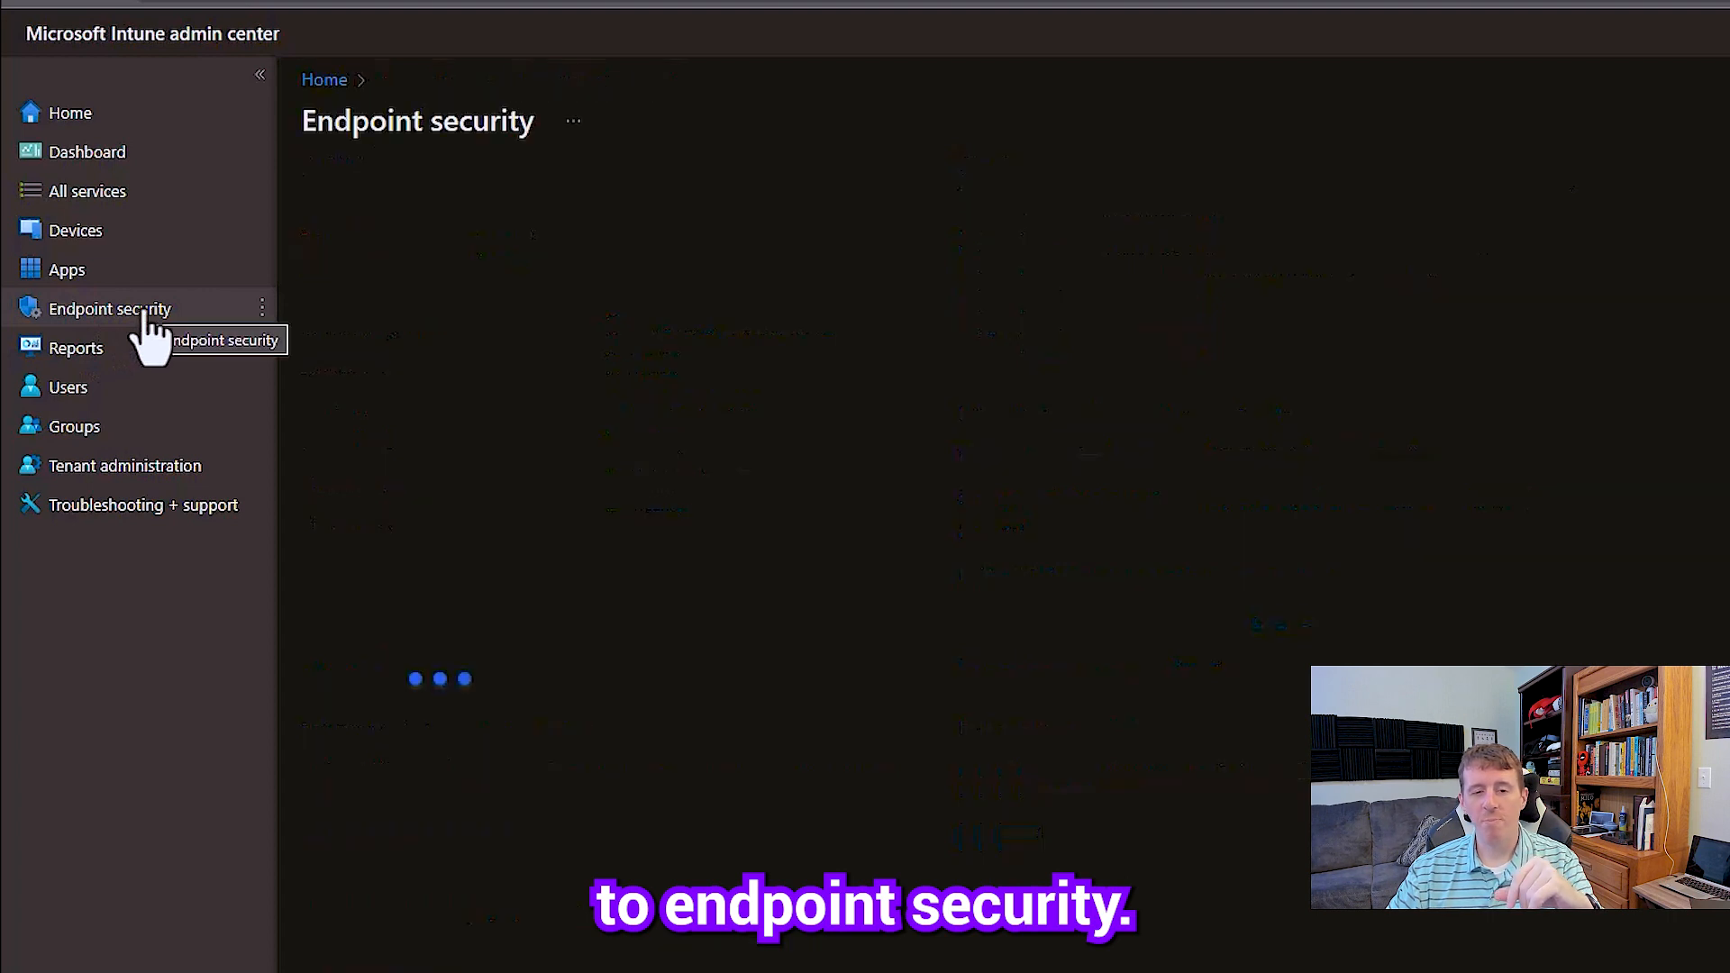
{"action": "left_click", "coordinate": [110, 309]}
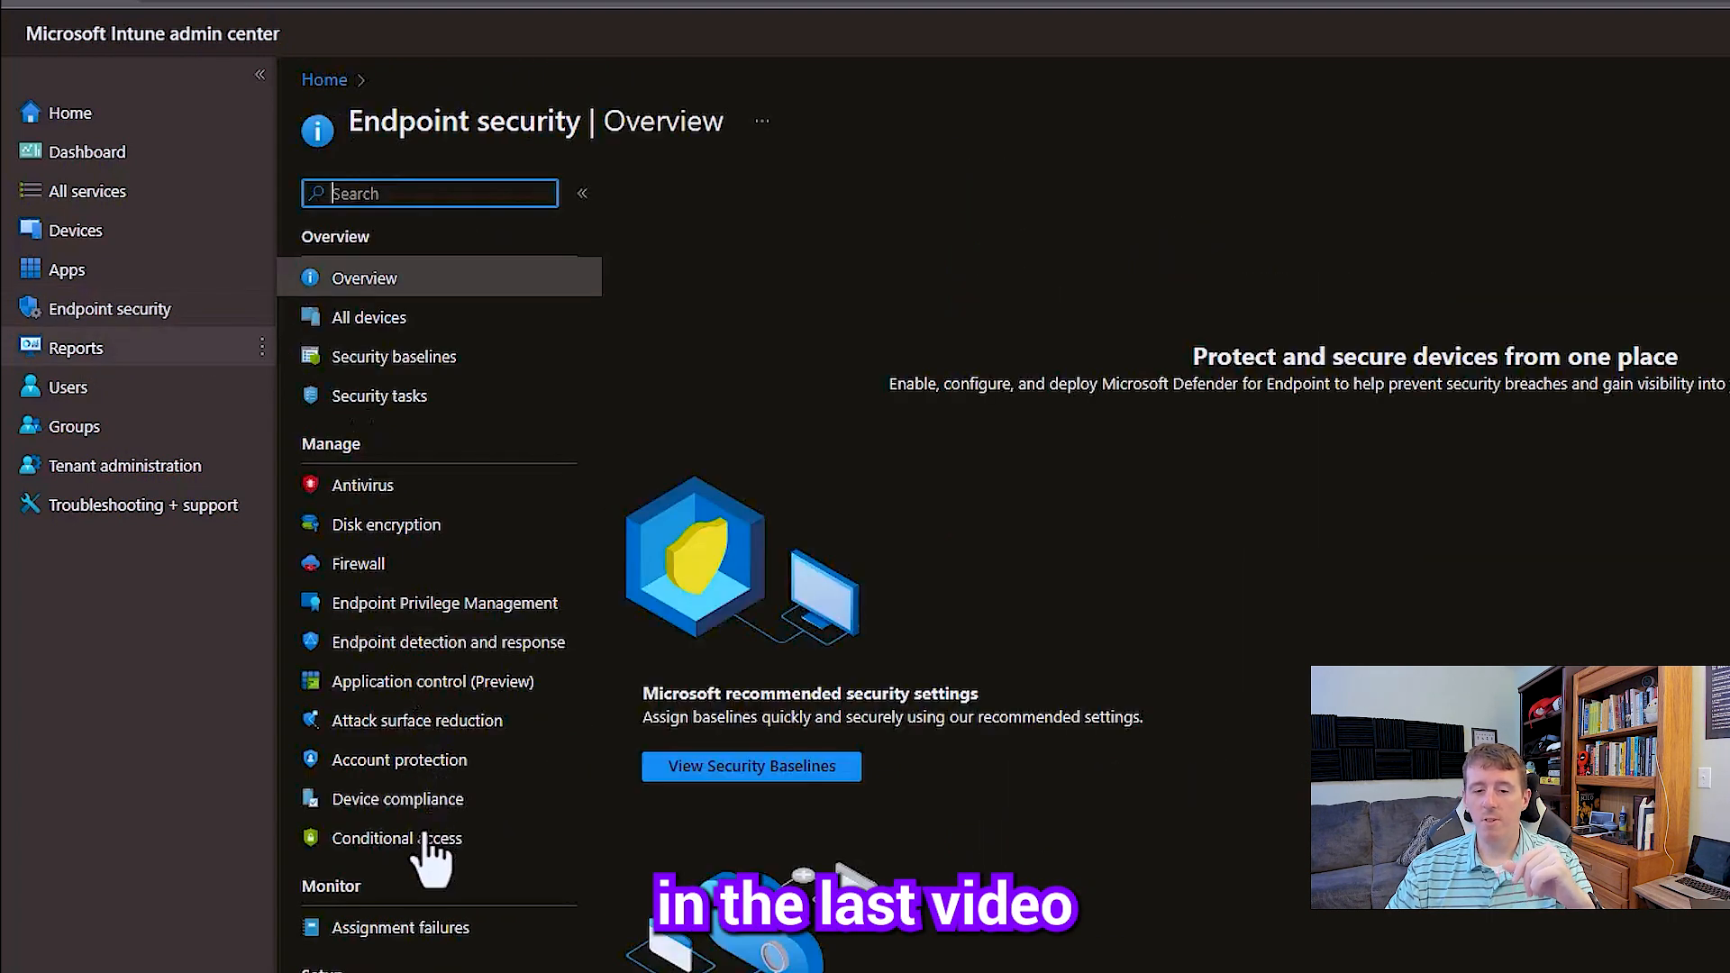
{"action": "left_click", "coordinate": [405, 758]}
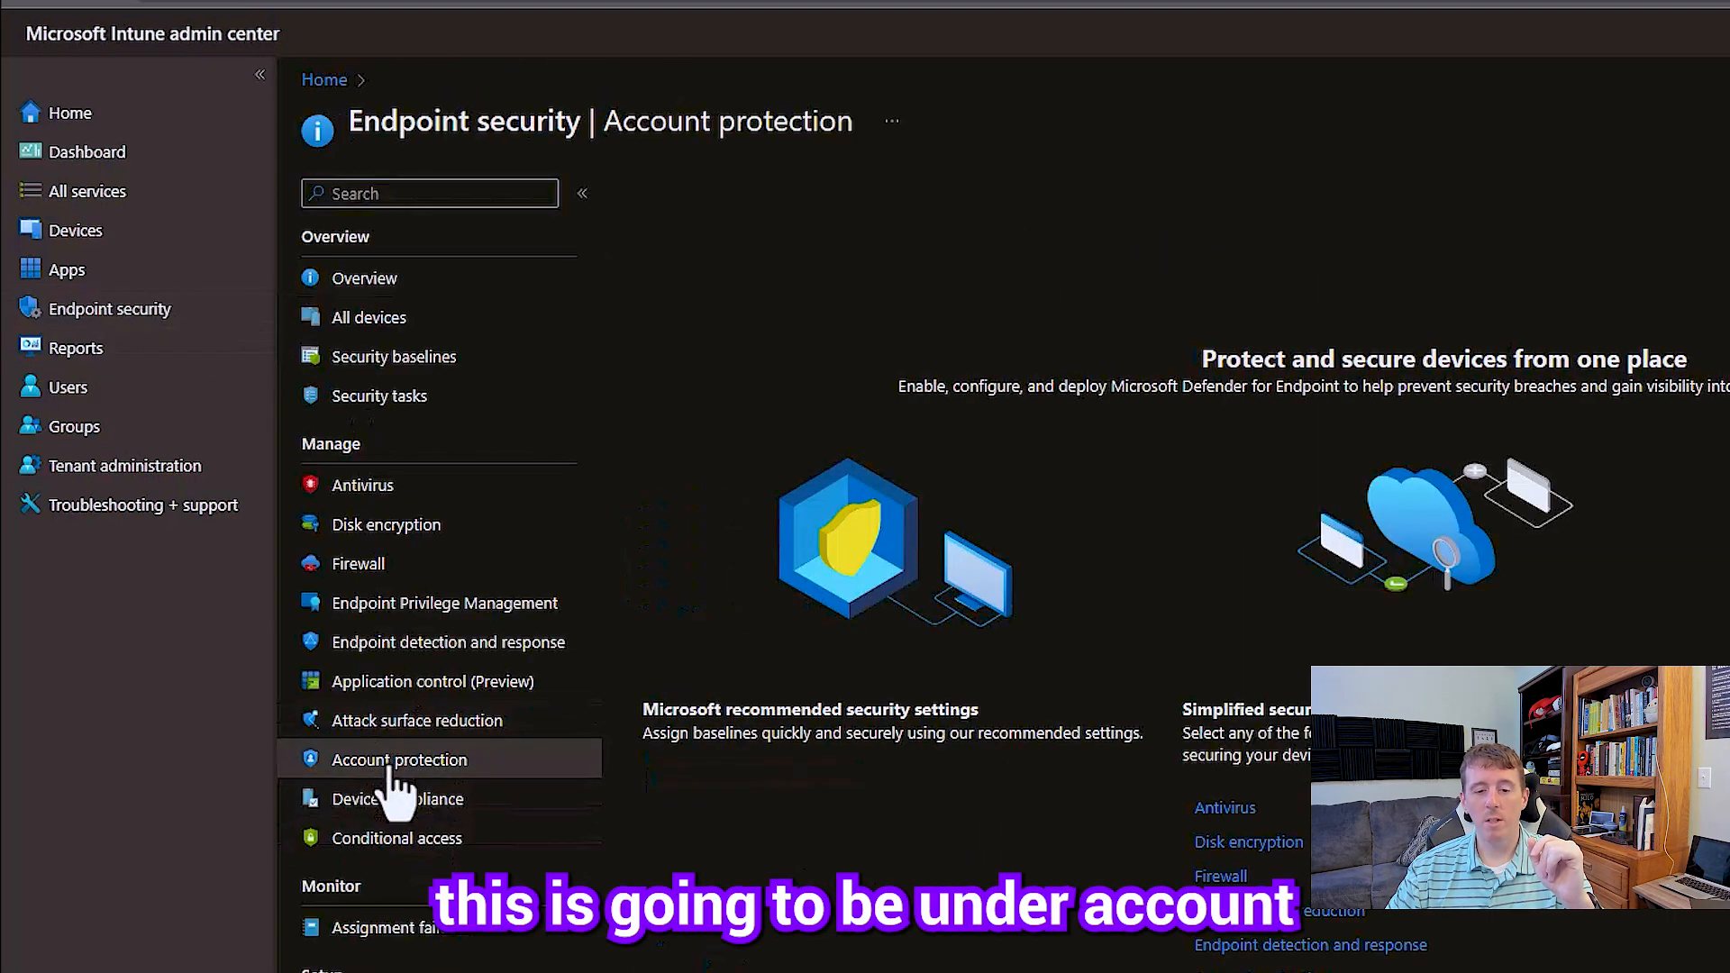
{"action": "left_click", "coordinate": [404, 759]}
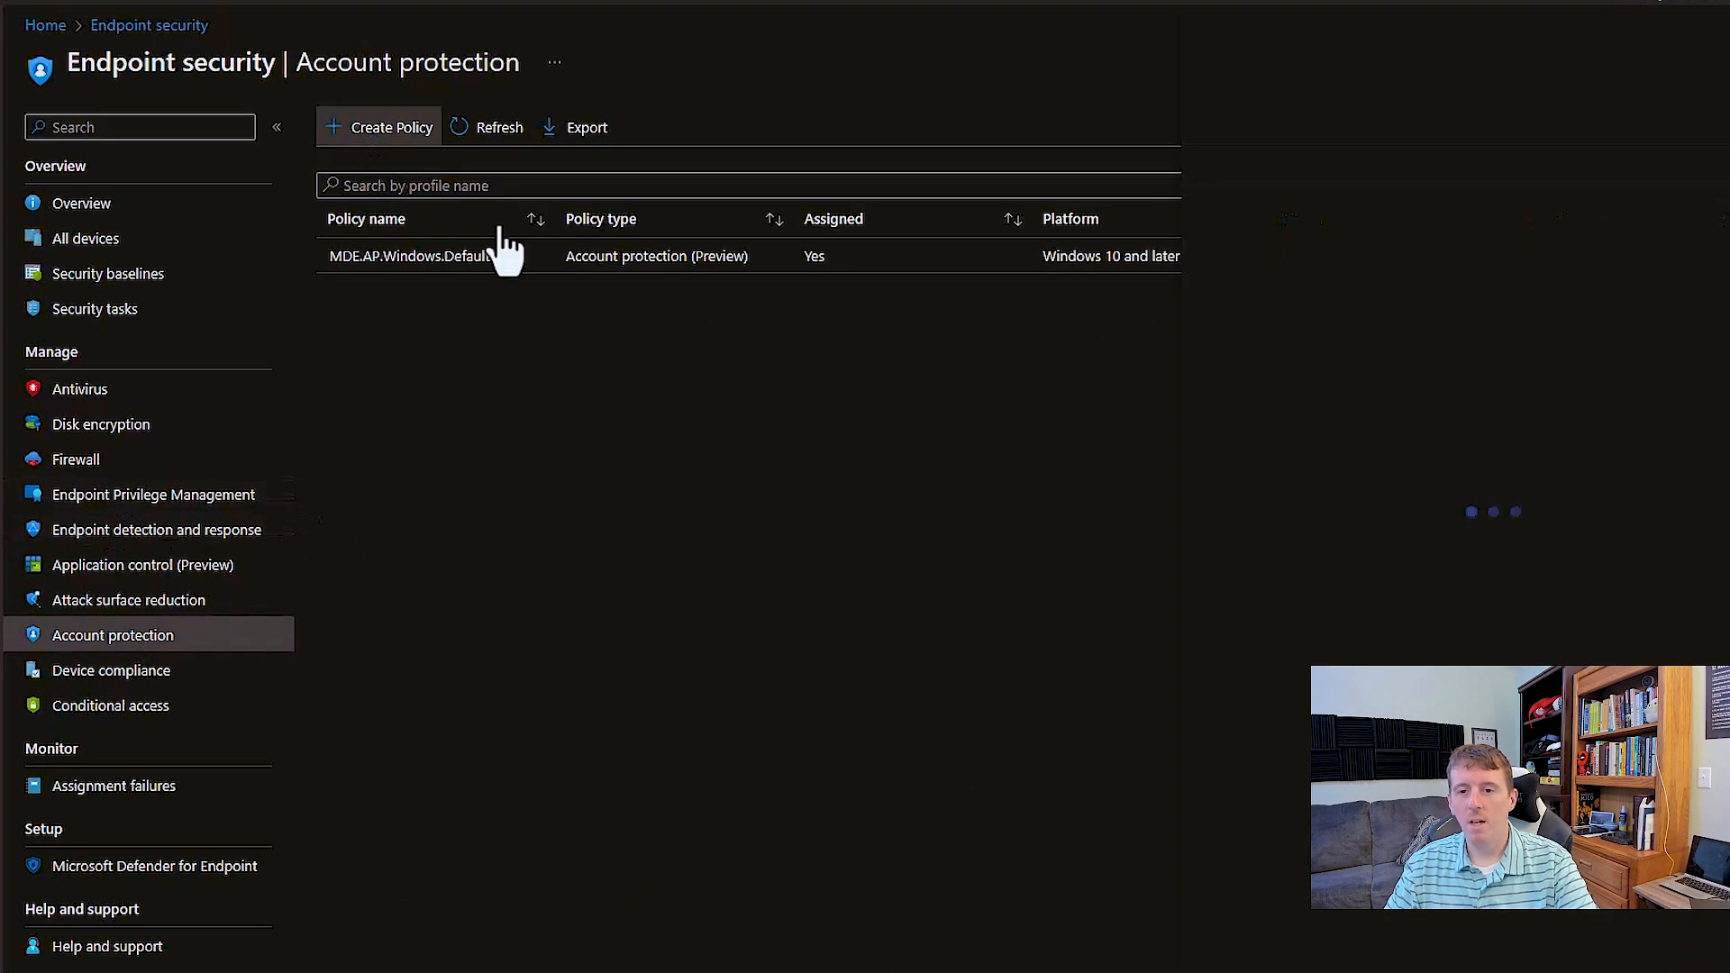
Create a new Windows 10 and later Local admin password solution (Windows LAPS) profile
{"action": "left_click", "coordinate": [389, 126]}
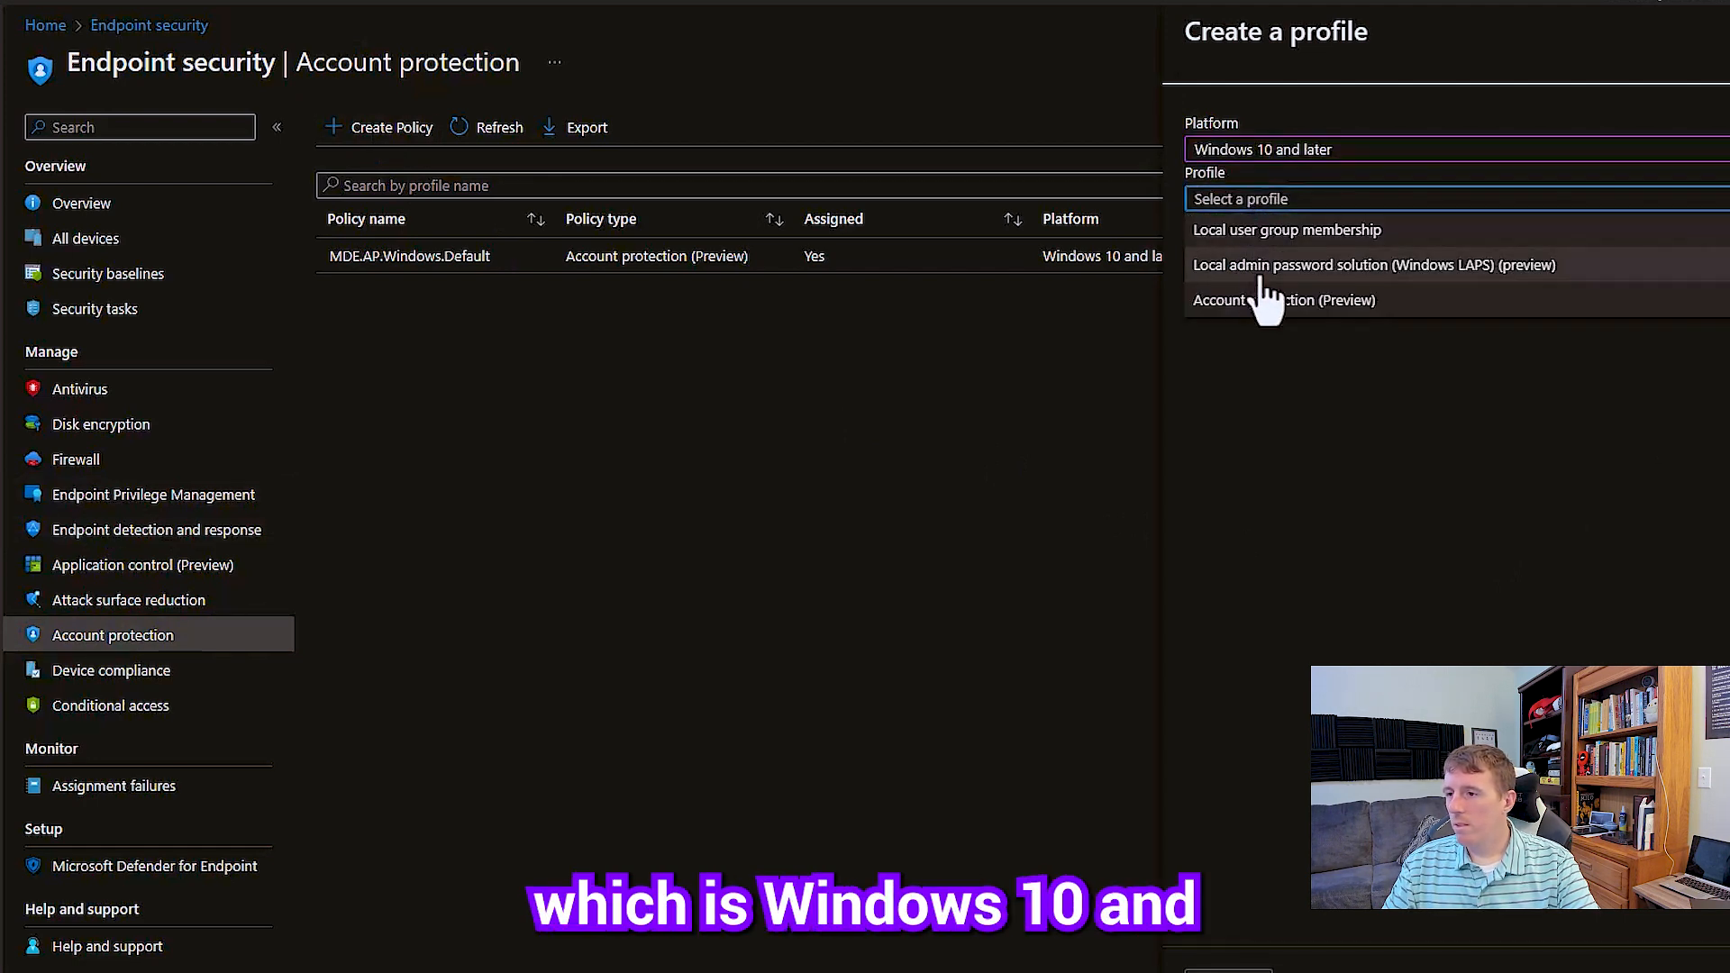
{"action": "left_click", "coordinate": [1371, 265]}
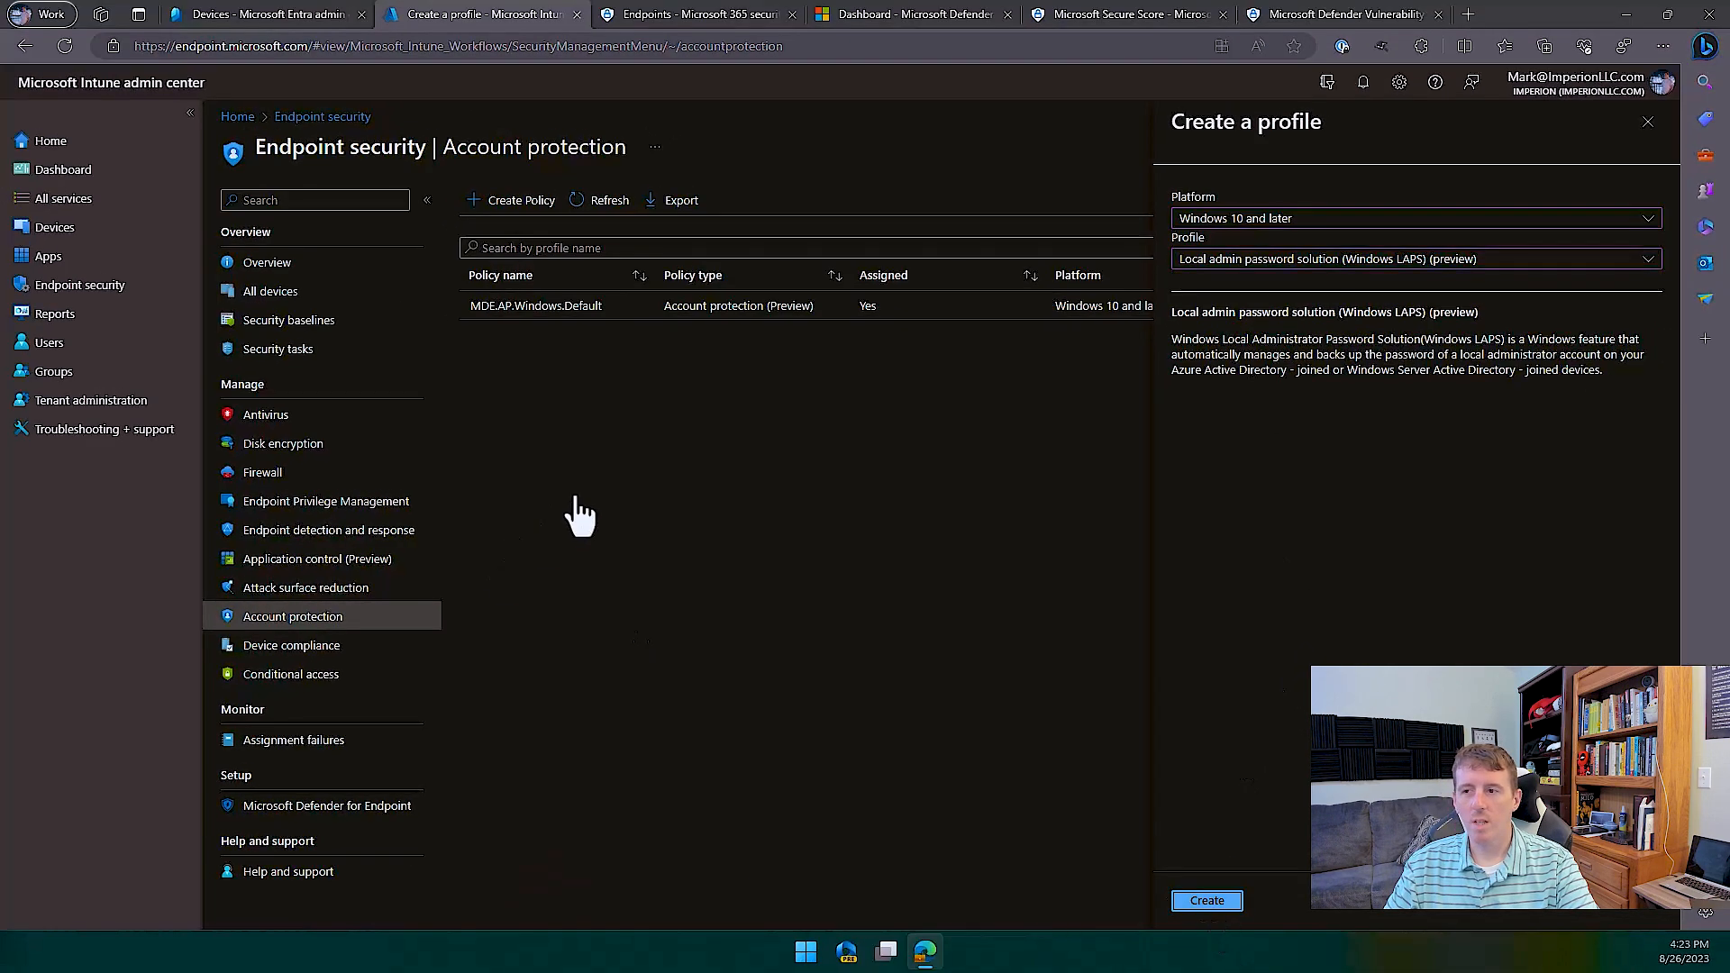
{"action": "left_click", "coordinate": [1206, 901]}
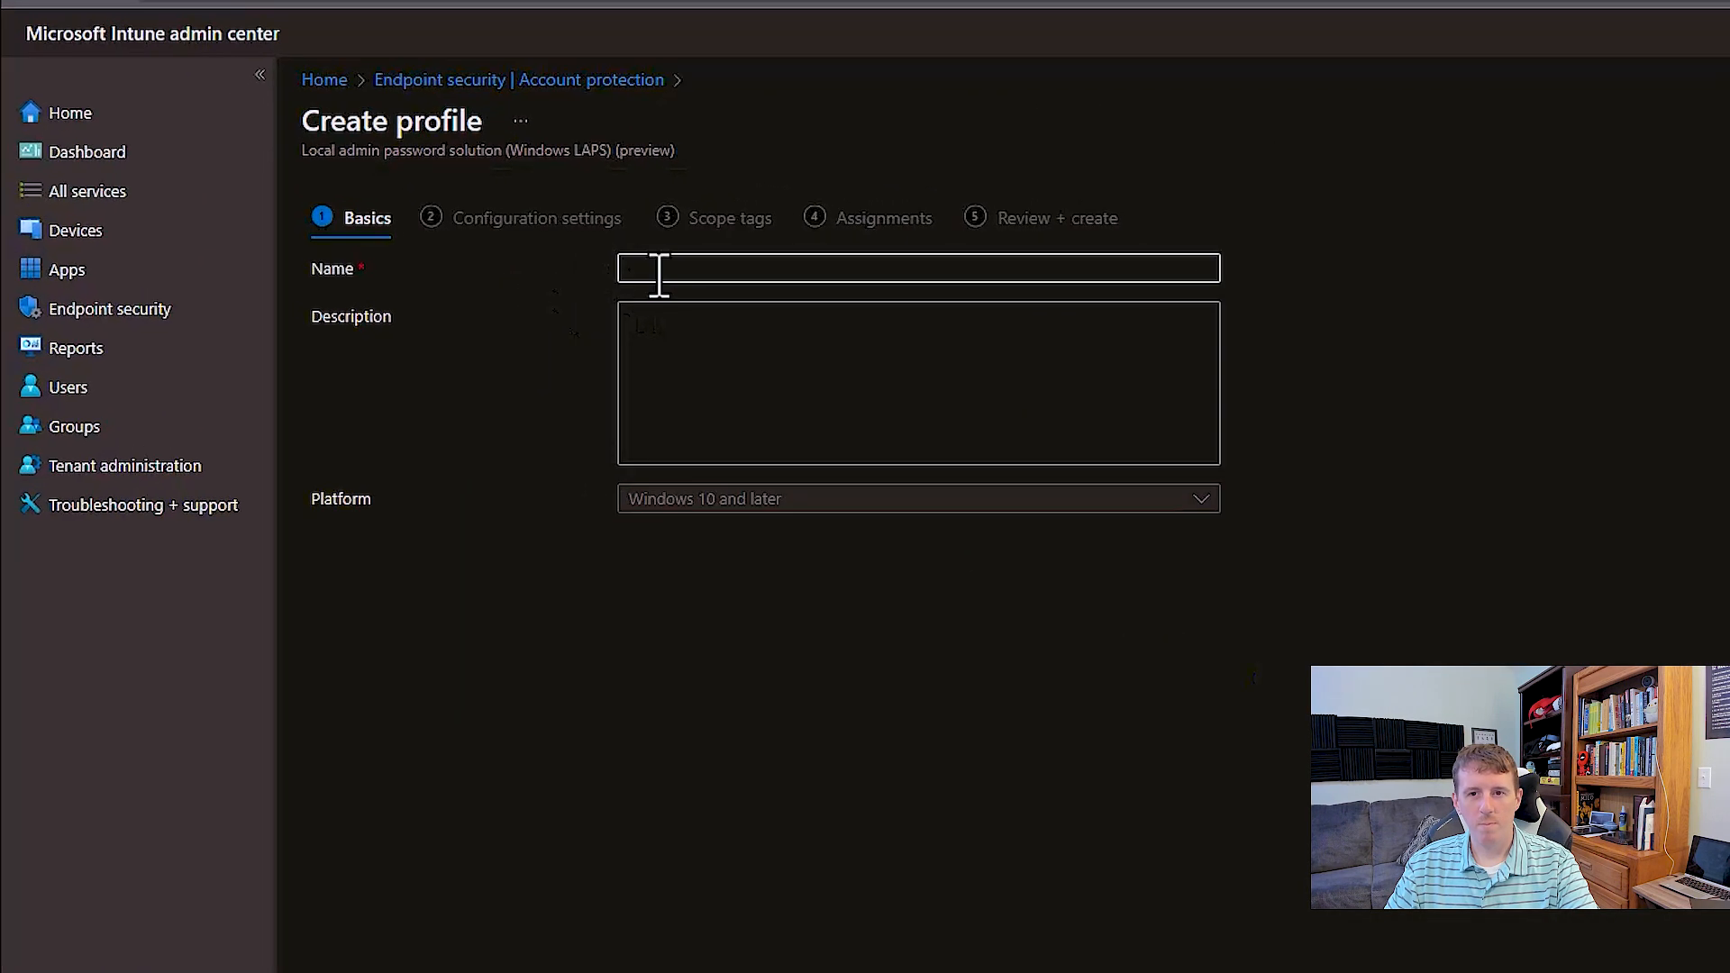
Name the profile MD.LAPS.Windows on the Basics step
{"action": "type", "text": "MD"}
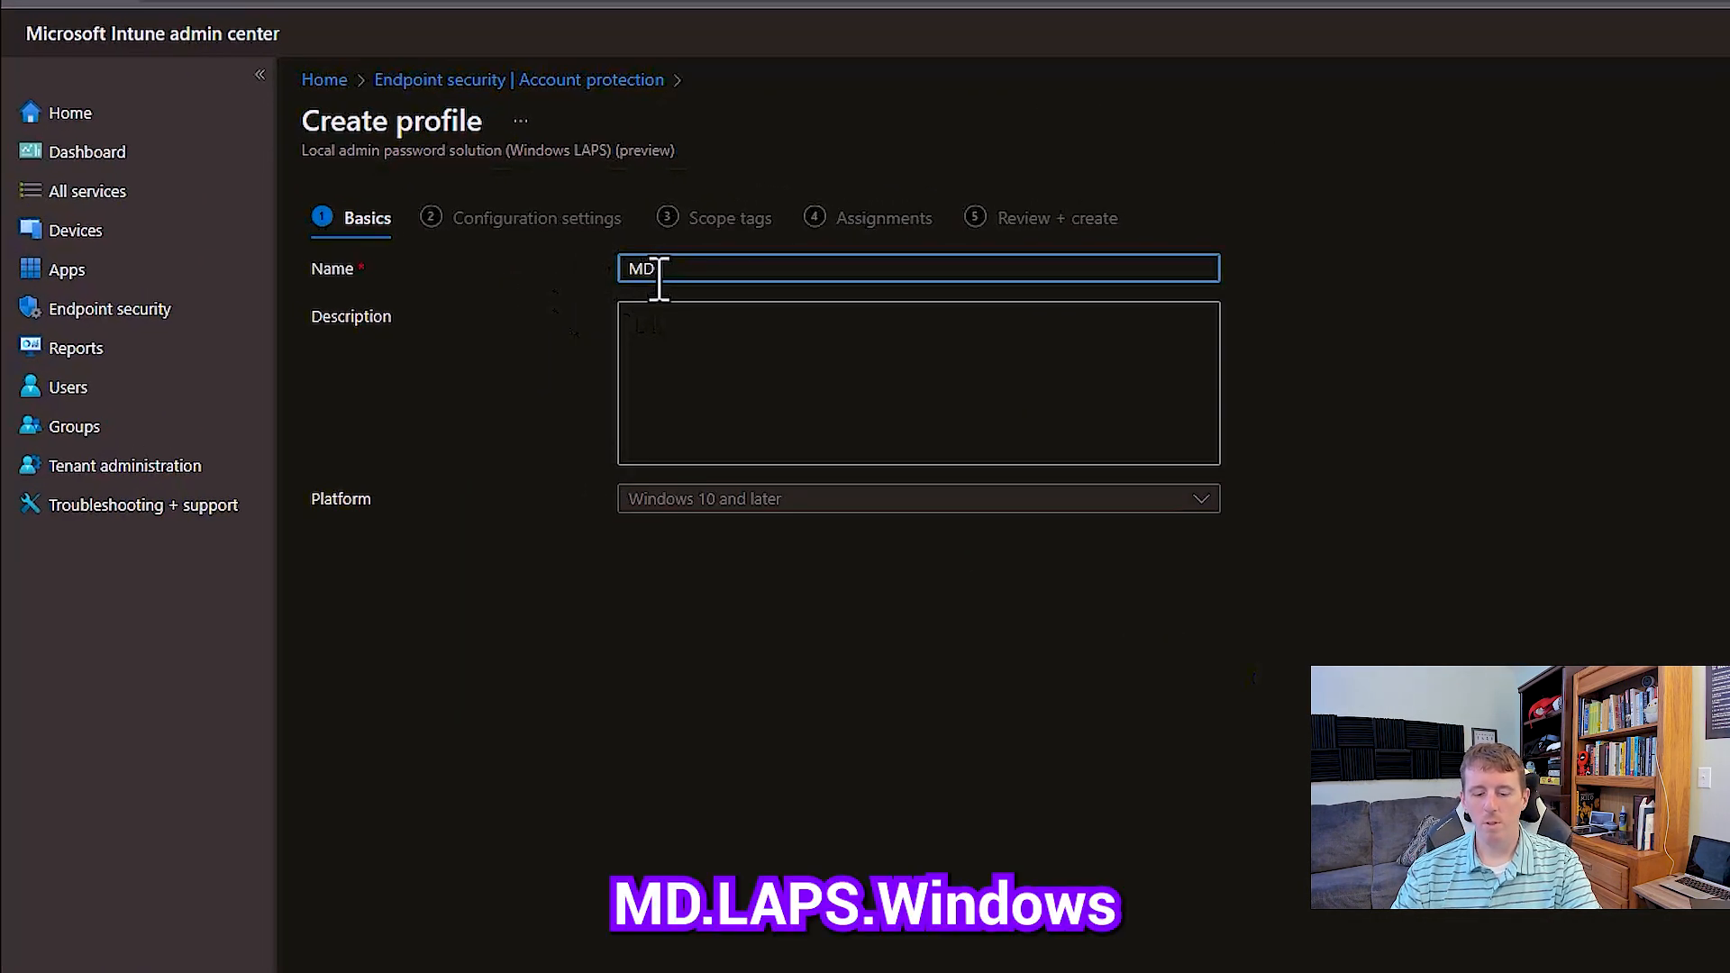
{"action": "type", "text": ".LAPS.Windo"}
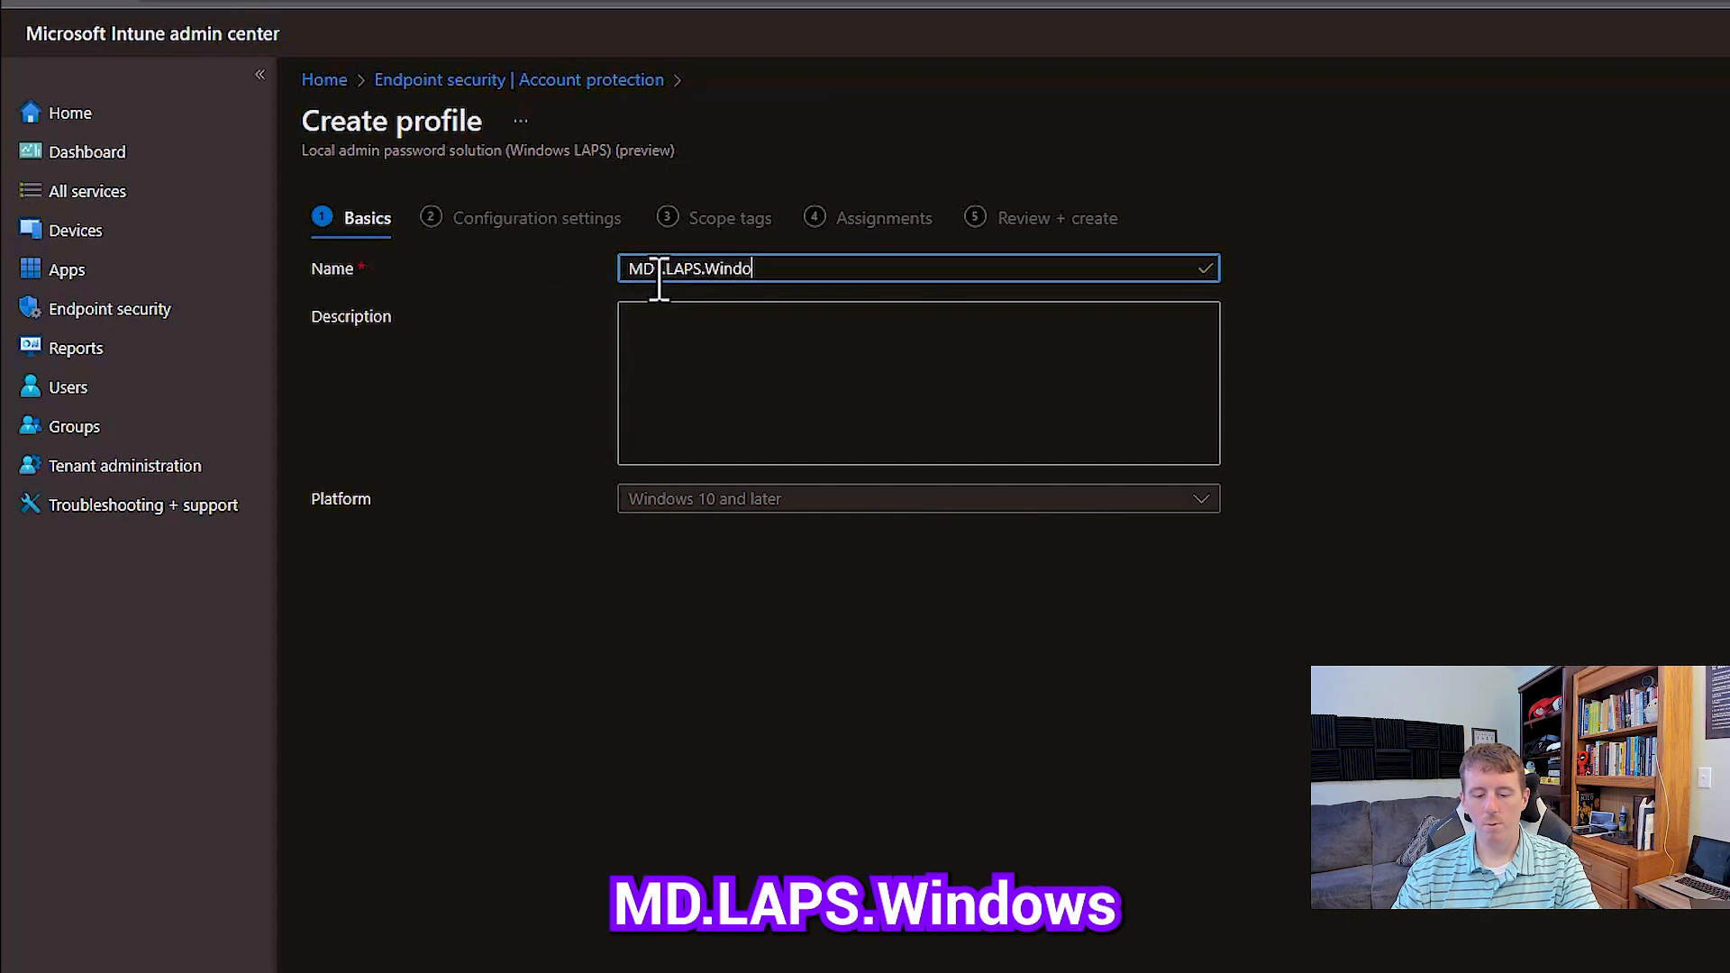
{"action": "type", "text": "ws"}
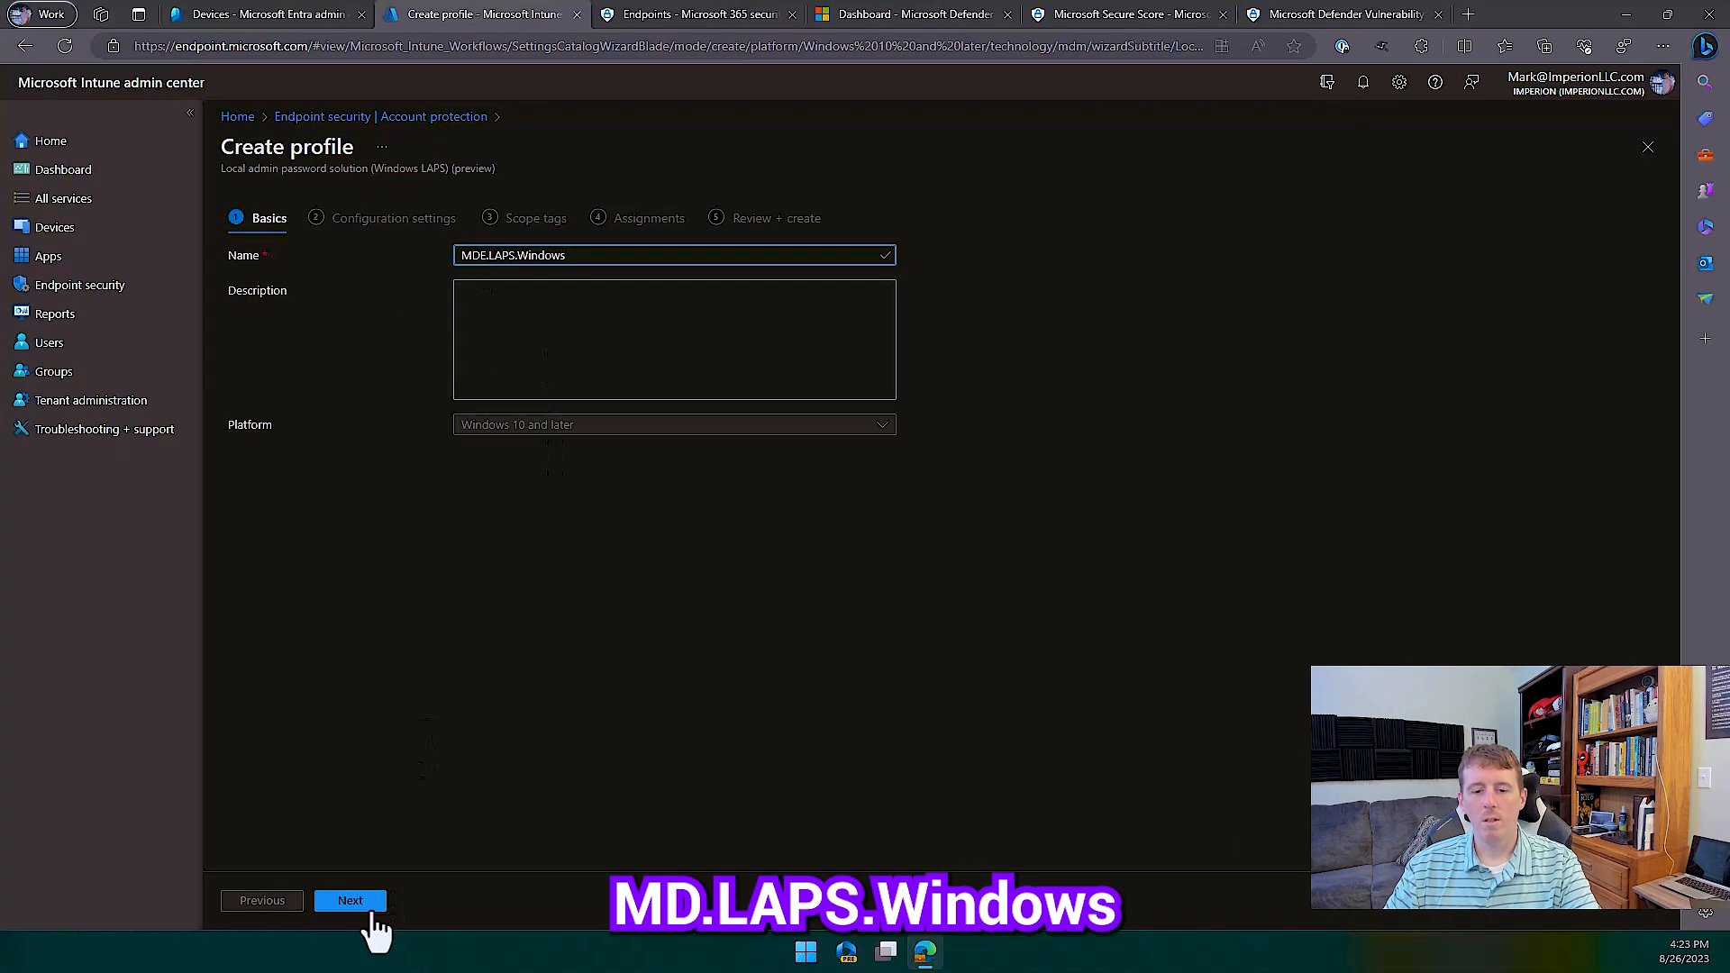
Back up passwords to Azure AD only with letters, numbers and special characters complexity
{"action": "left_click", "coordinate": [350, 901]}
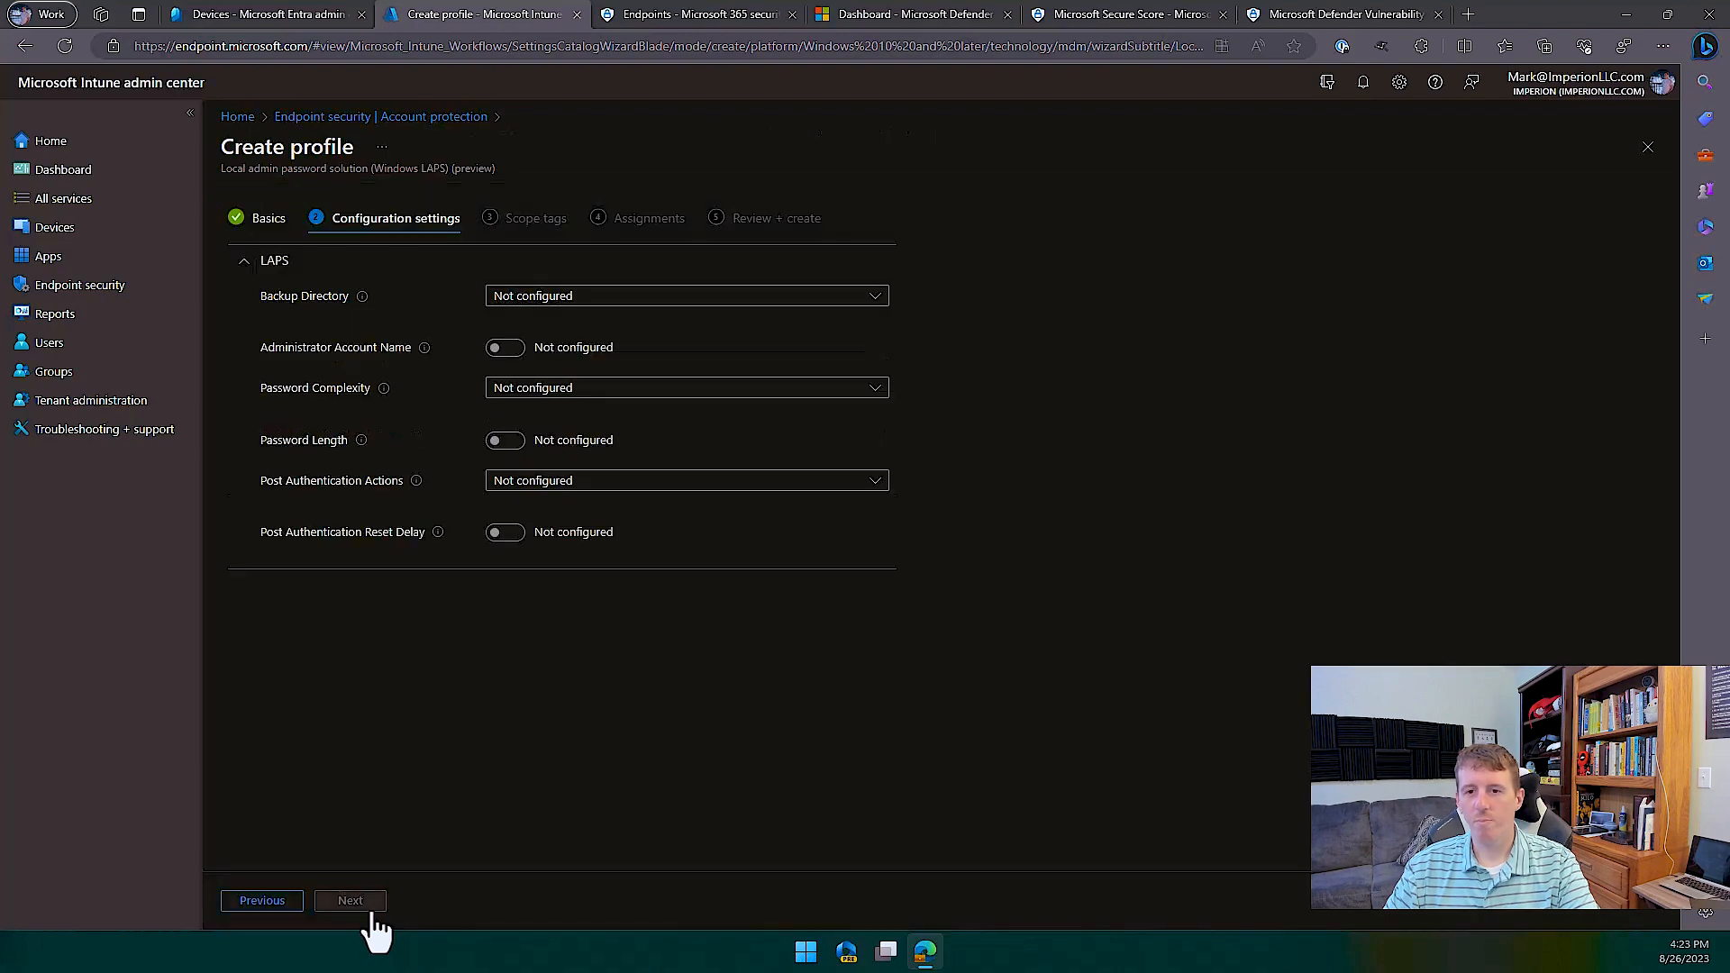
{"action": "left_click", "coordinate": [685, 294]}
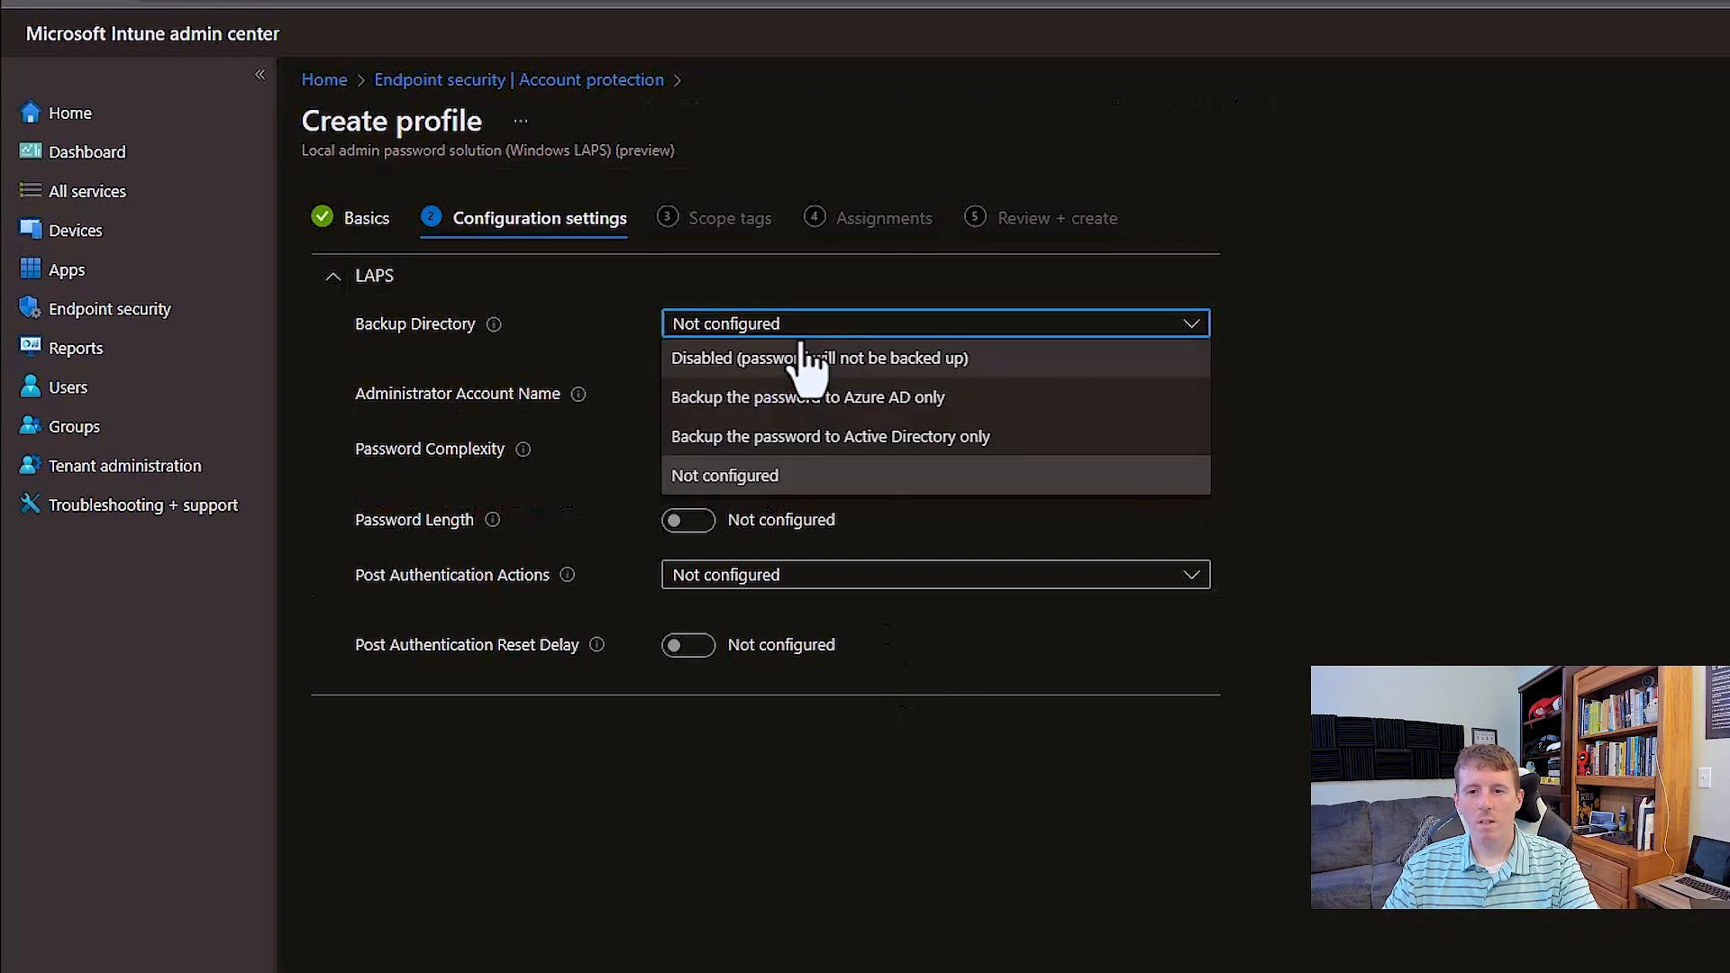
{"action": "left_click", "coordinate": [724, 474]}
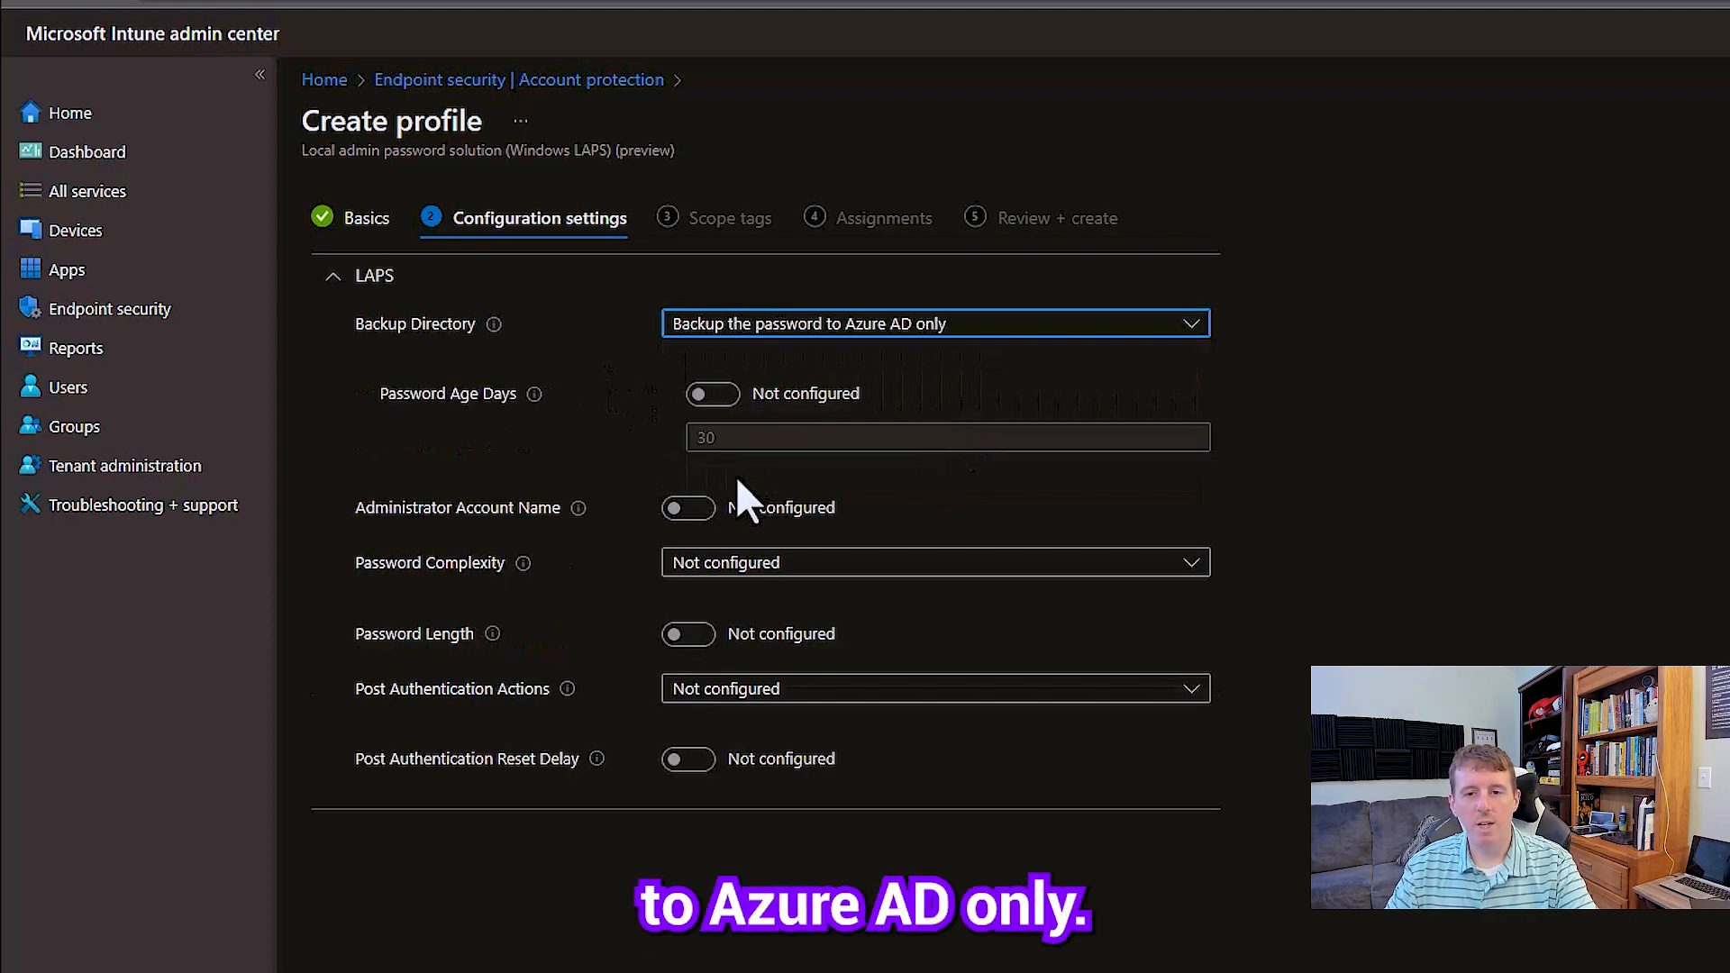
{"action": "left_click", "coordinate": [936, 562]}
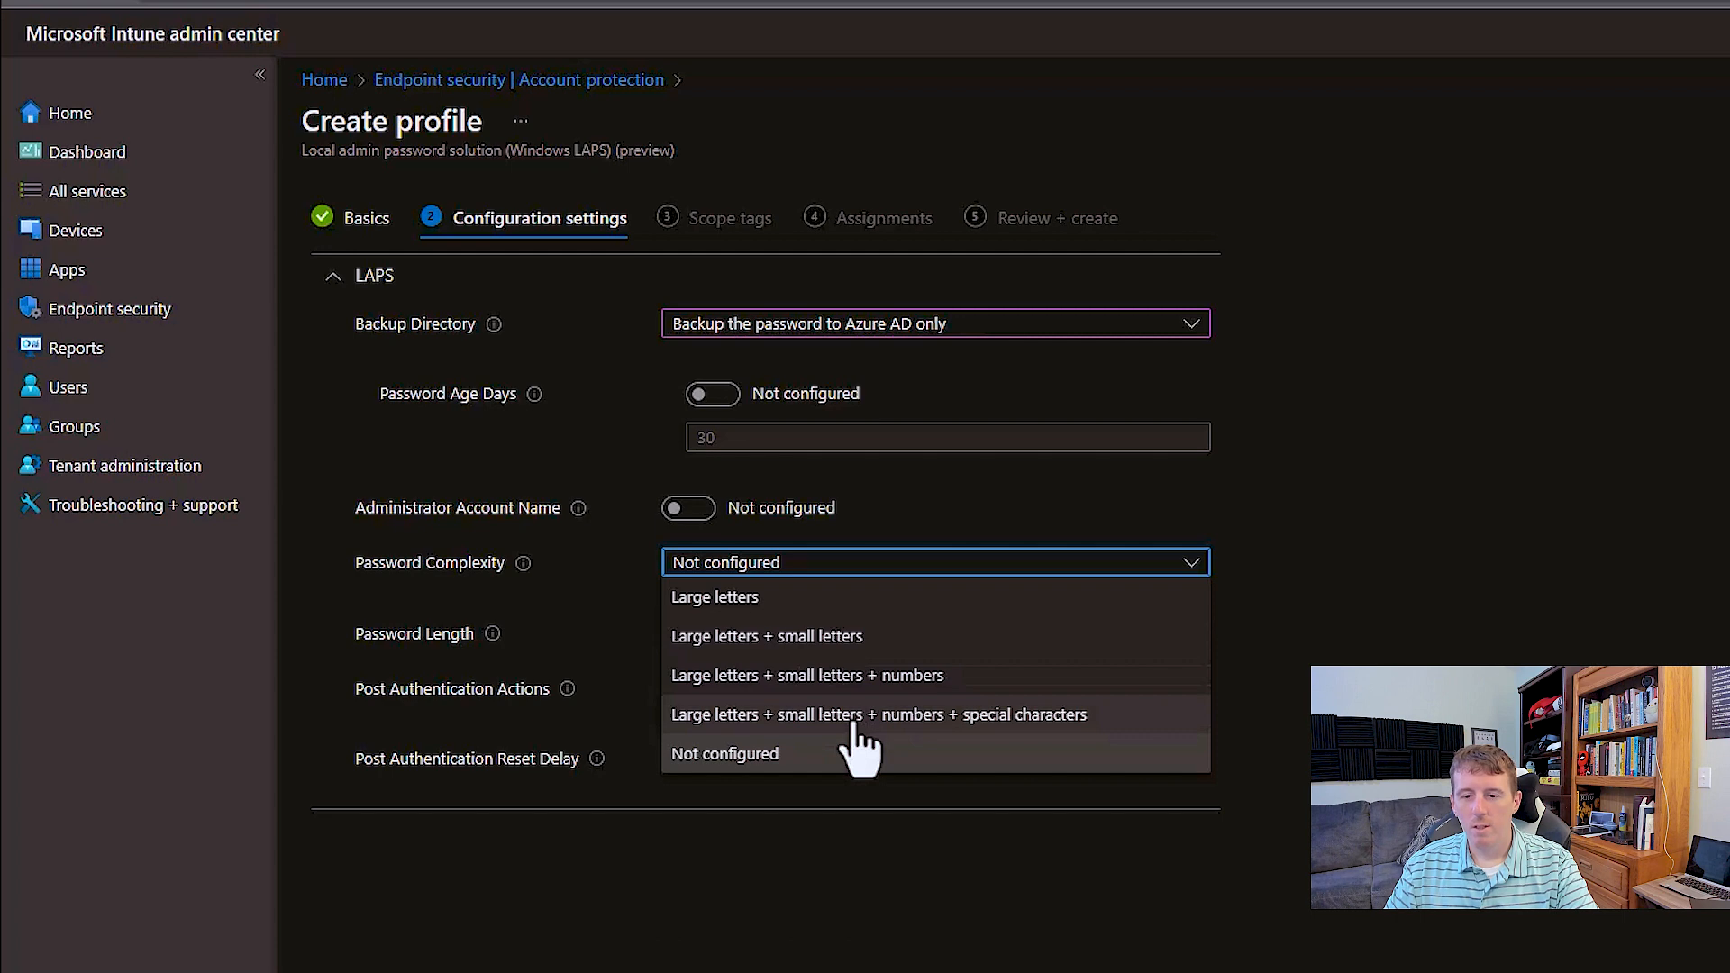
{"action": "left_click", "coordinate": [877, 713]}
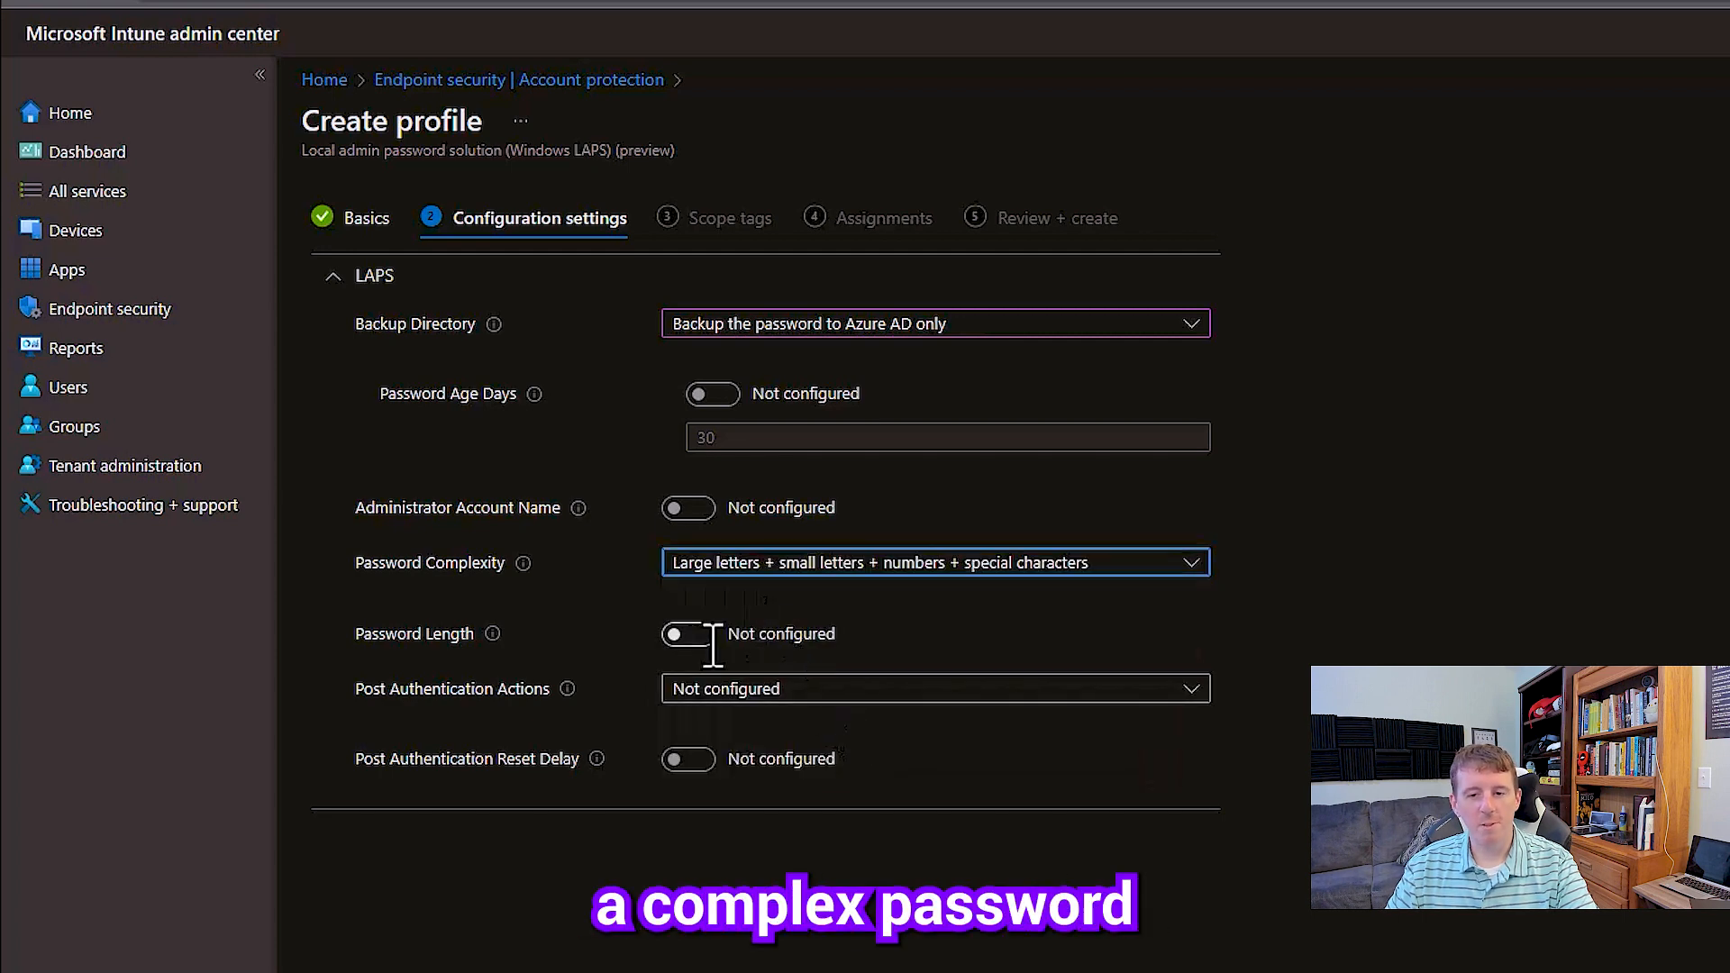
Set a custom password length of 25 and reset the password upon expiry of the grace period
{"action": "left_click", "coordinate": [936, 686]}
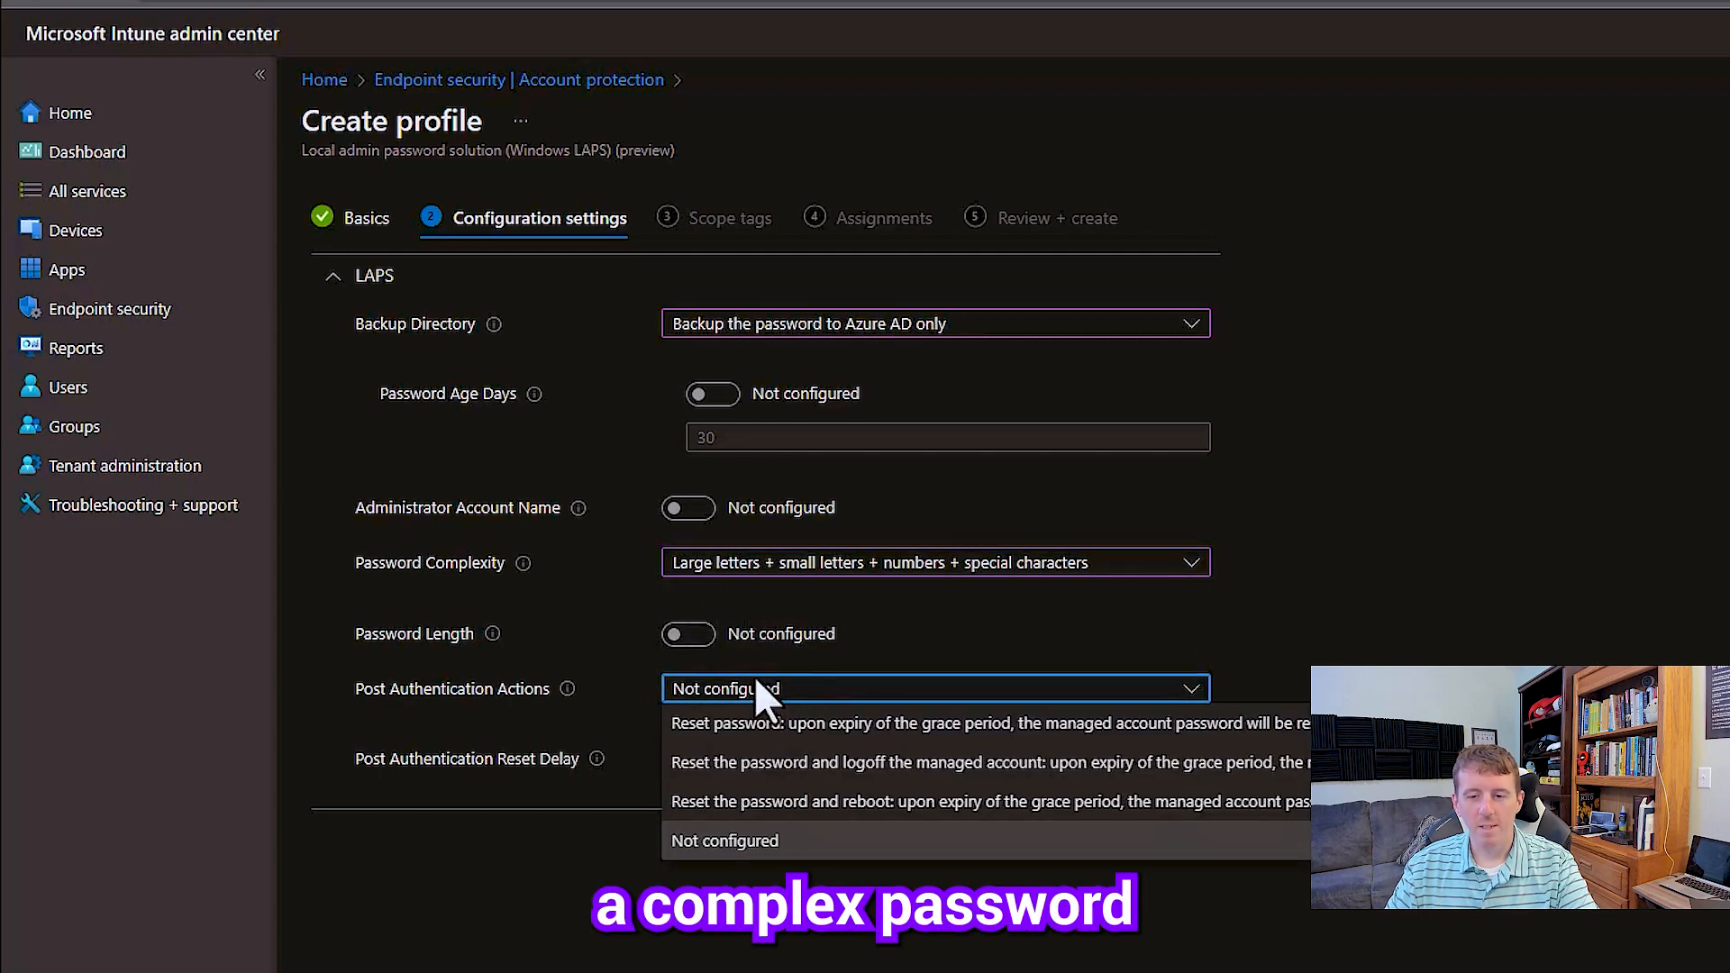
{"action": "left_click", "coordinate": [687, 633]}
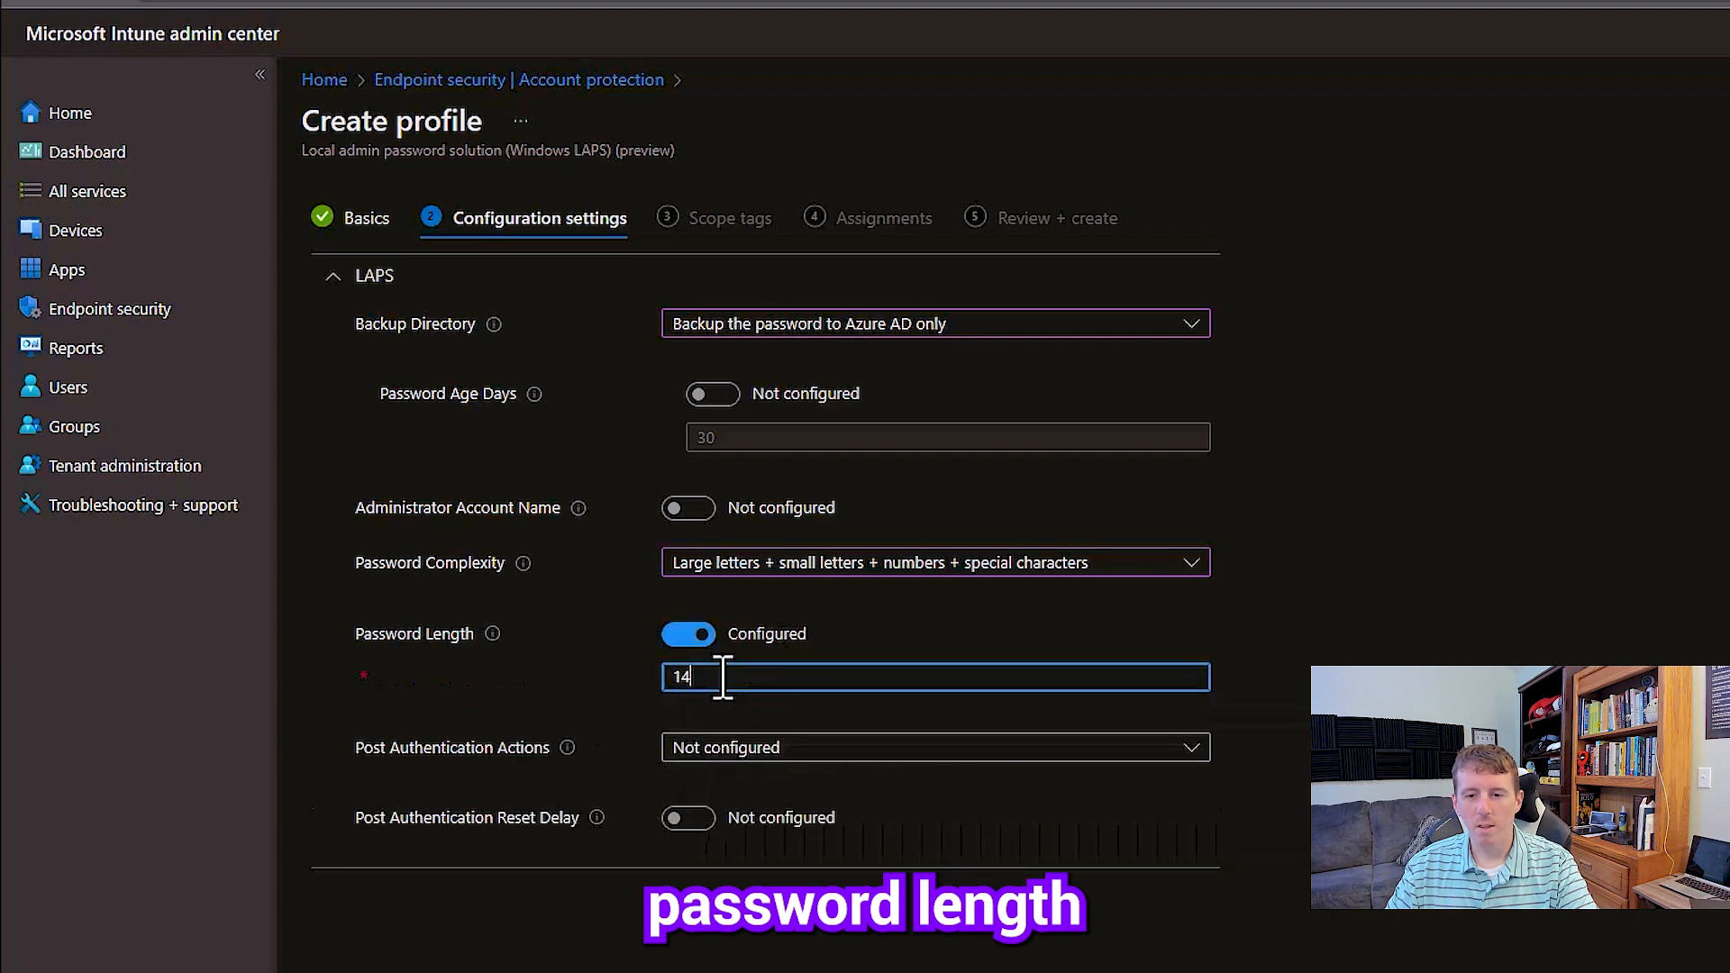
{"action": "double_click", "coordinate": [682, 676]}
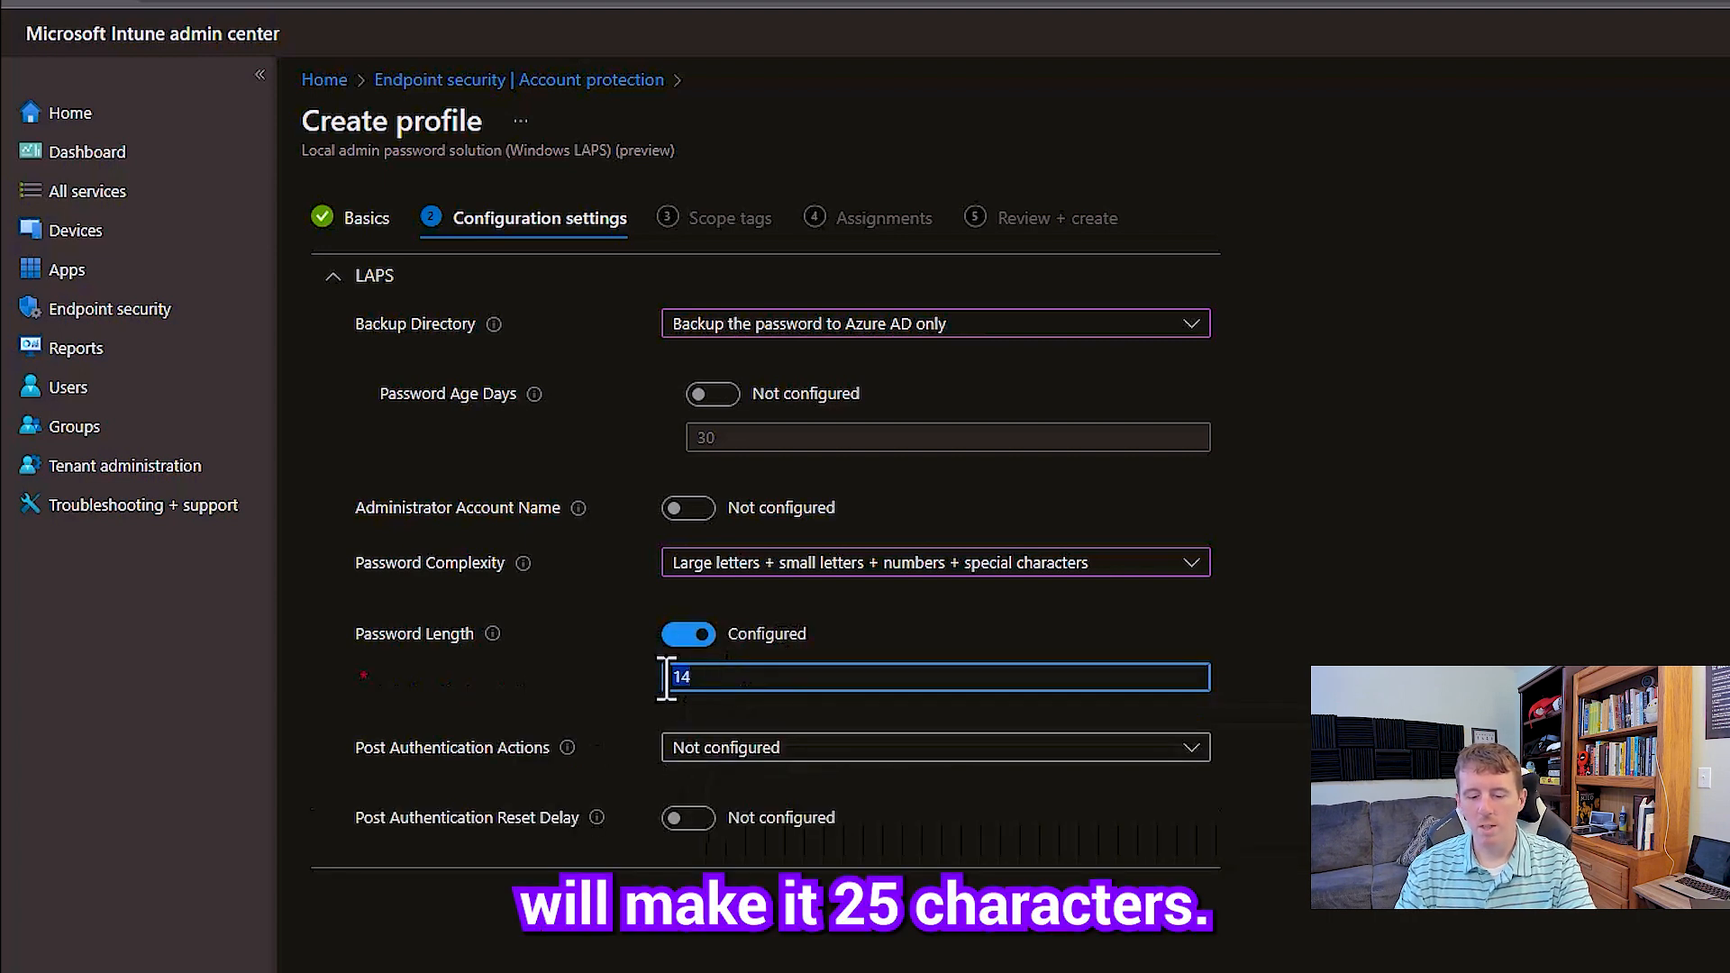
{"action": "left_click", "coordinate": [935, 746]}
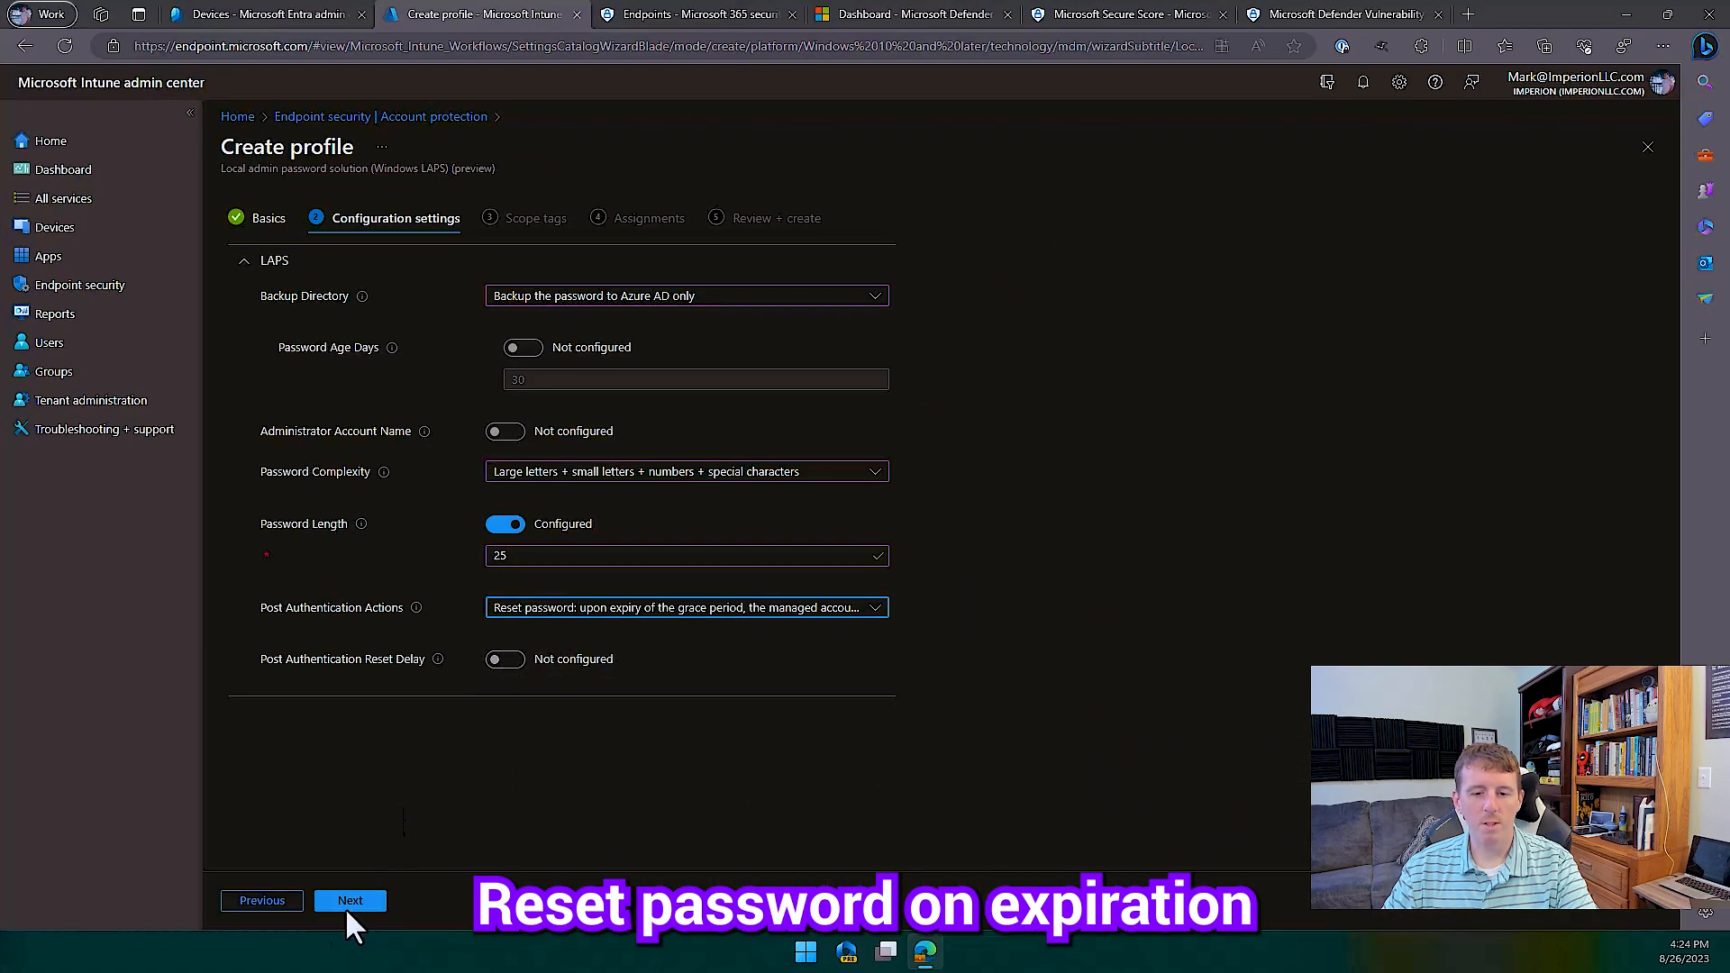
Skip scope tags, include the MDE.EndpointStandardBuild group, and create the profile
{"action": "left_click", "coordinate": [349, 901]}
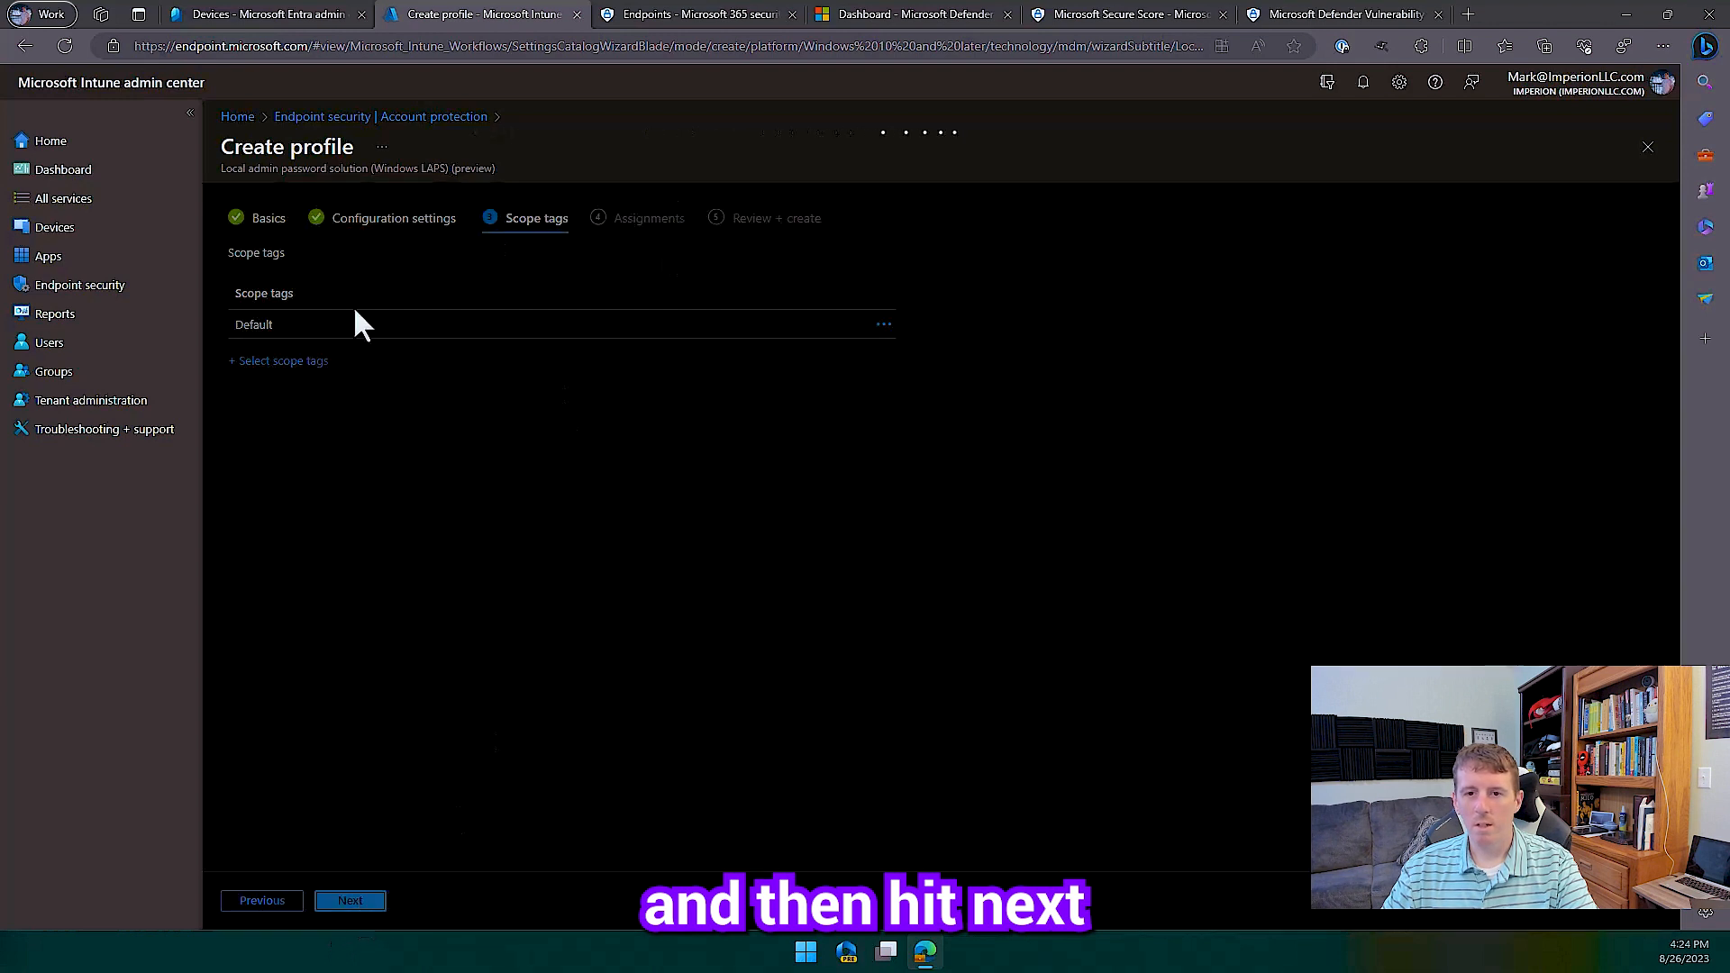
{"action": "left_click", "coordinate": [349, 901]}
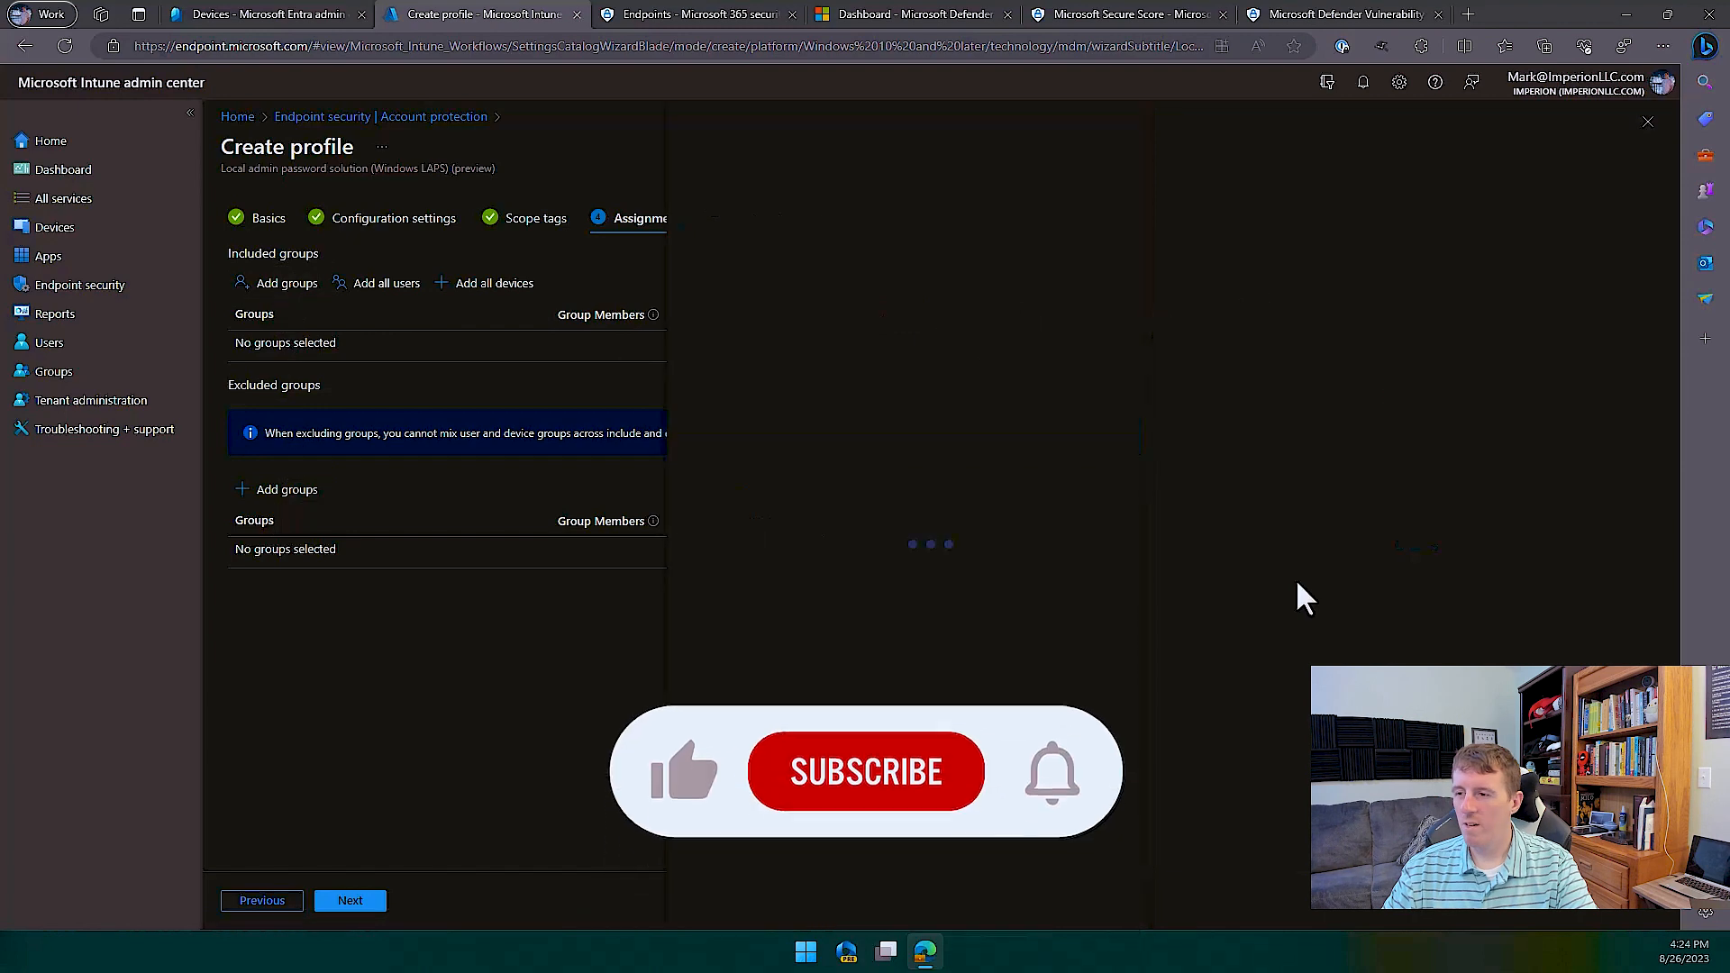
{"action": "left_click", "coordinate": [284, 283]}
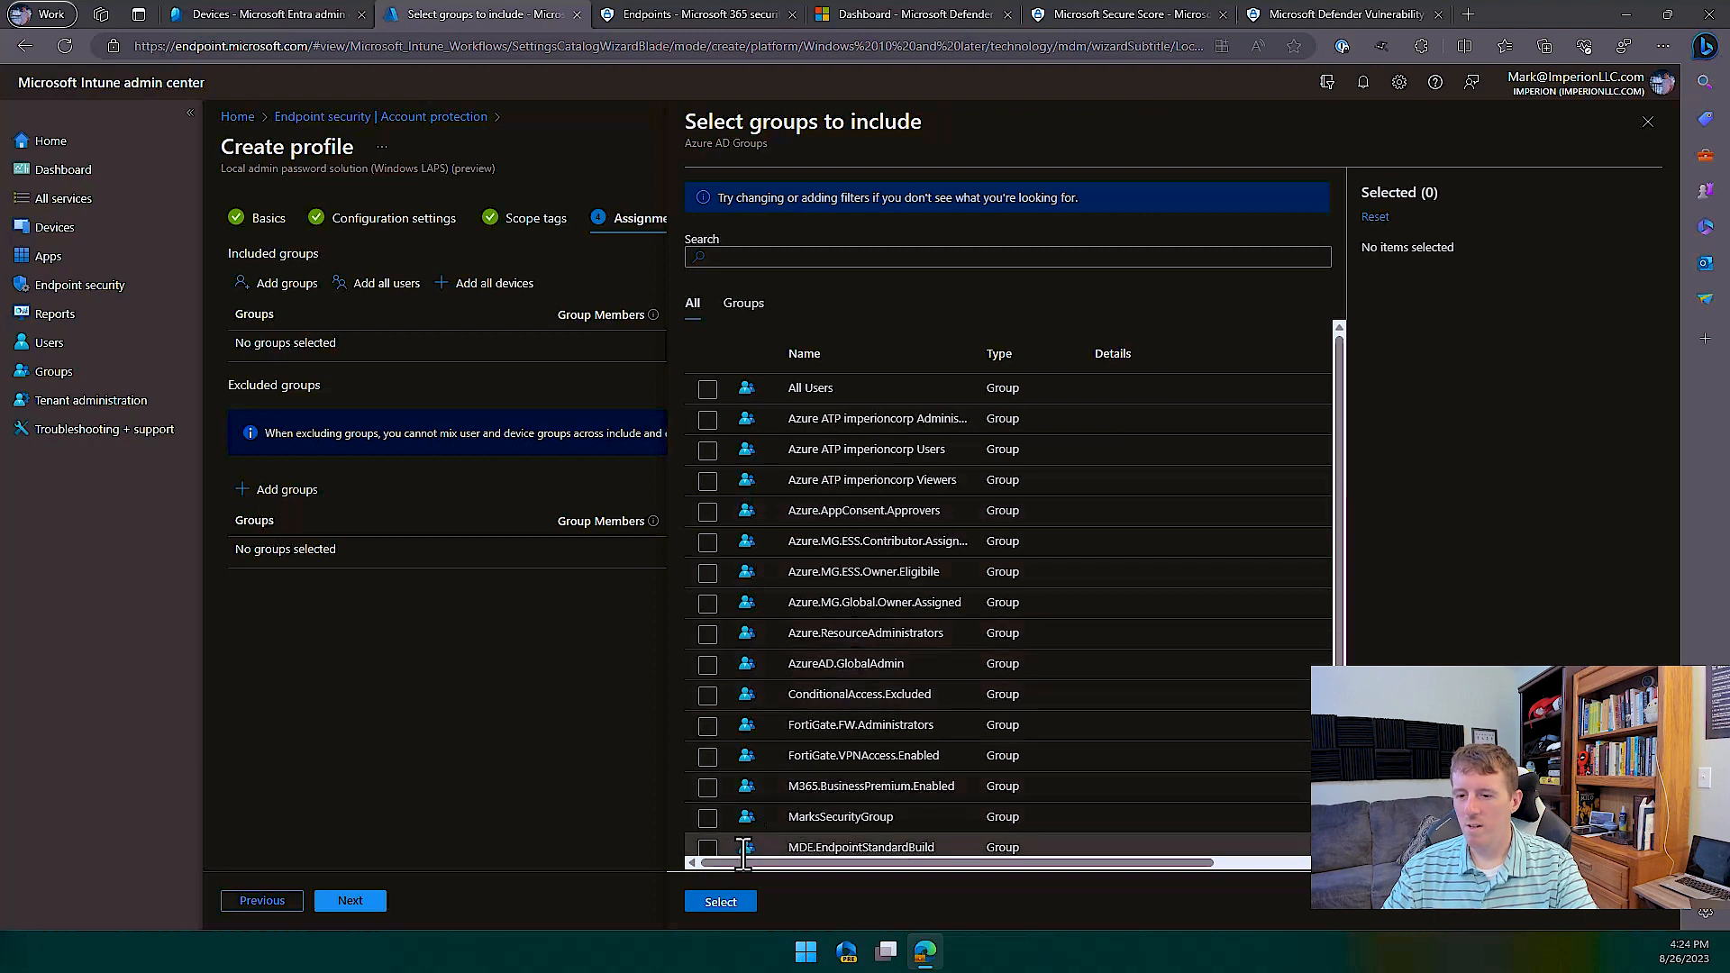
{"action": "left_click", "coordinate": [706, 847]}
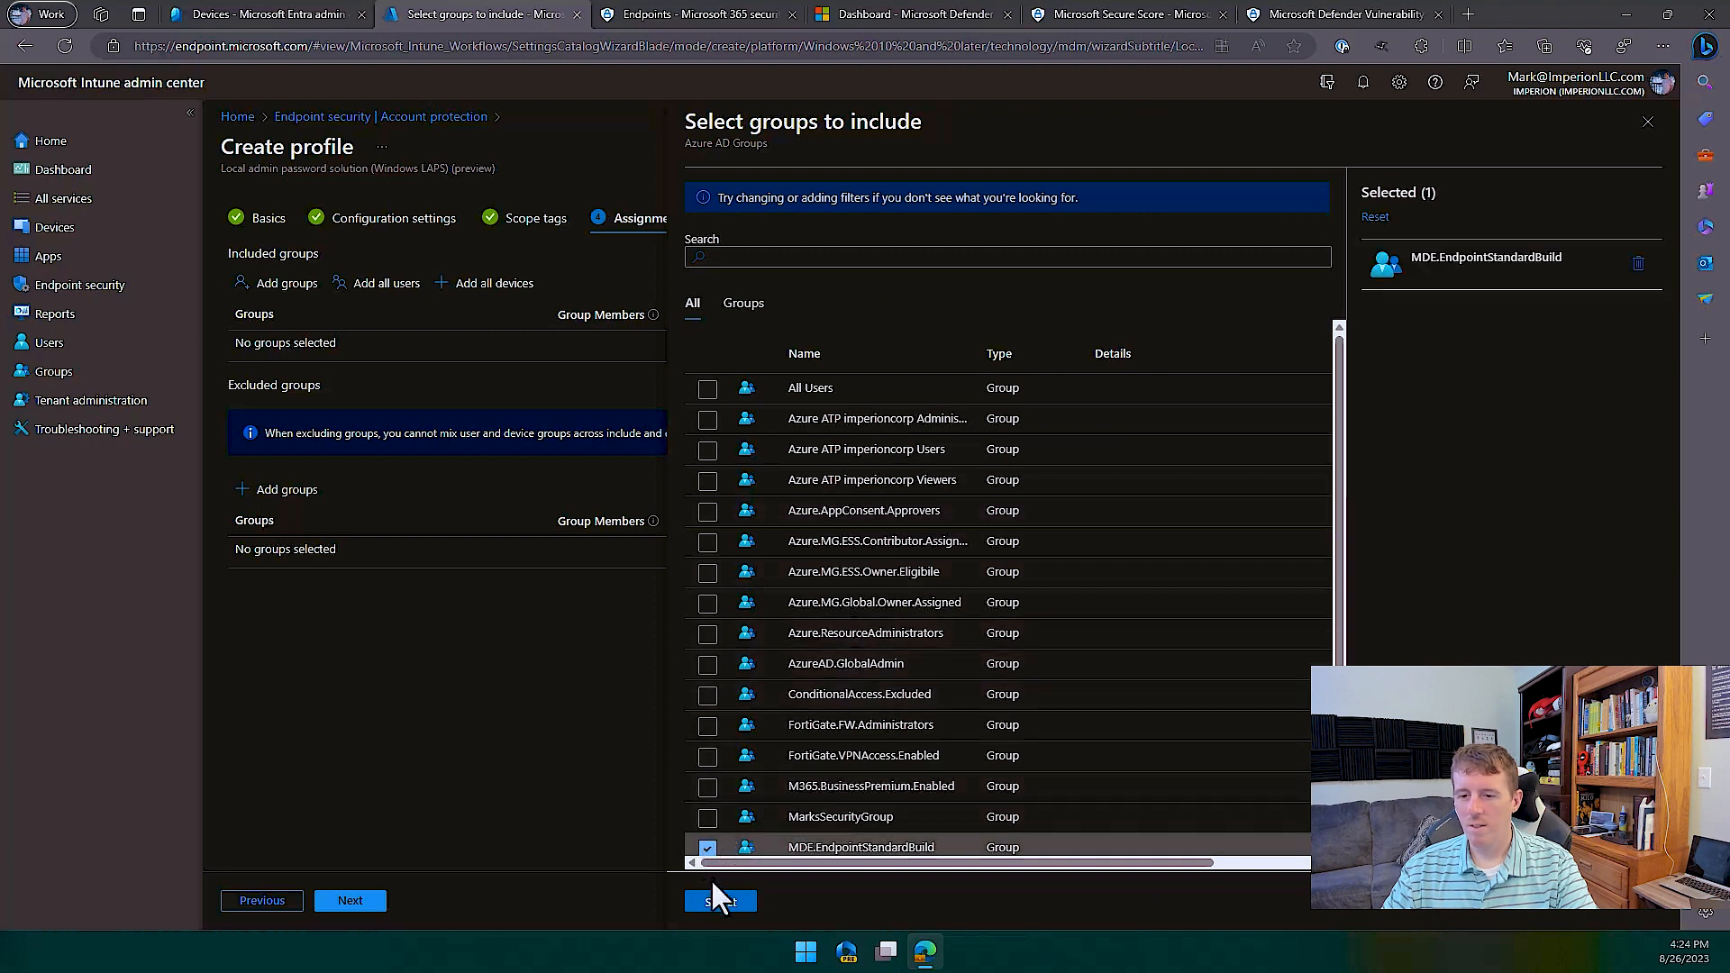
{"action": "left_click", "coordinate": [719, 901]}
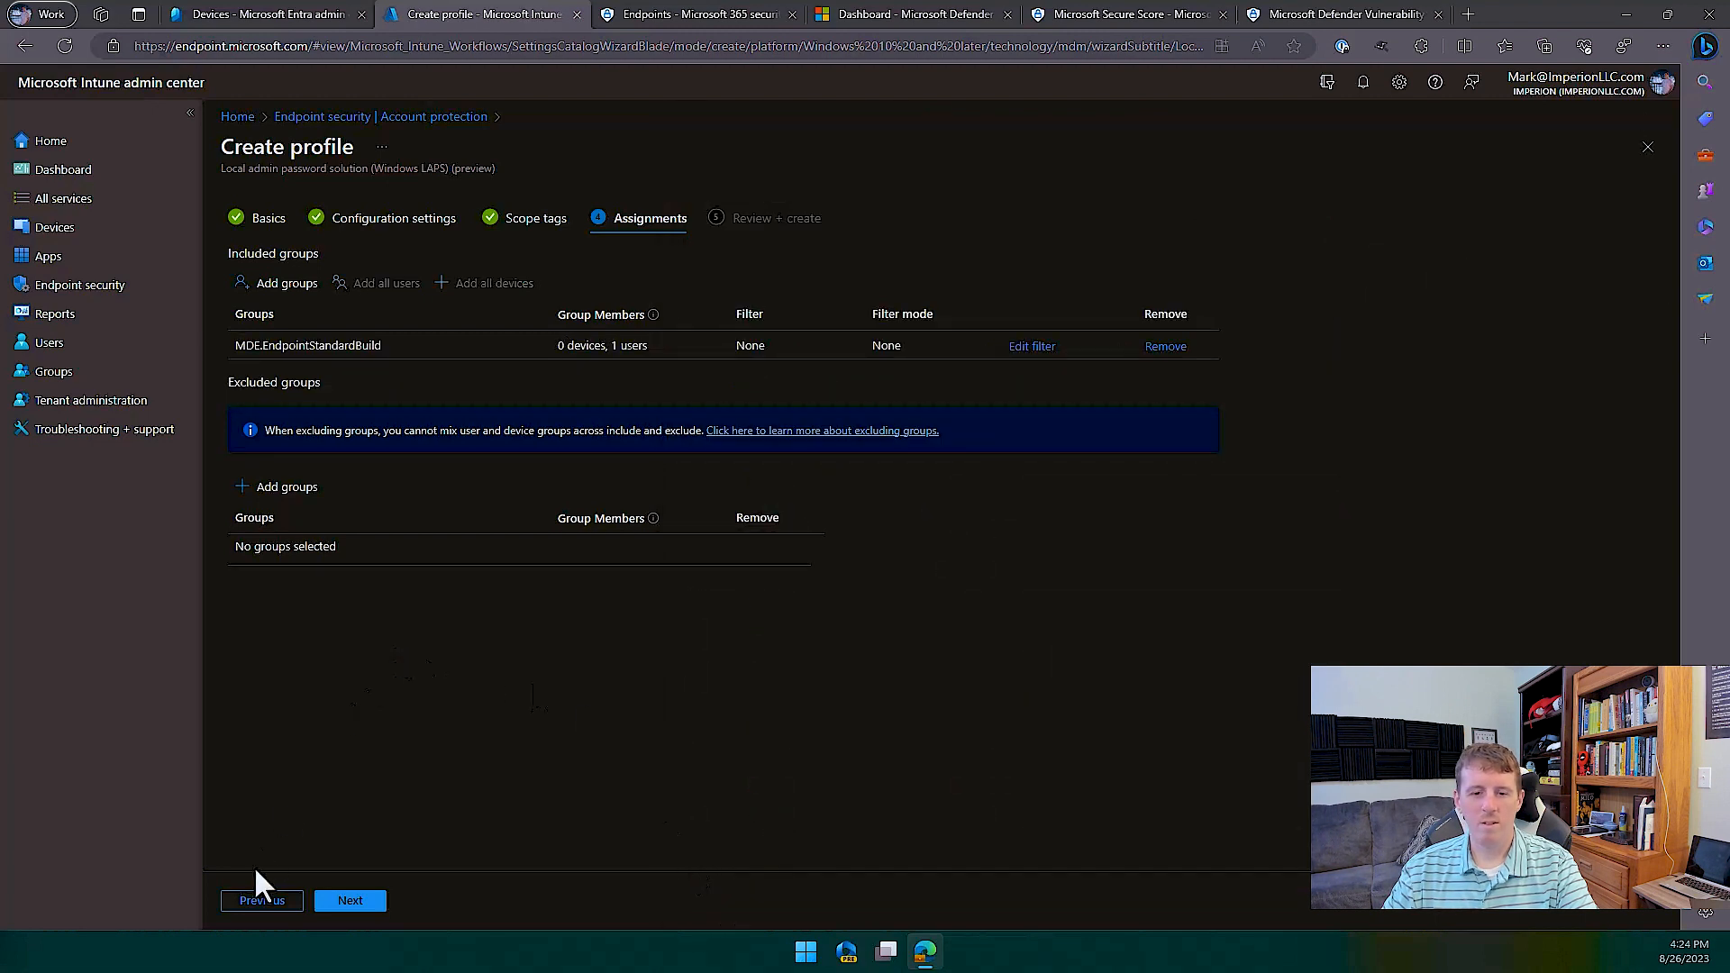
{"action": "left_click", "coordinate": [349, 901]}
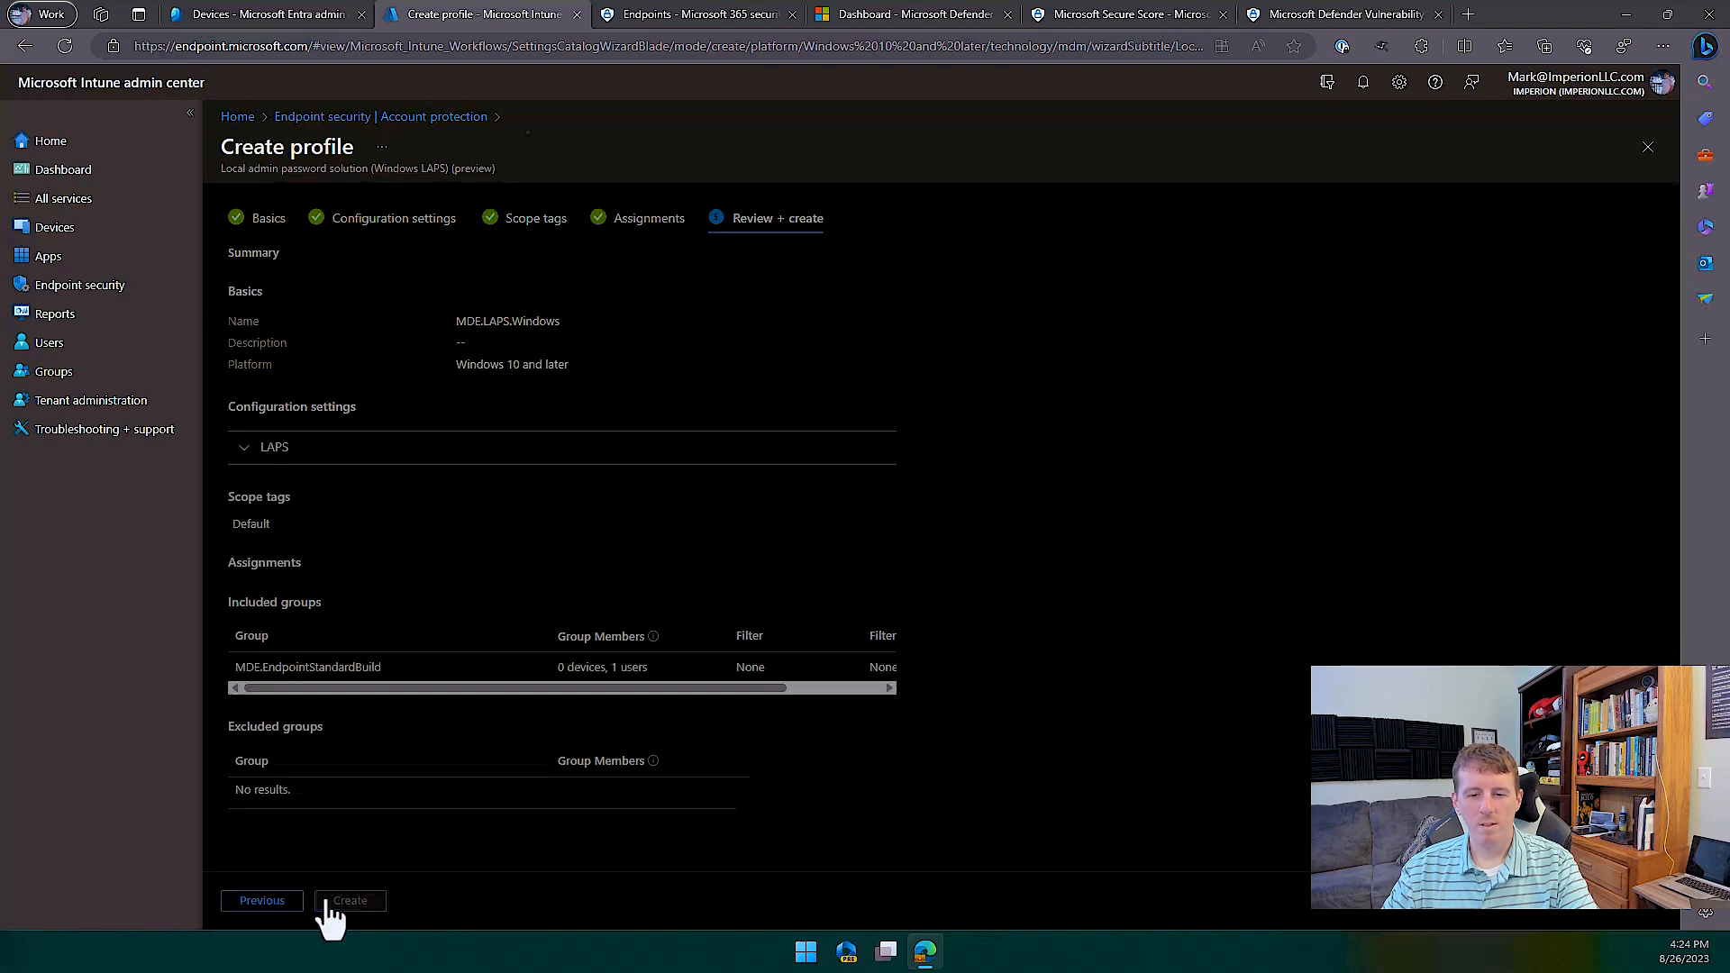
{"action": "left_click", "coordinate": [350, 901]}
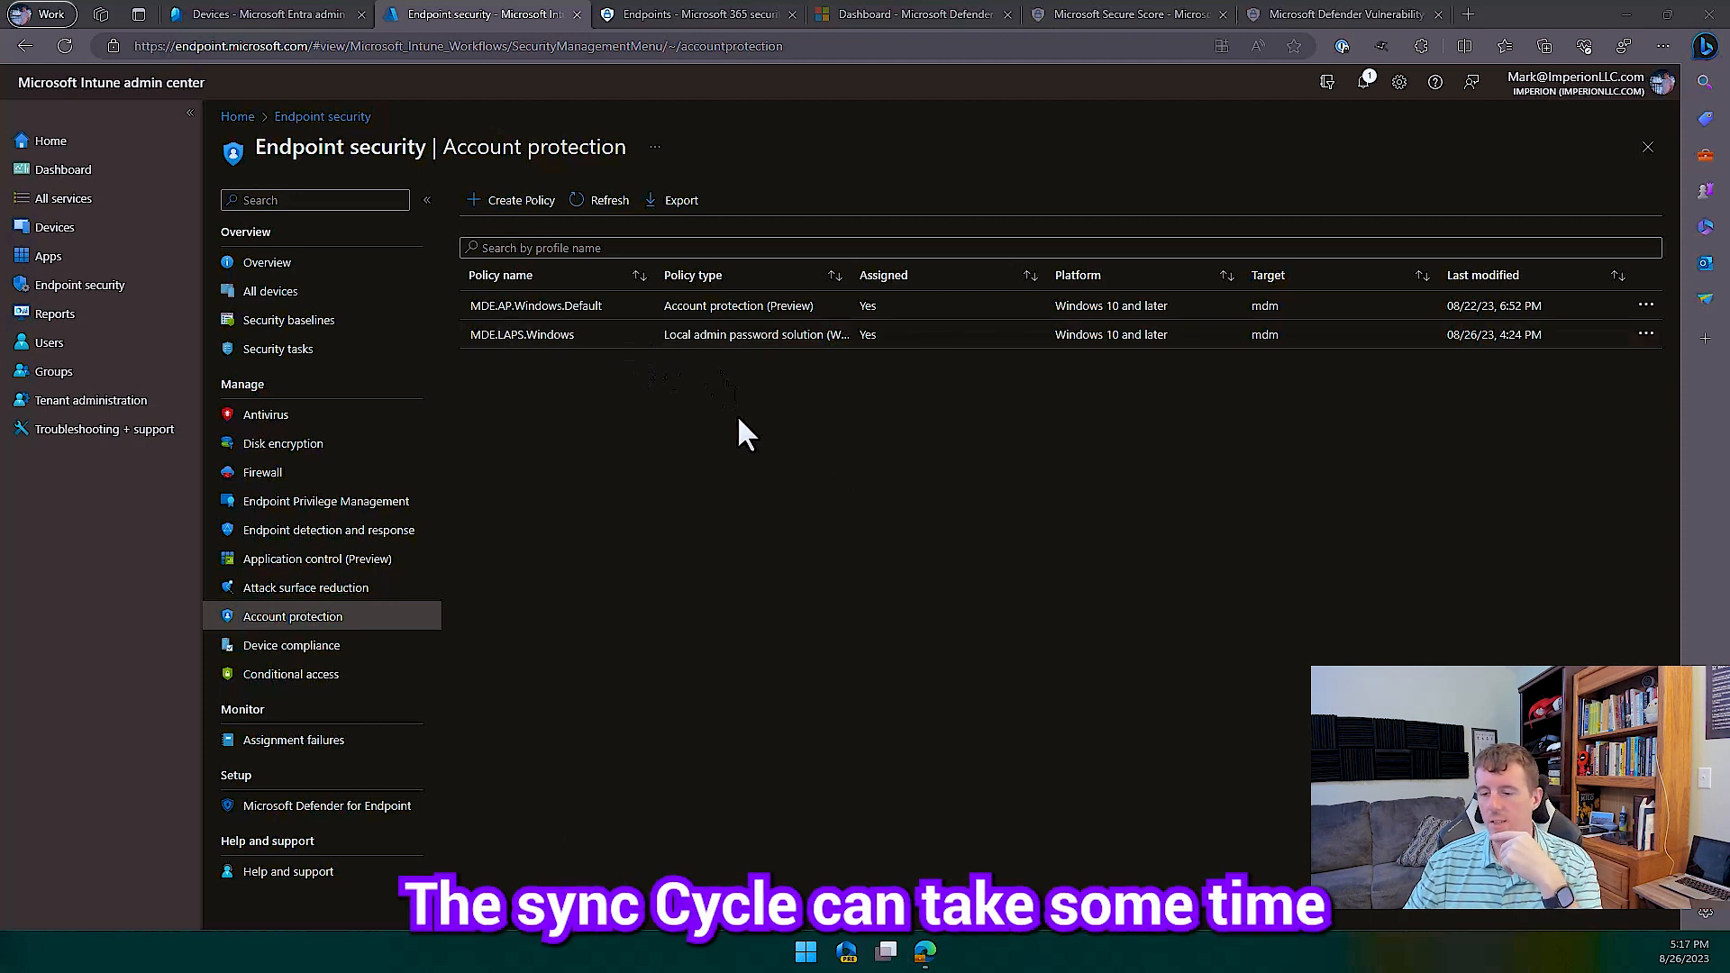
{"action": "mouse_move", "coordinate": [485, 369]}
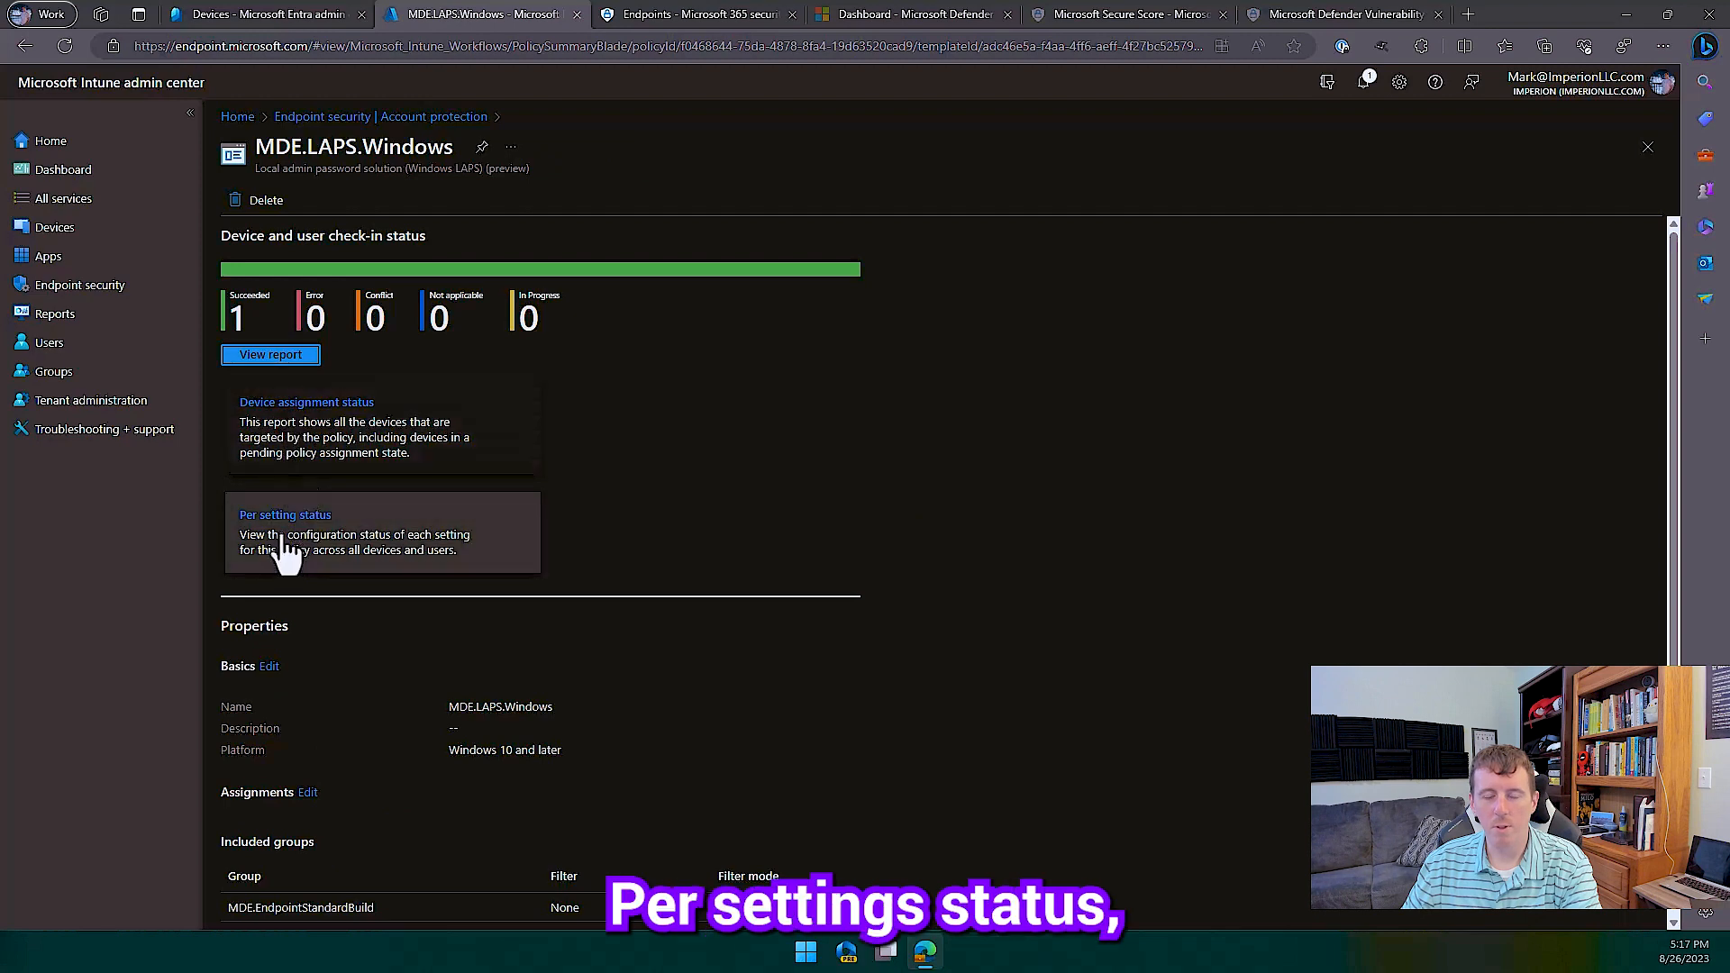
Review MDE.LAPS.Windows per-setting status and the succeeded report for device IMP-MHT-001
{"action": "left_click", "coordinate": [285, 514]}
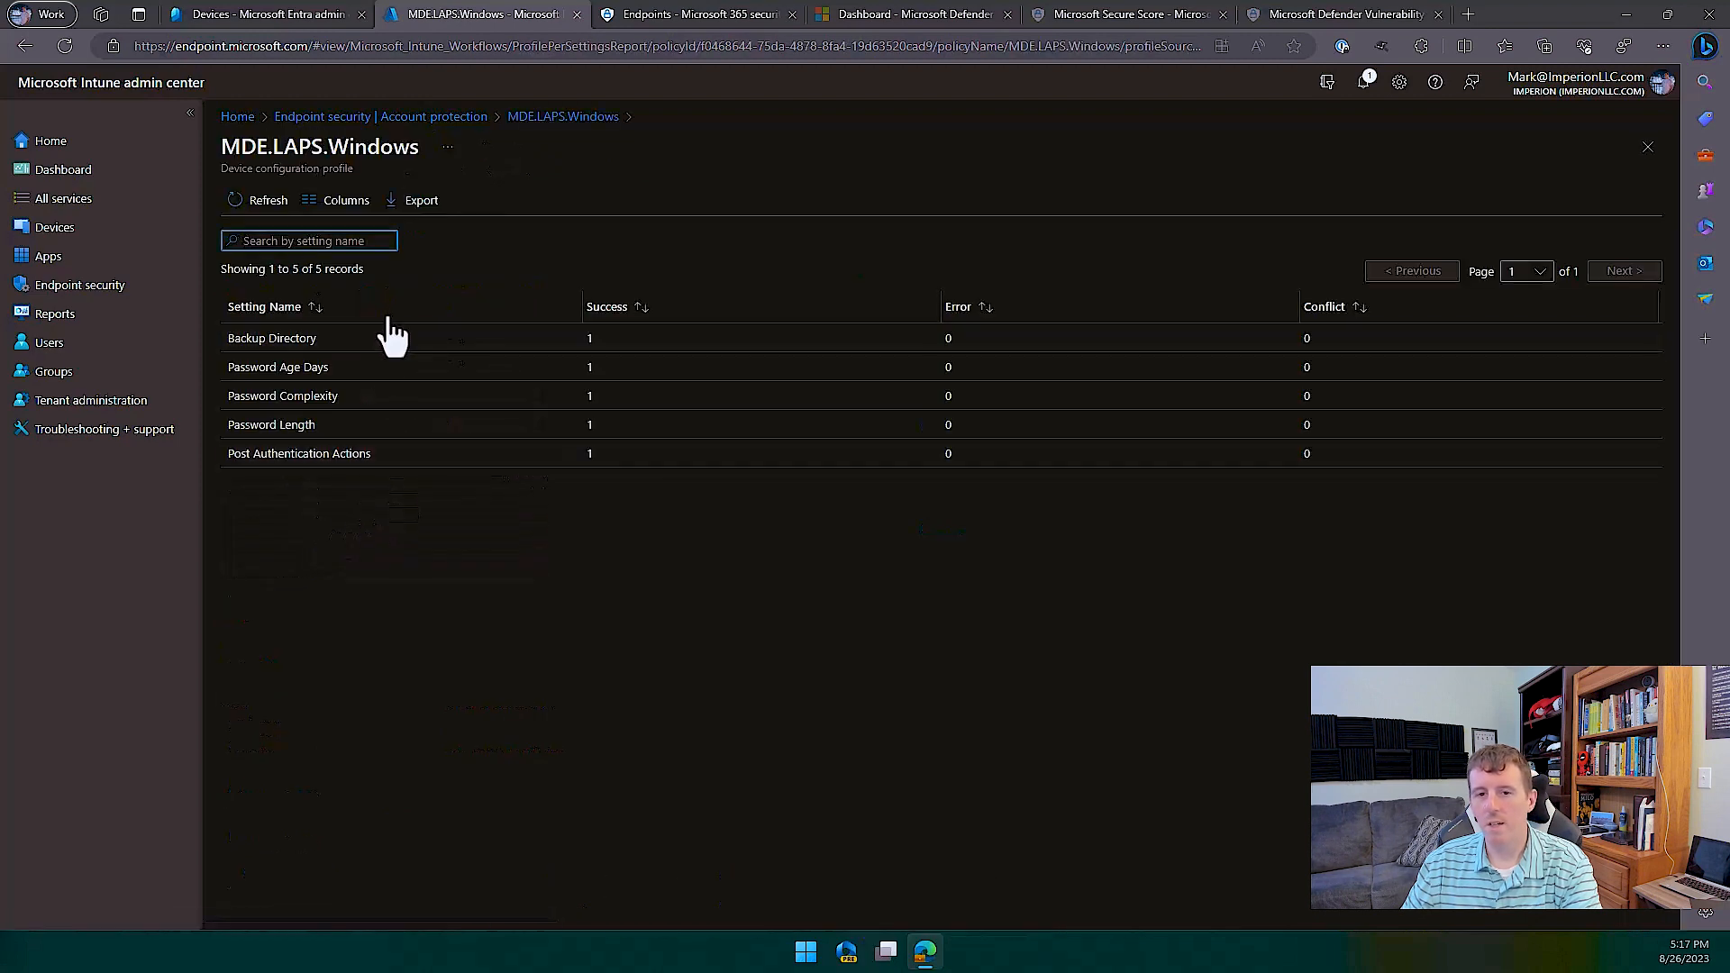
{"action": "mouse_move", "coordinate": [396, 176]}
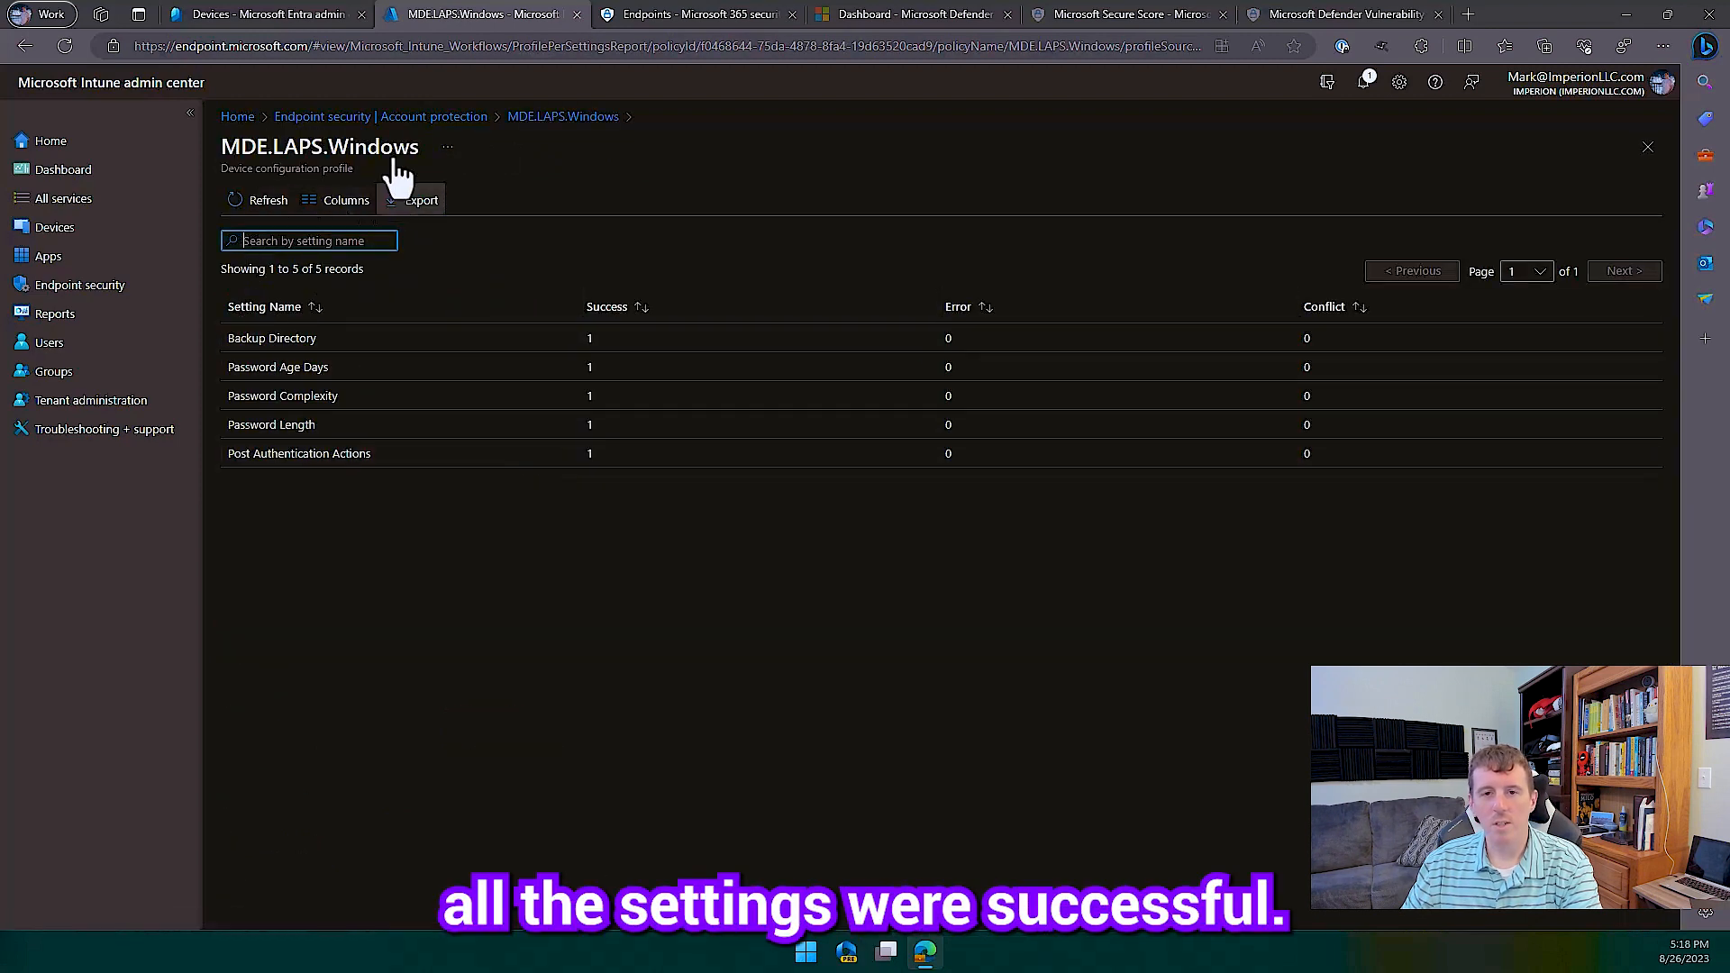
{"action": "left_click", "coordinate": [562, 115]}
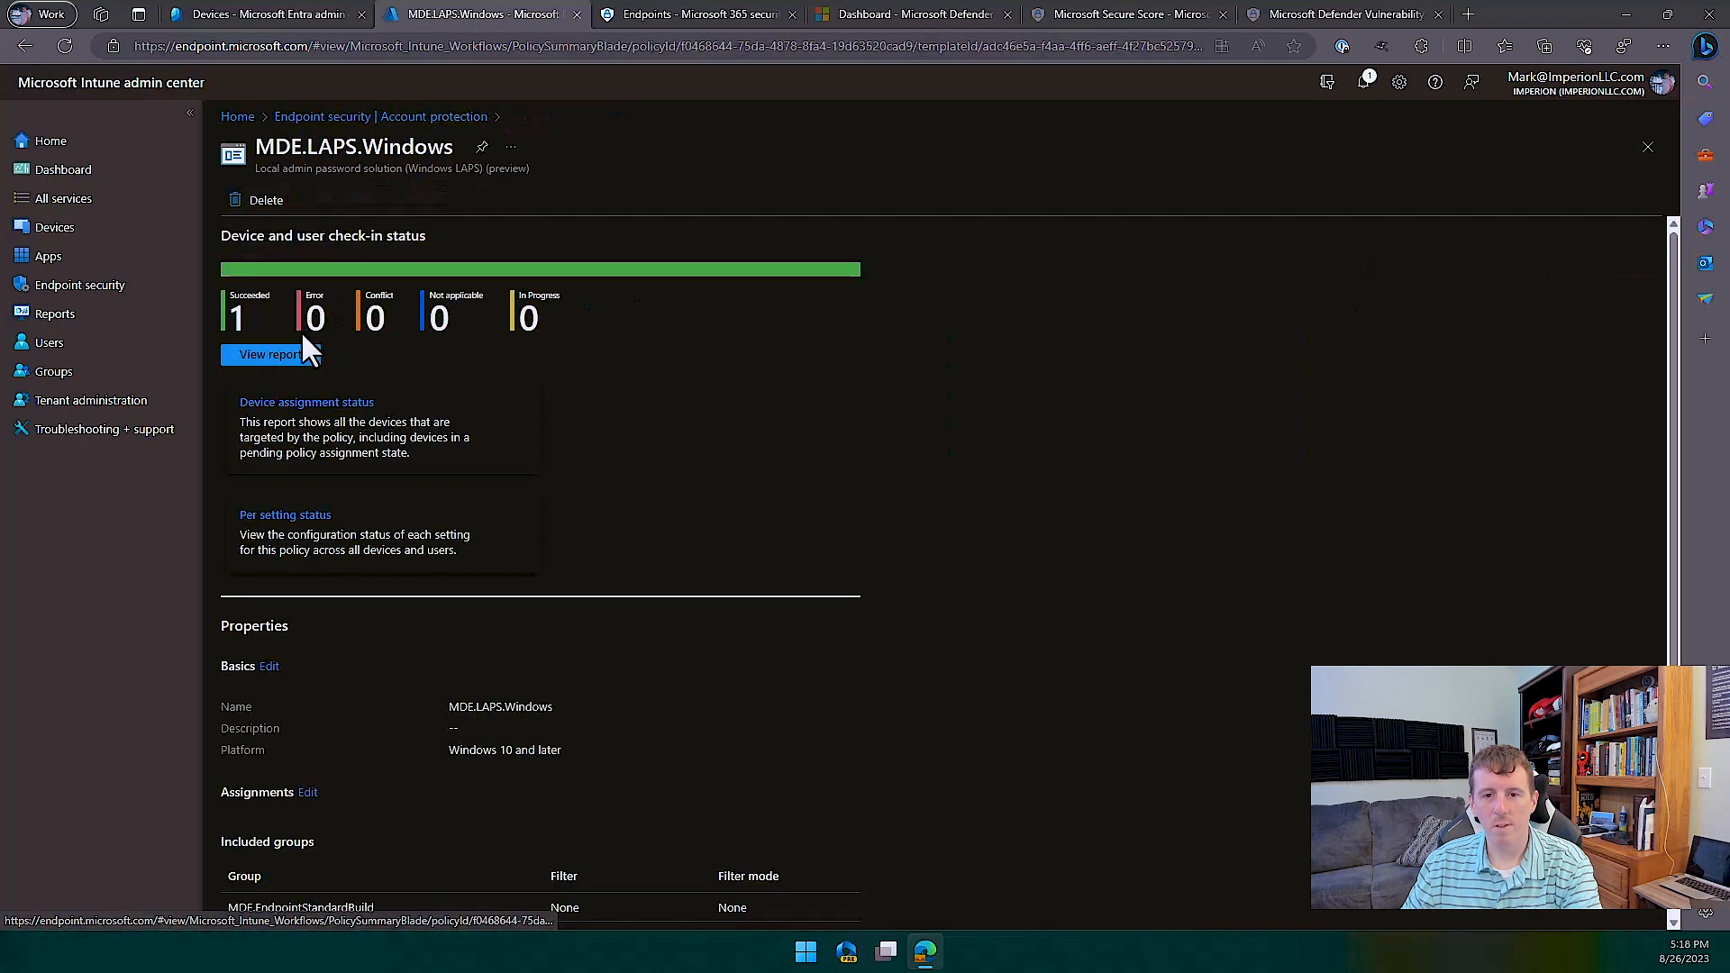
{"action": "left_click", "coordinate": [268, 355]}
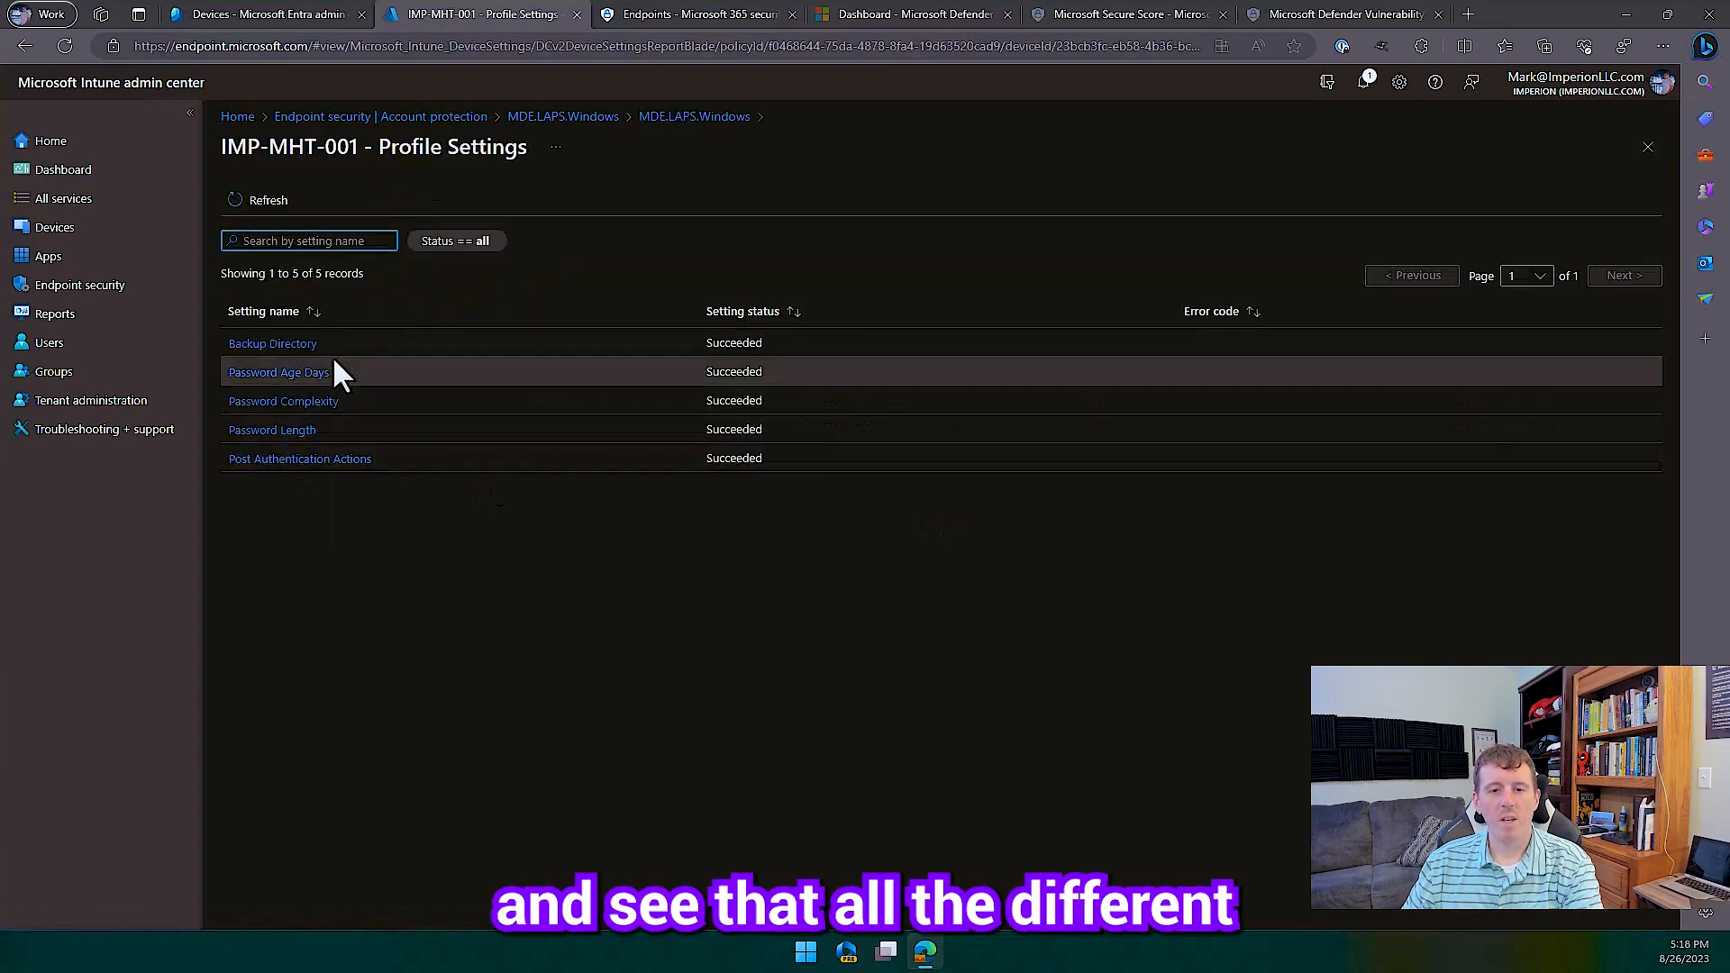
{"action": "mouse_move", "coordinate": [353, 447]}
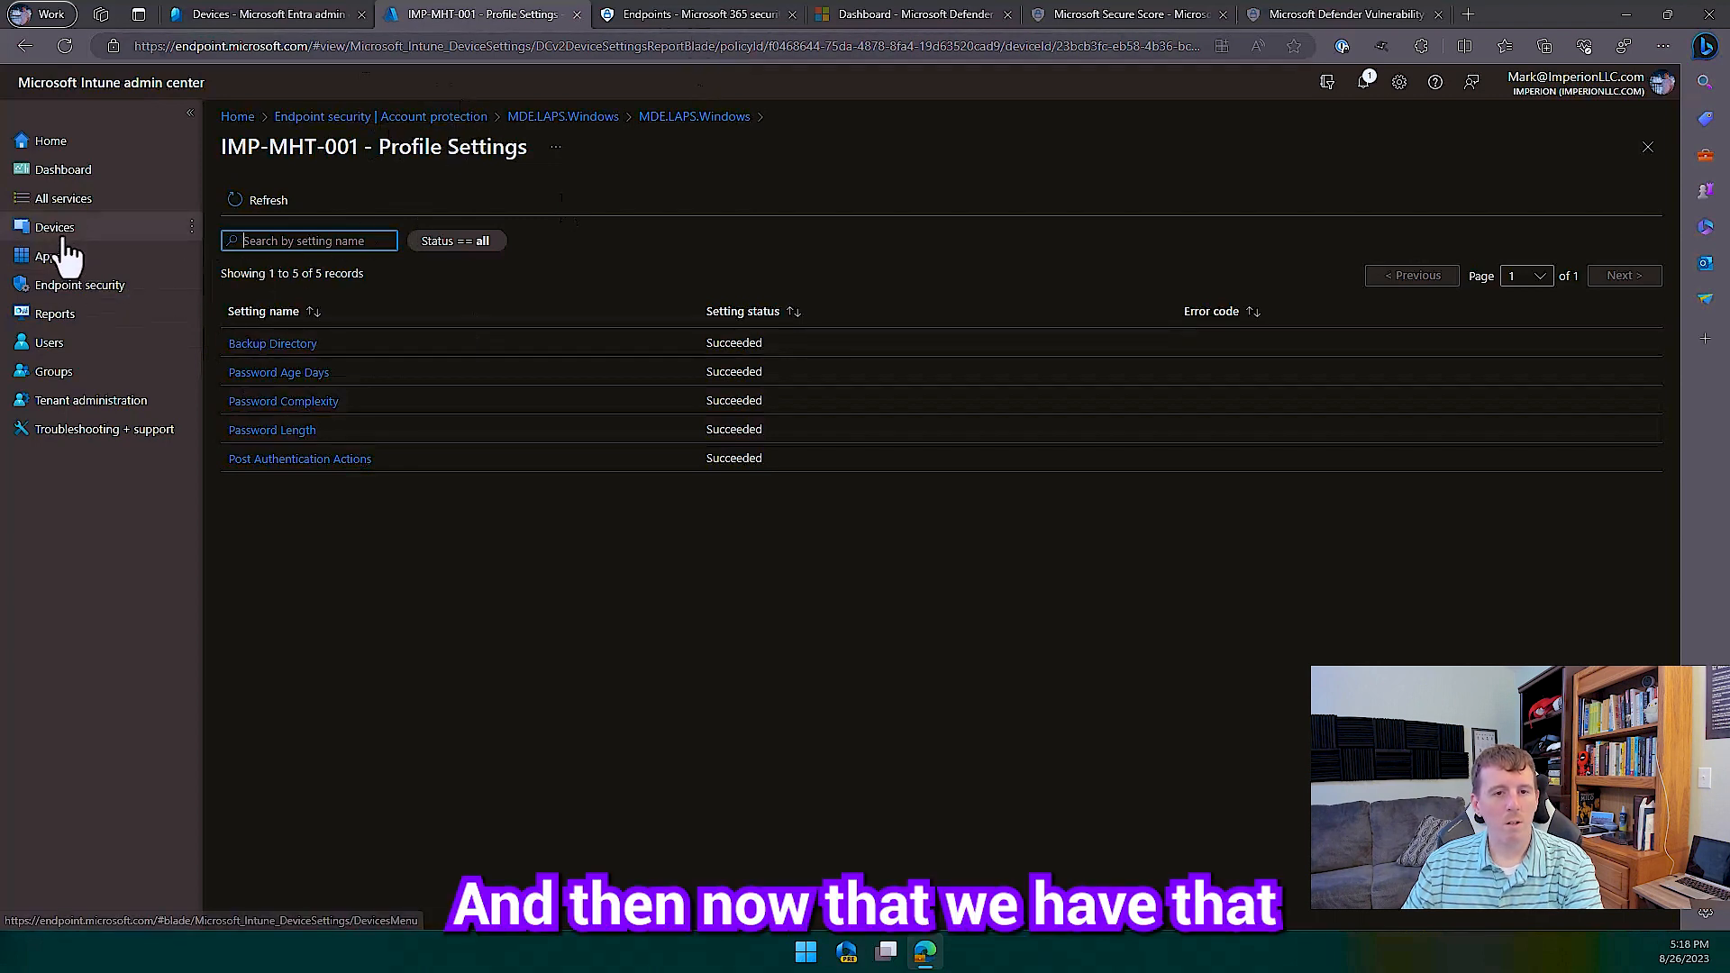
From Devices > All devices, show device IMP-MHT-001's details
{"action": "left_click", "coordinate": [54, 227]}
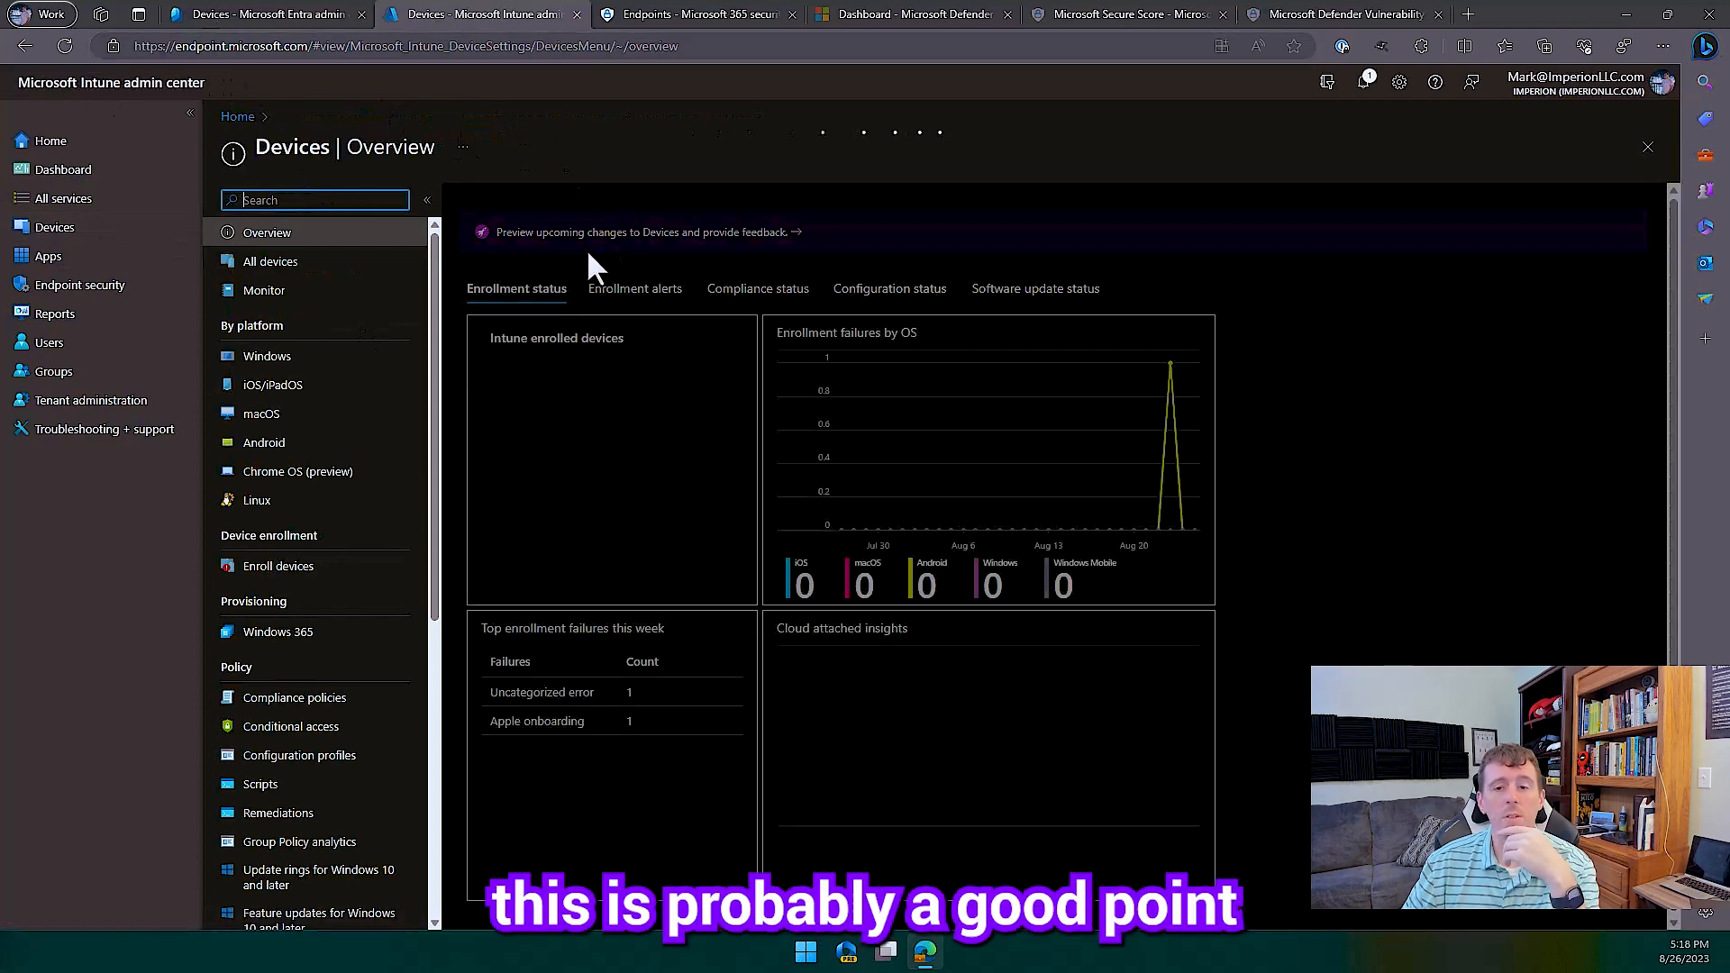
{"action": "left_click", "coordinate": [268, 261]}
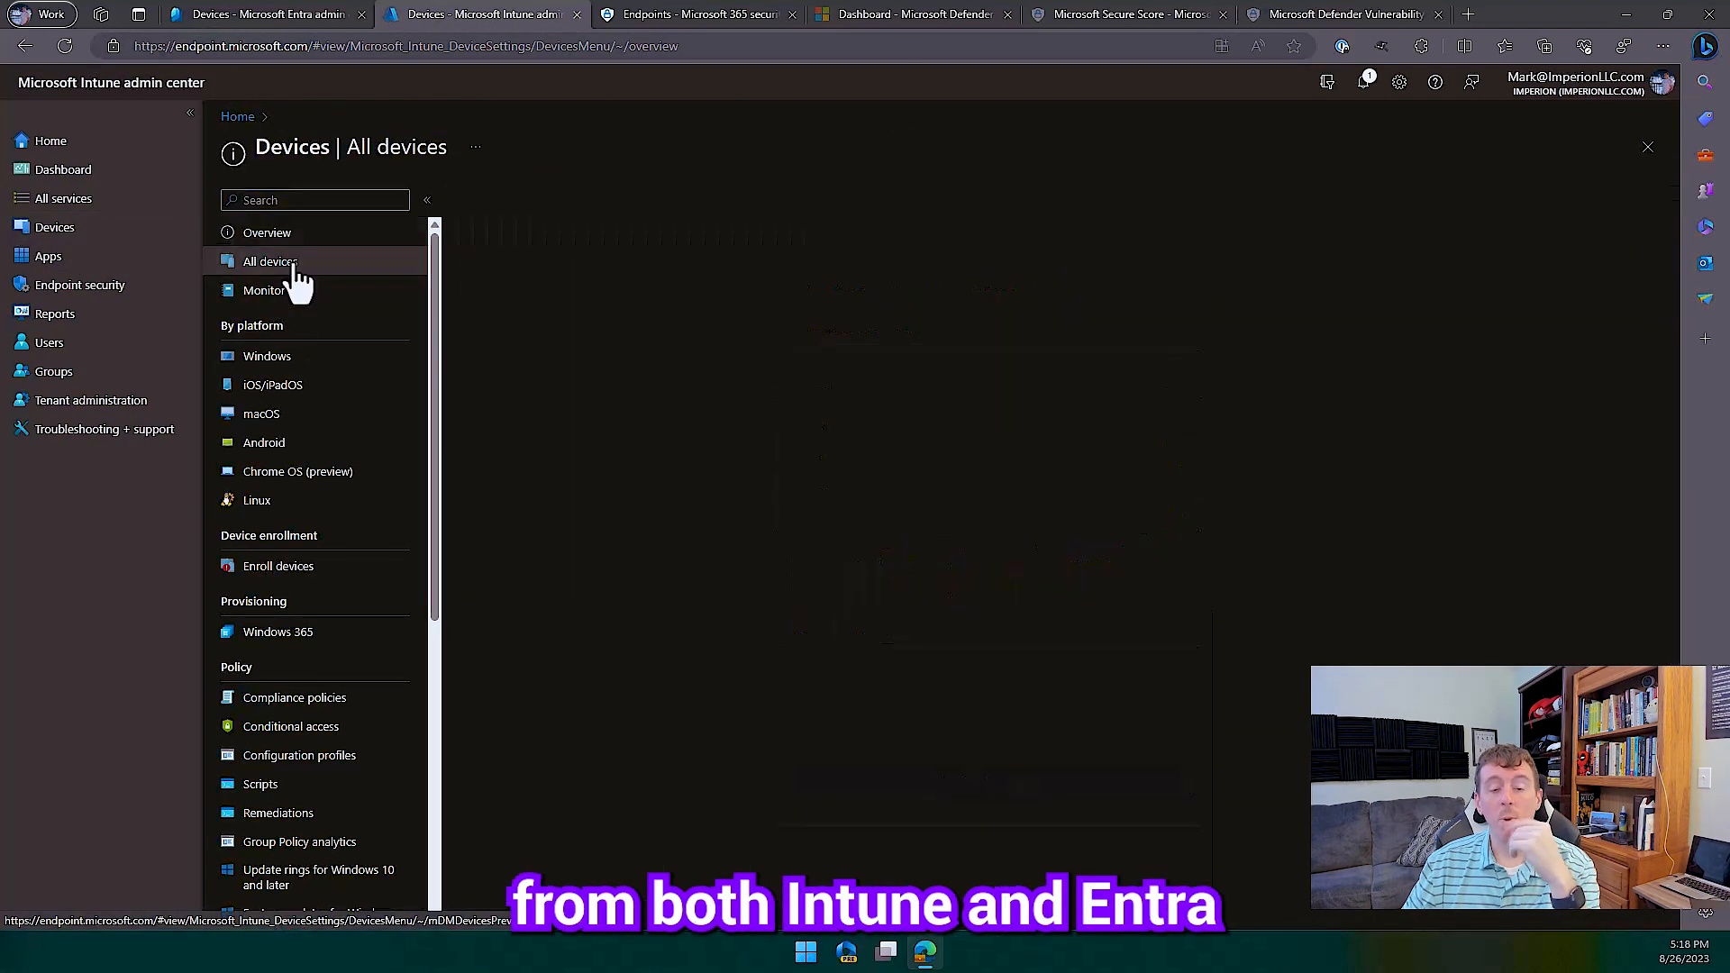
{"action": "left_click", "coordinate": [271, 262]}
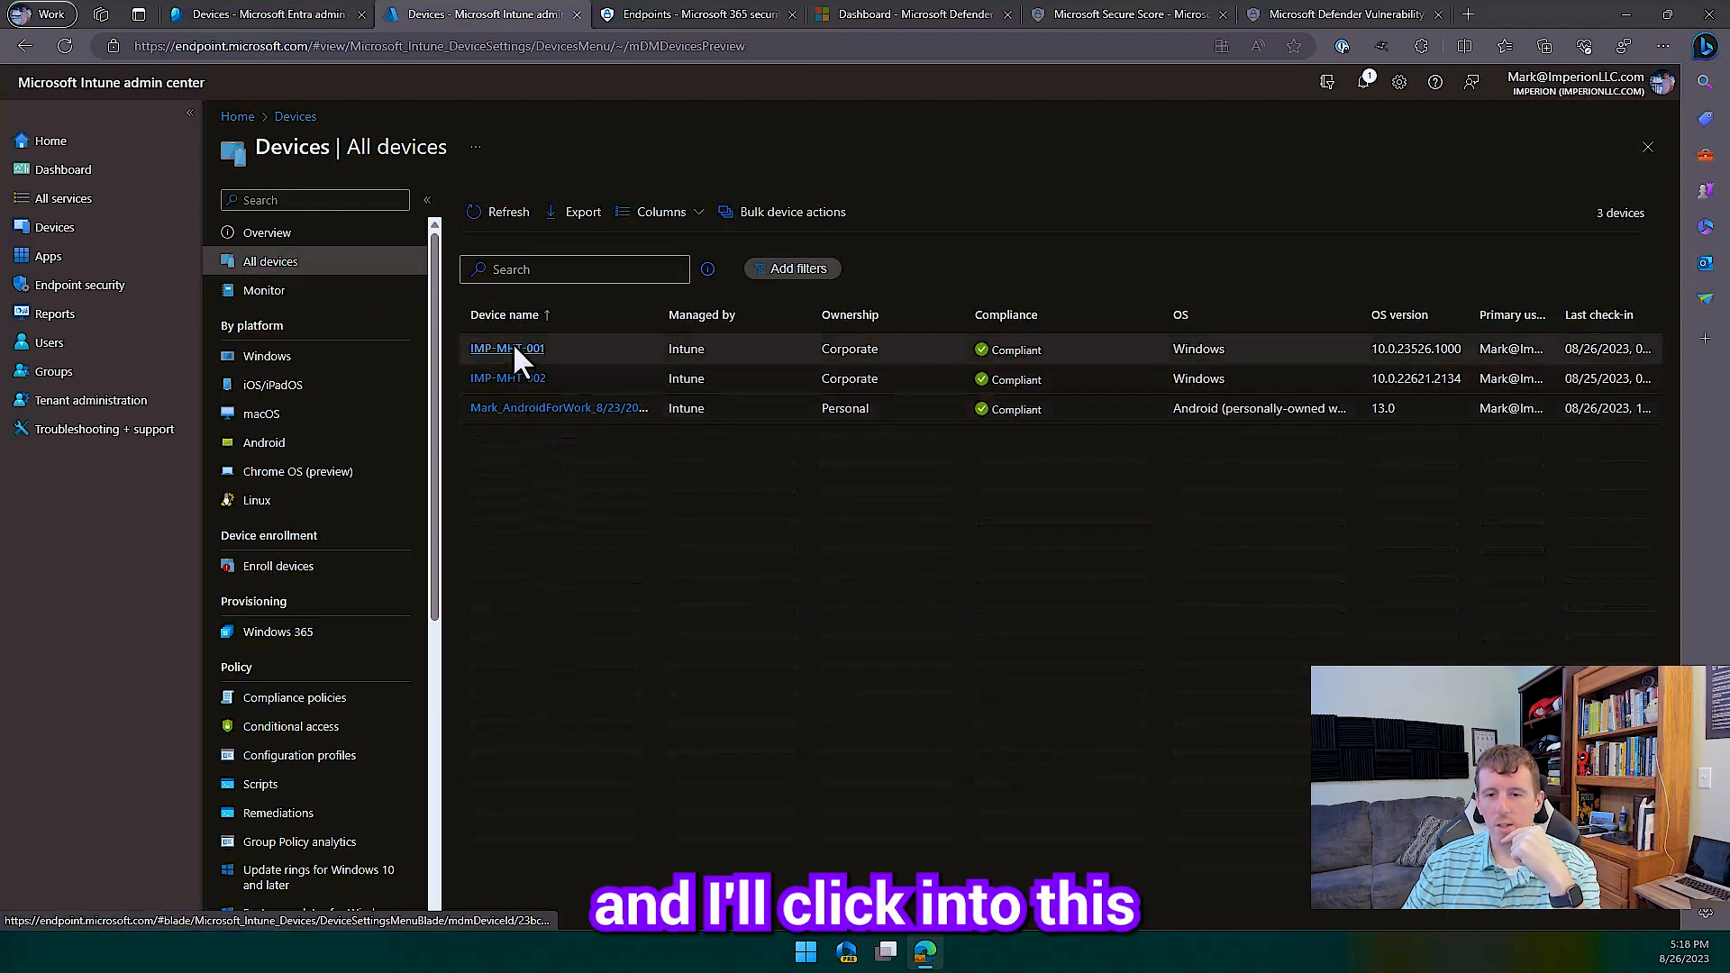
{"action": "left_click", "coordinate": [506, 348]}
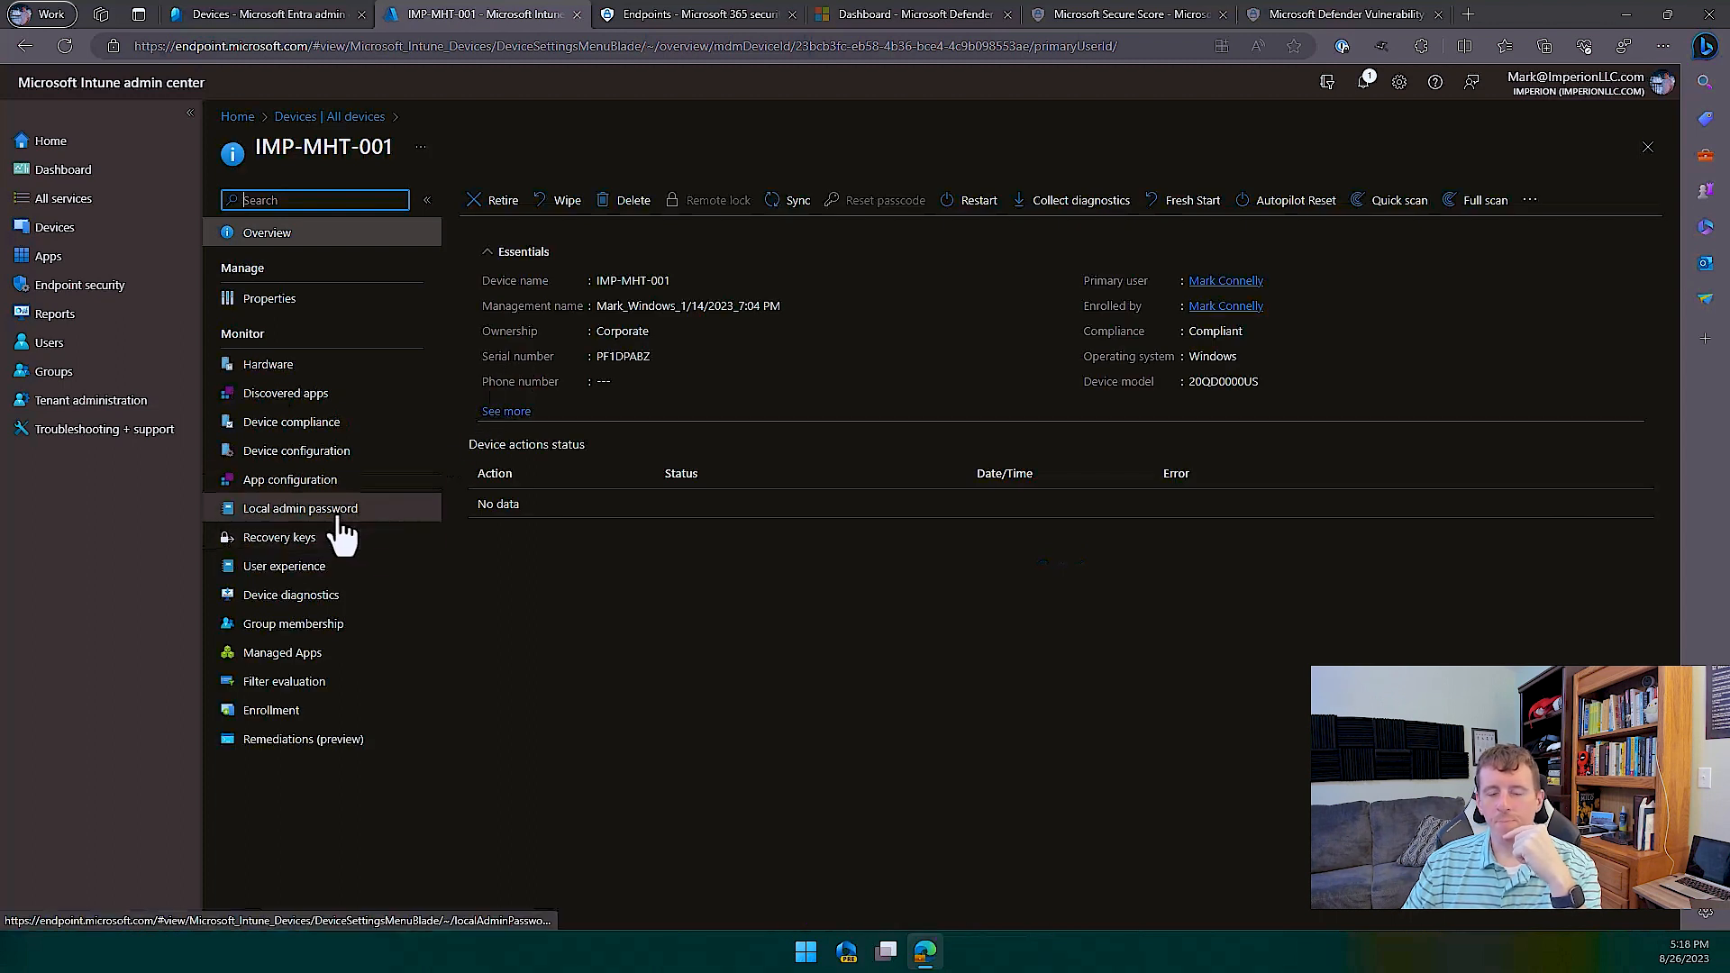
View IMP-MHT-001's local admin password with its rotation dates, then switch to Entra
{"action": "left_click", "coordinate": [301, 508]}
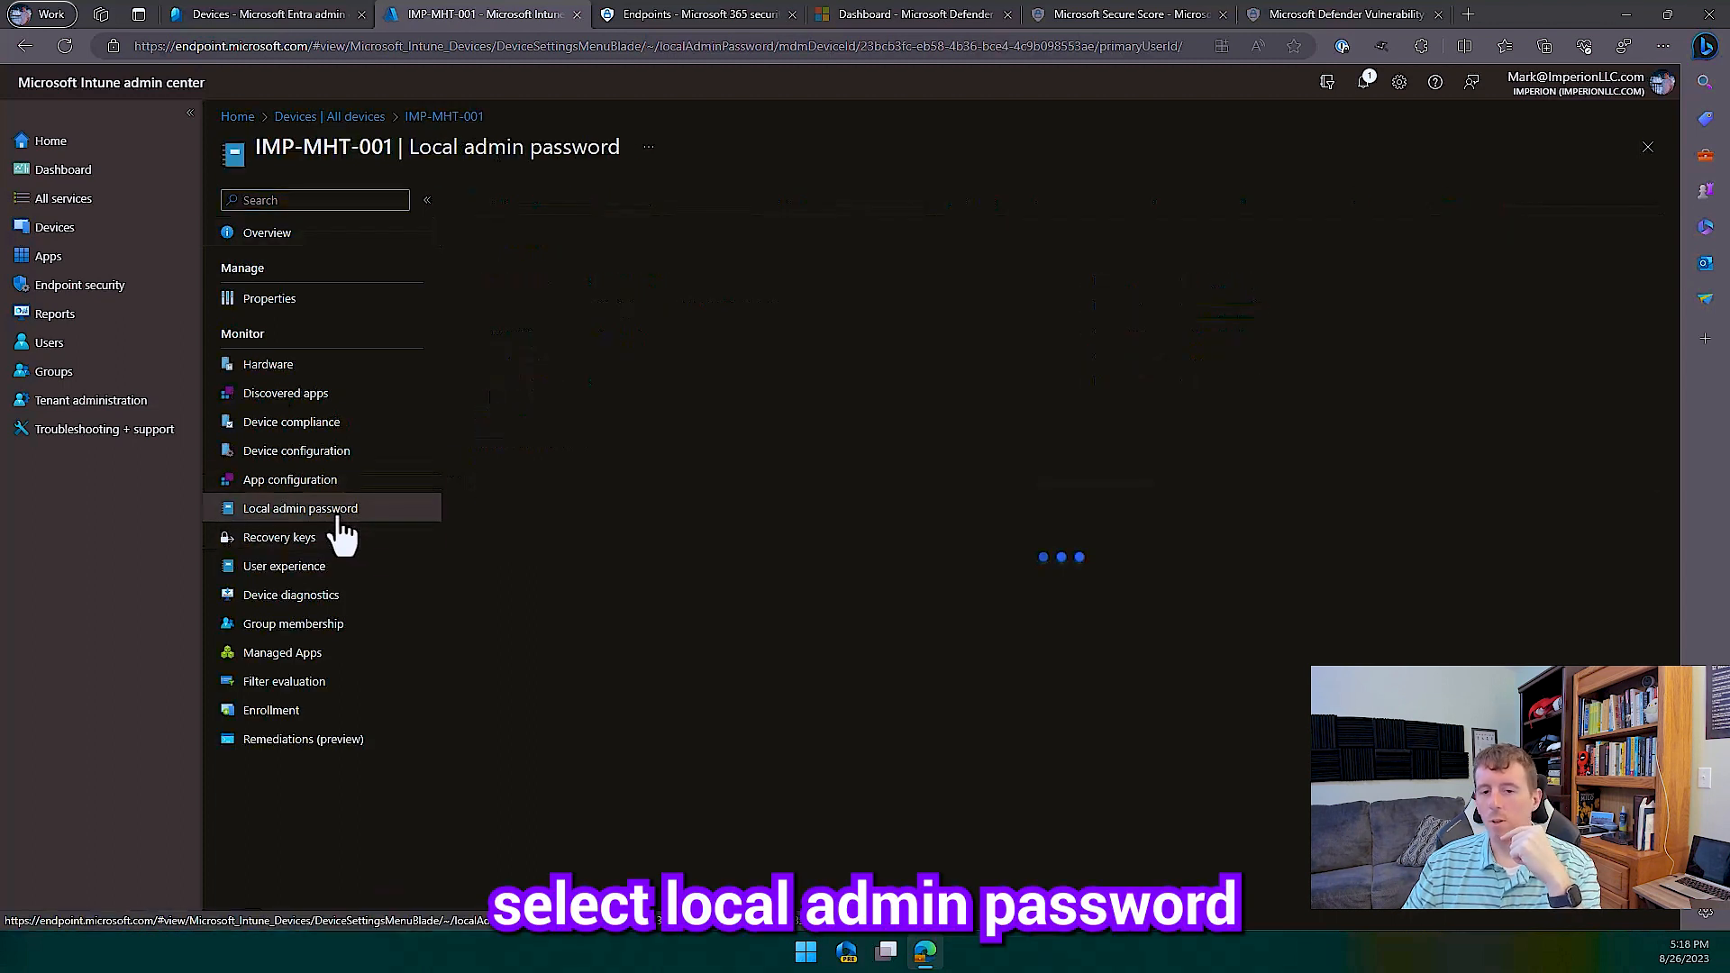
{"action": "left_click", "coordinate": [299, 509]}
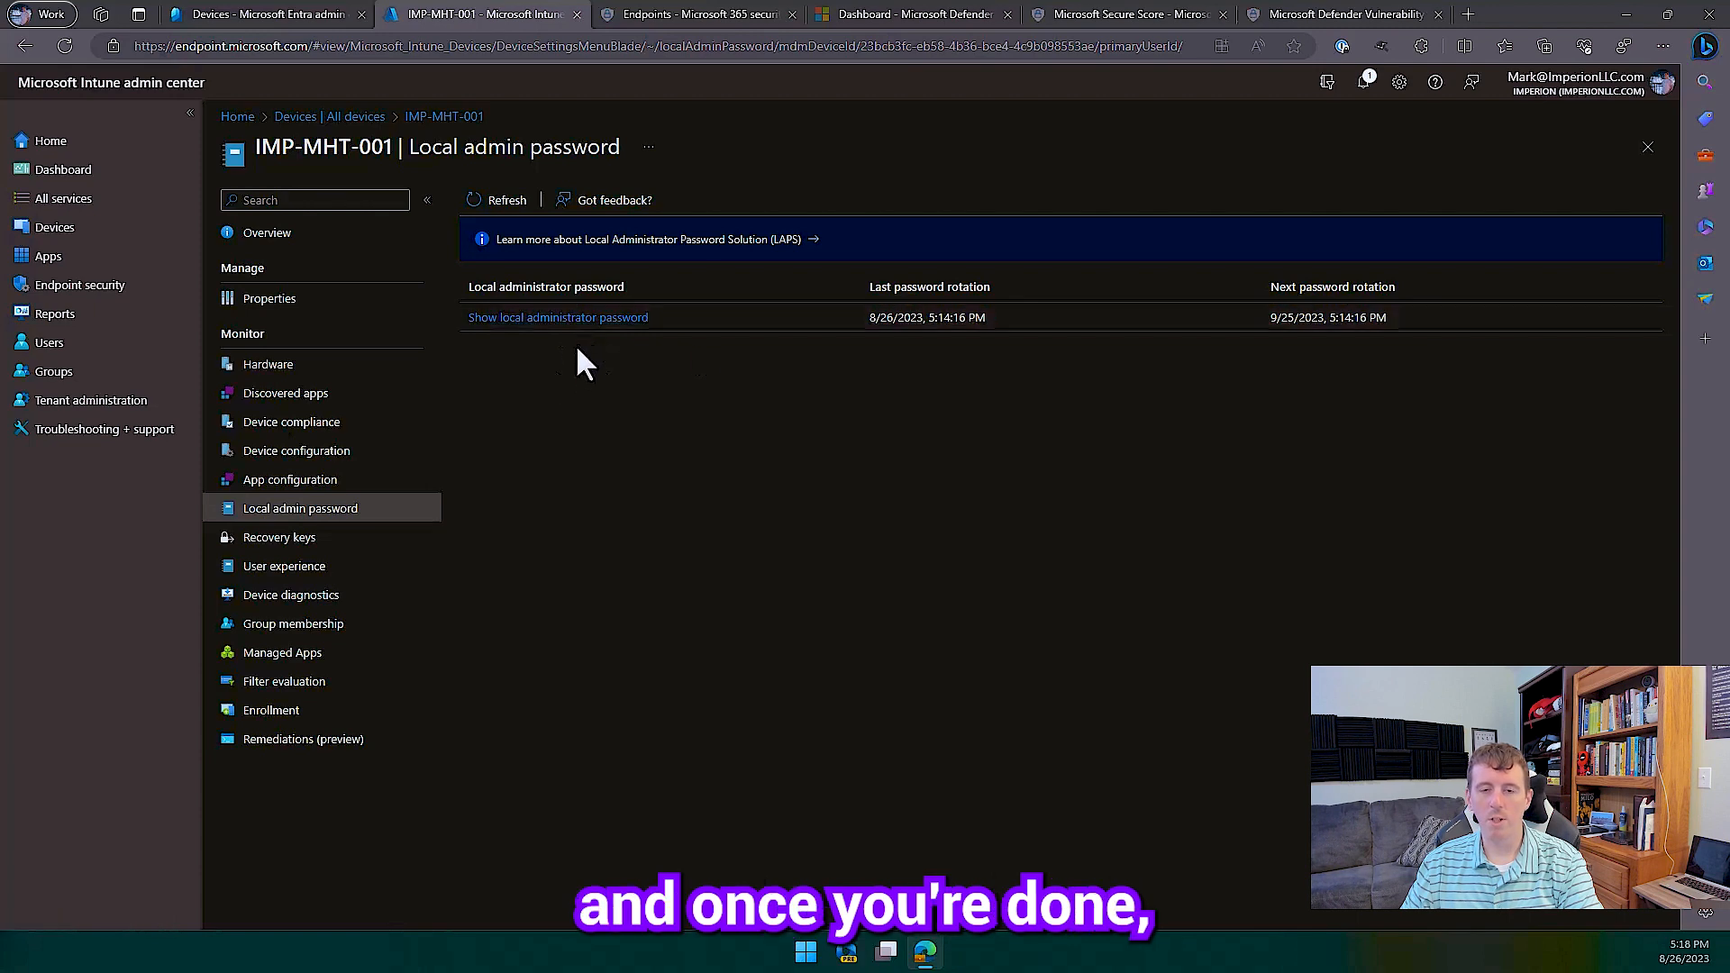
{"action": "left_click", "coordinate": [264, 14]}
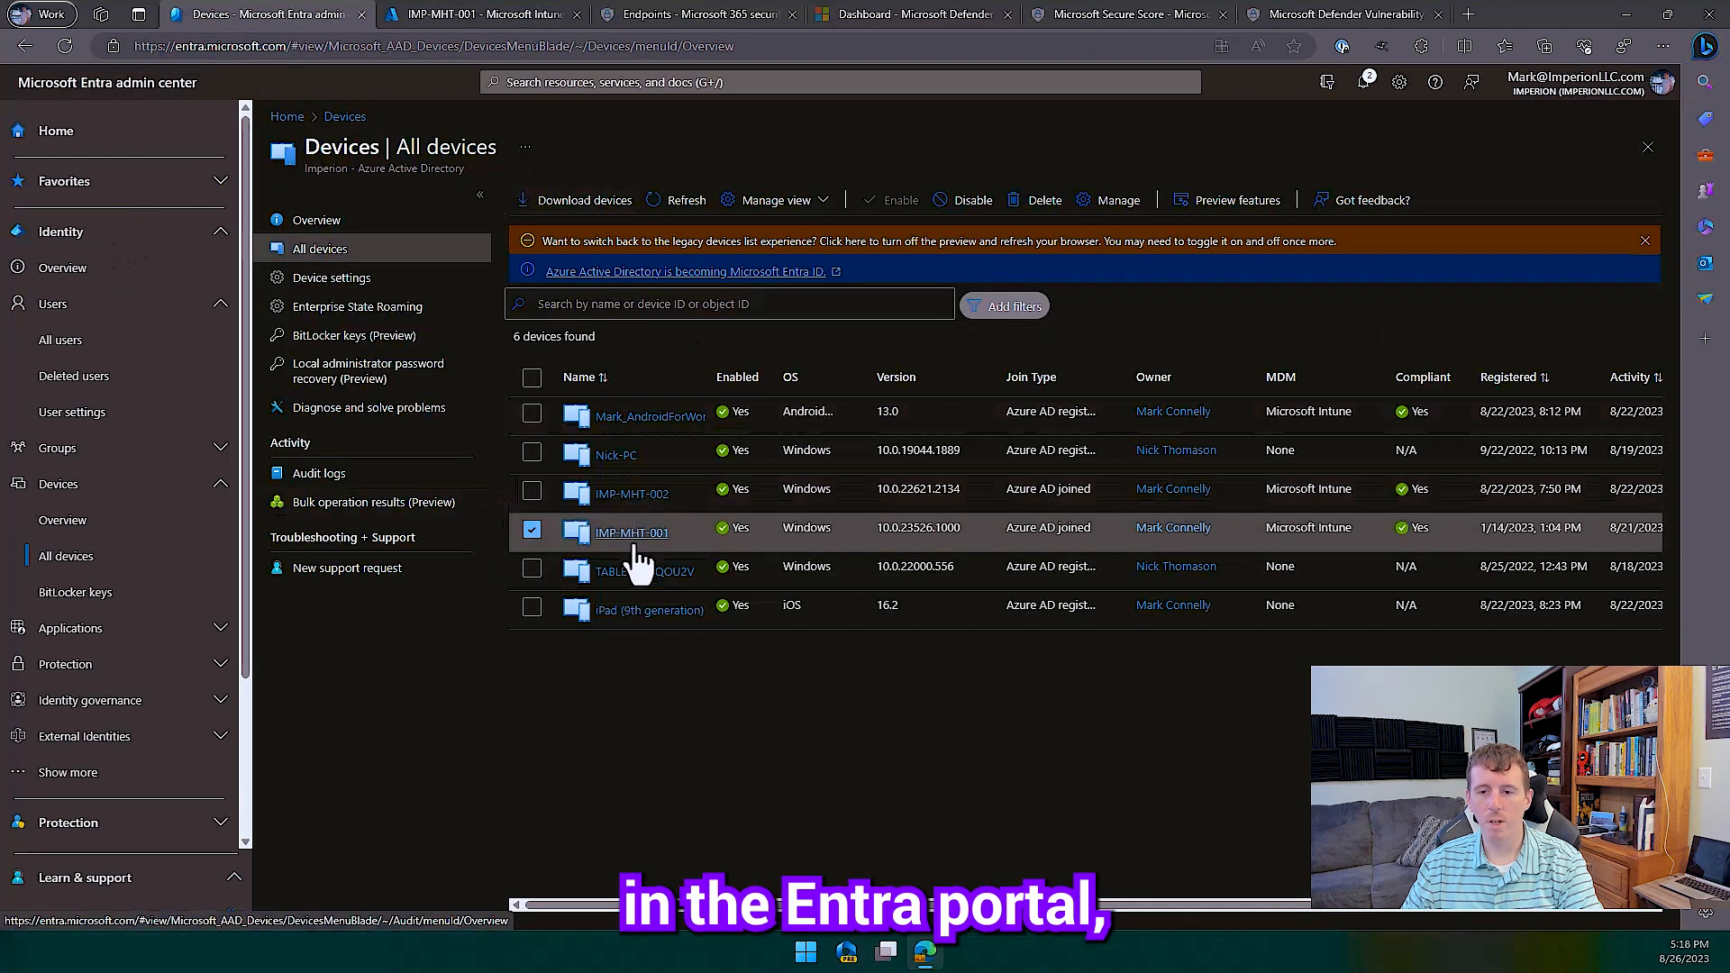
Show IMP-MHT-001's Local administrator password recovery (Preview) page with last and next rotation dates
{"action": "left_click", "coordinate": [631, 531]}
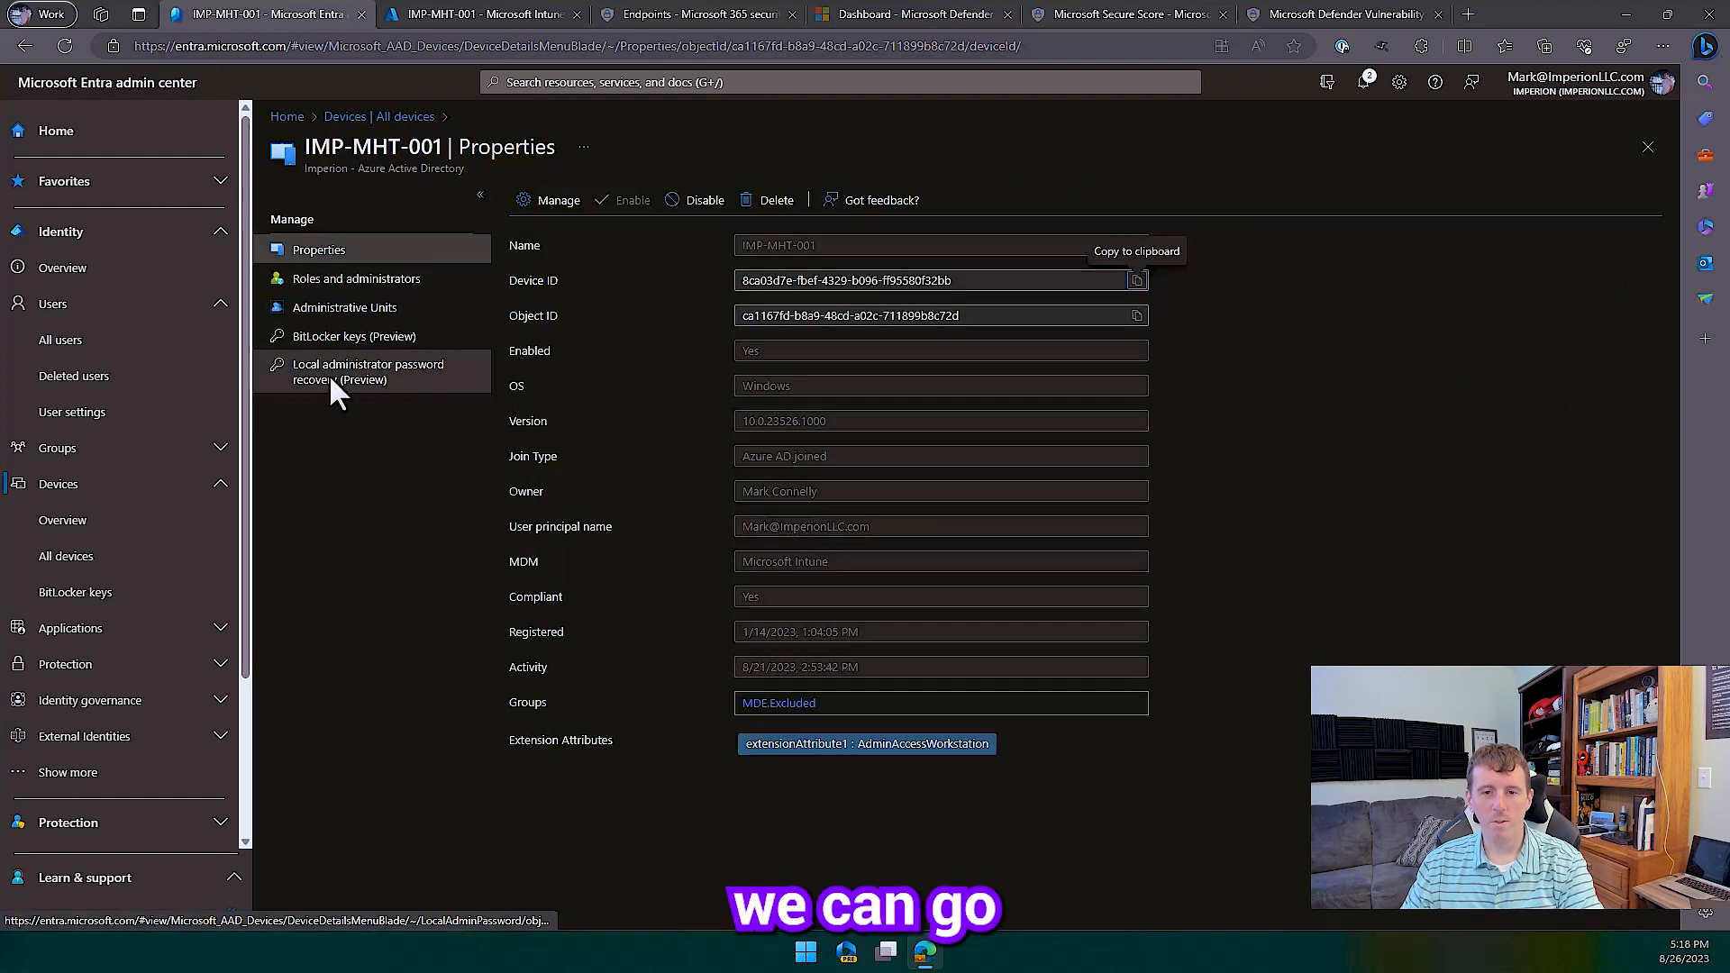
{"action": "left_click", "coordinate": [368, 371]}
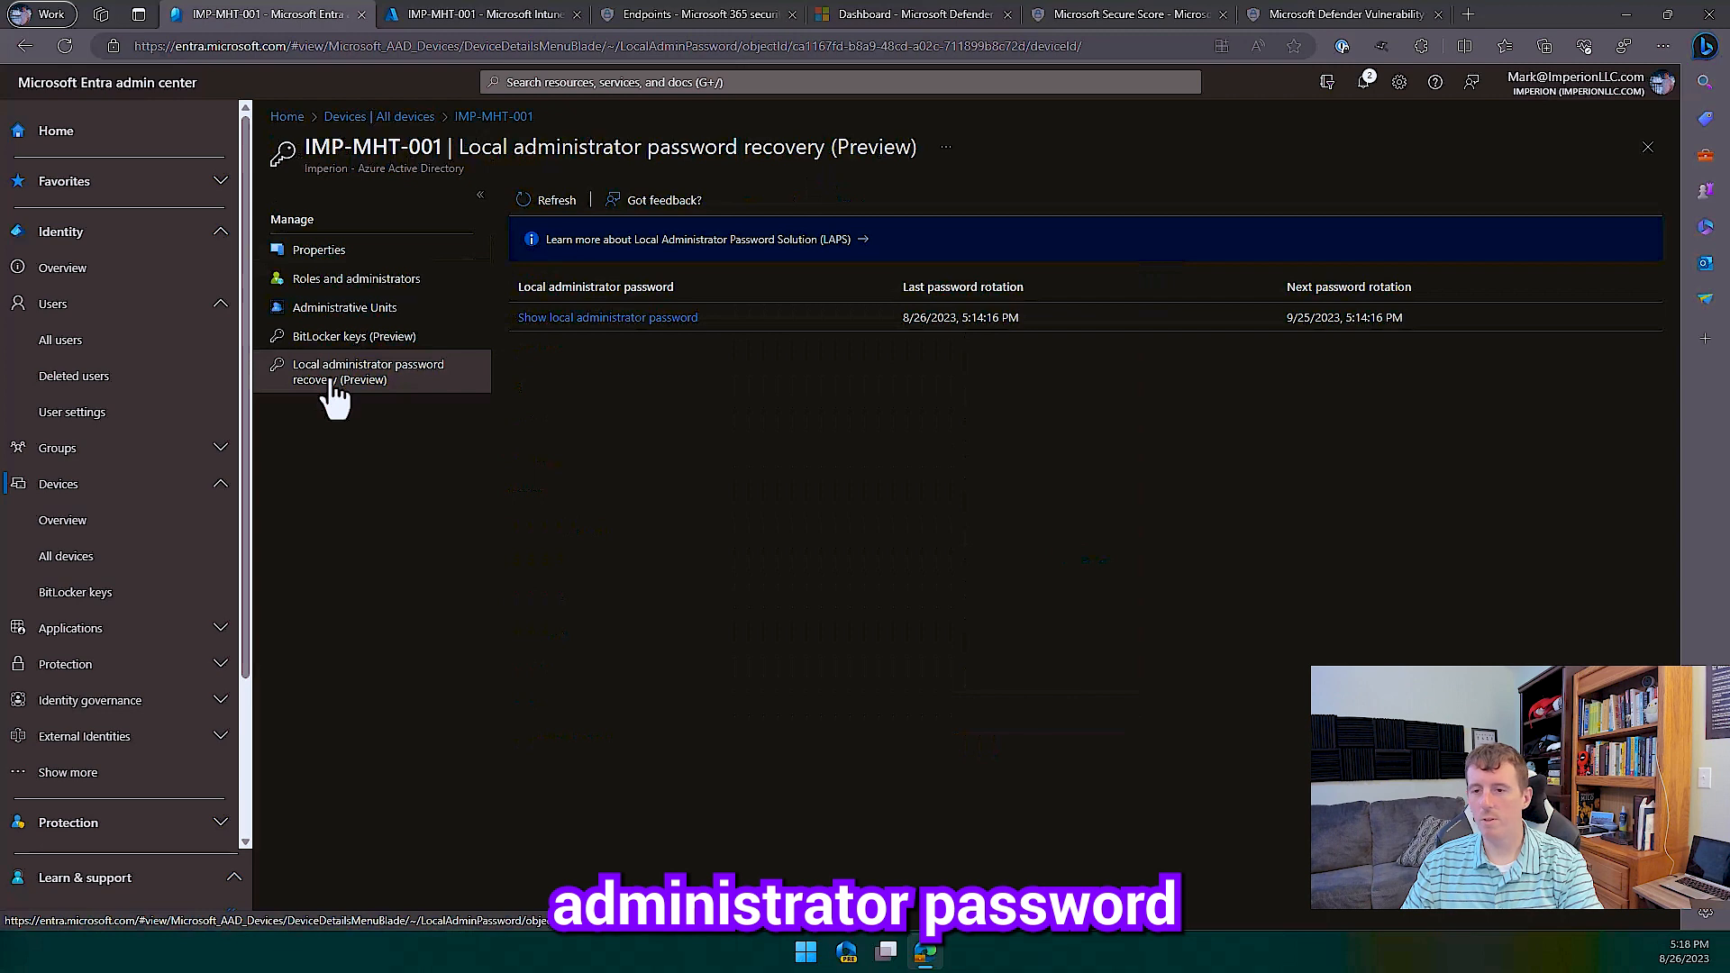
{"action": "mouse_move", "coordinate": [425, 209]}
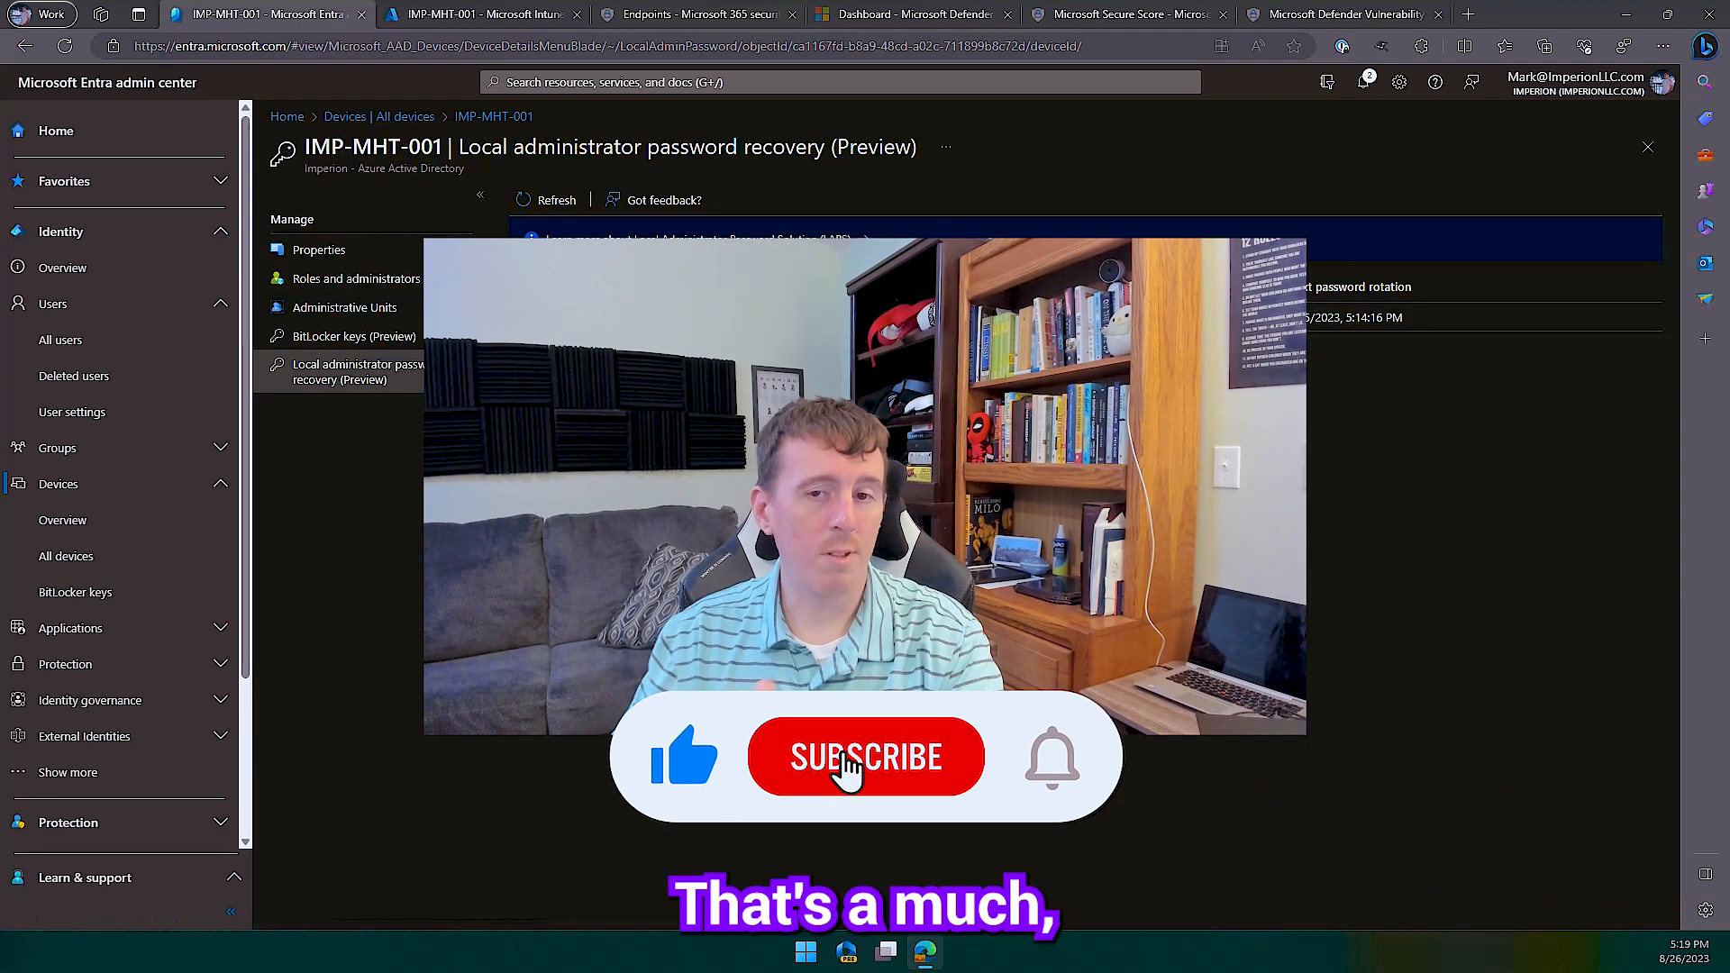
{"action": "left_click", "coordinate": [865, 757]}
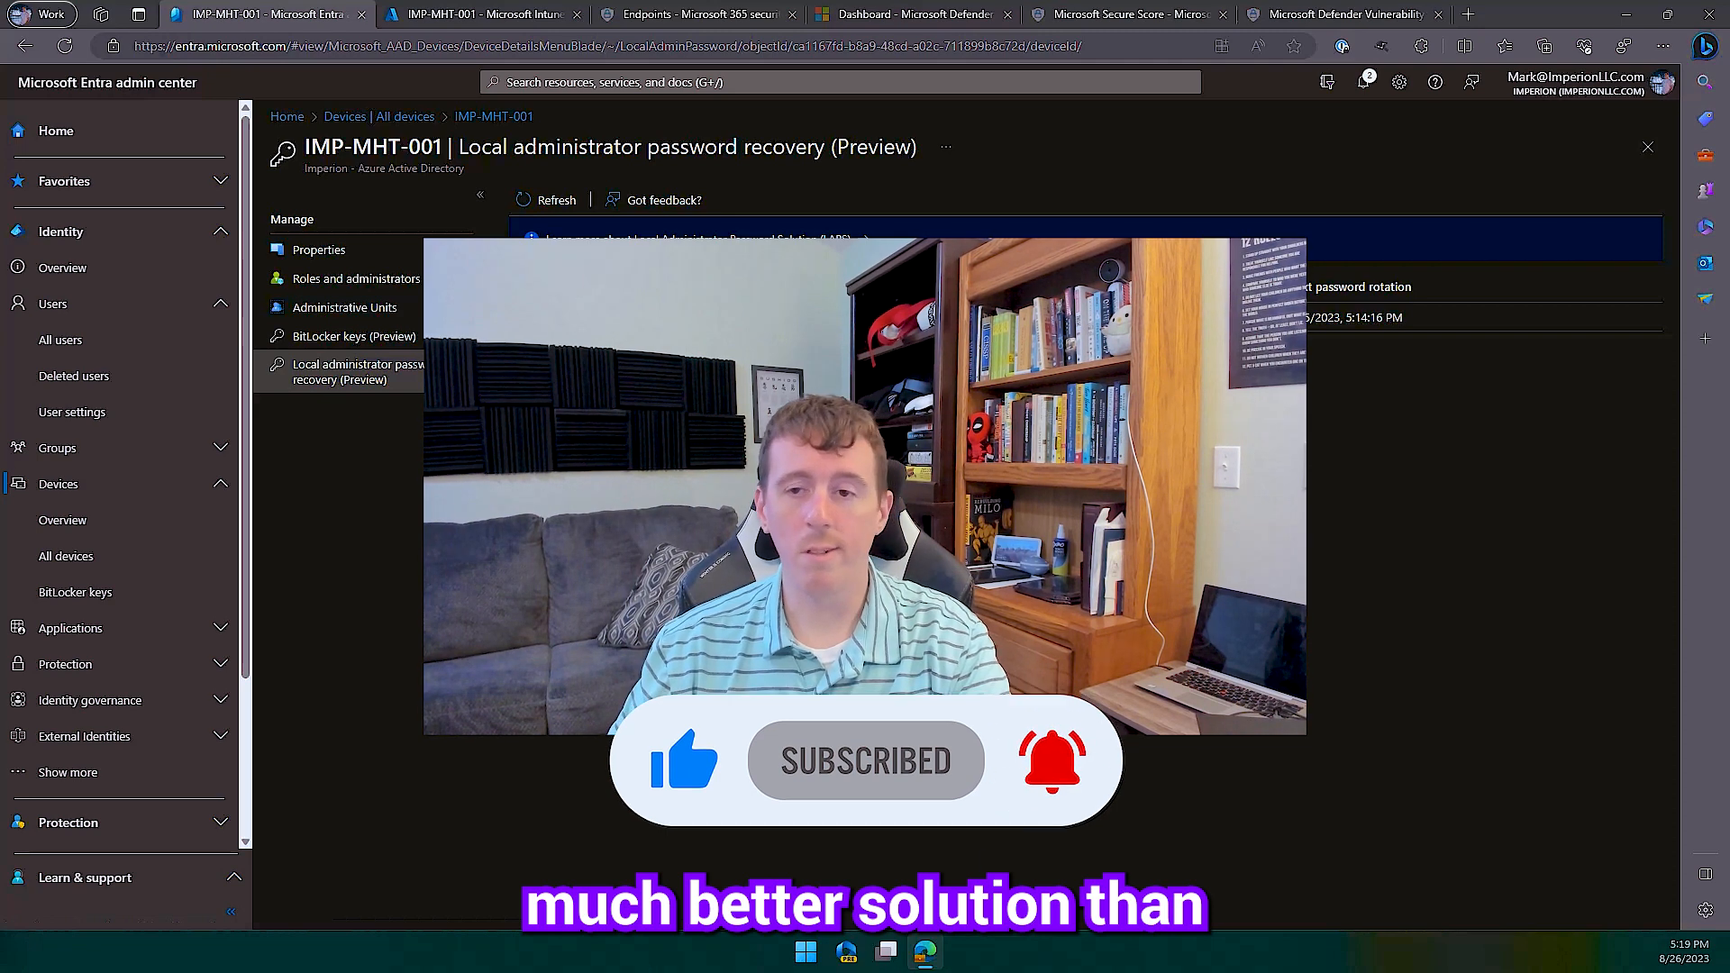